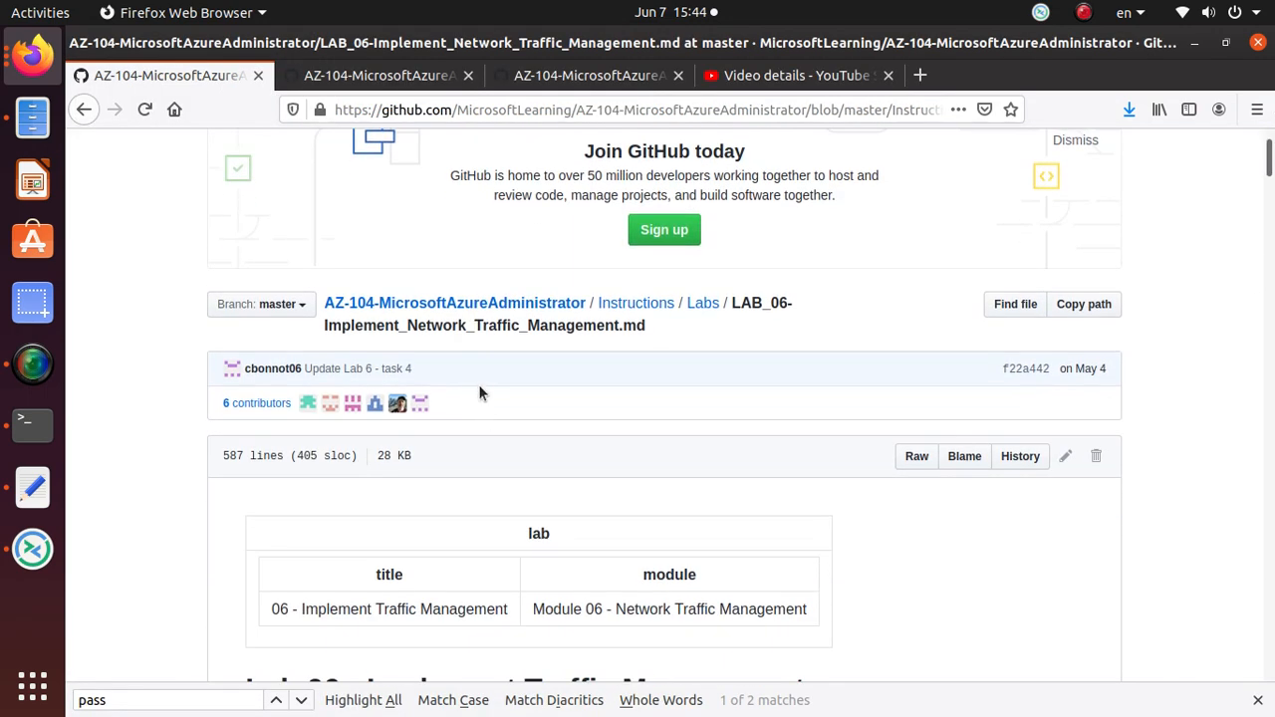
pyautogui.moveTo(563, 321)
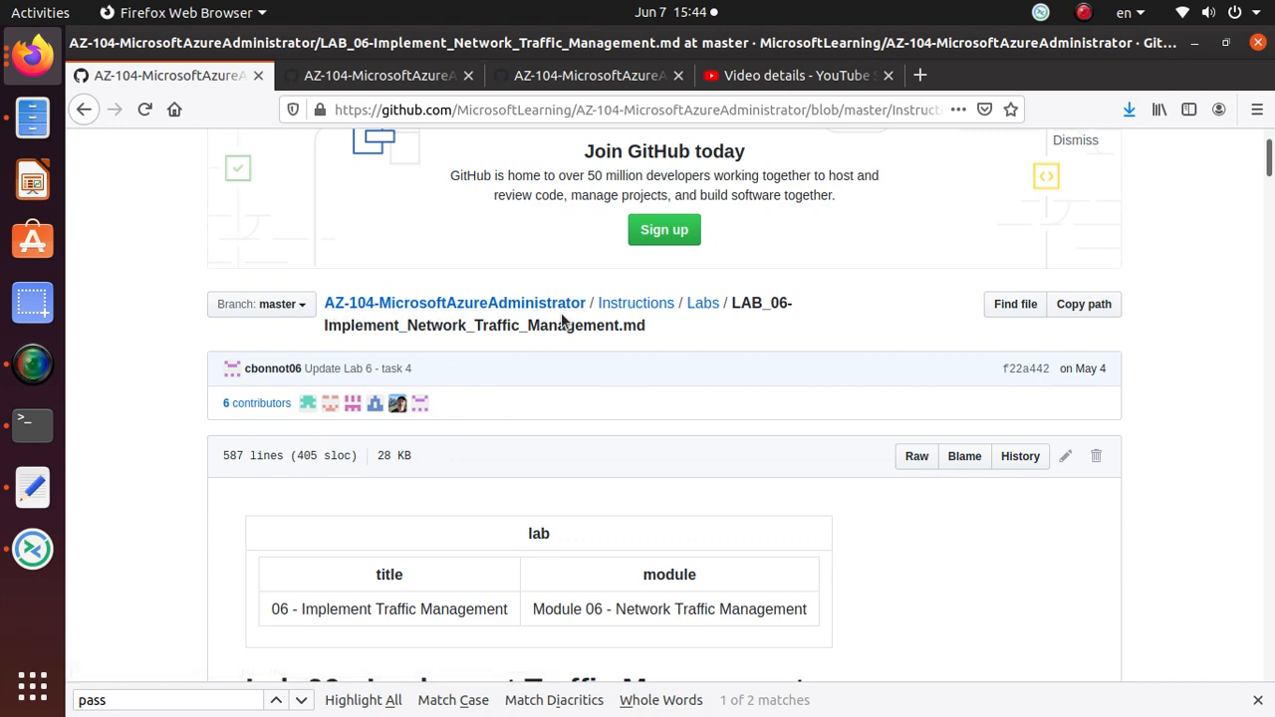
pyautogui.moveTo(627, 319)
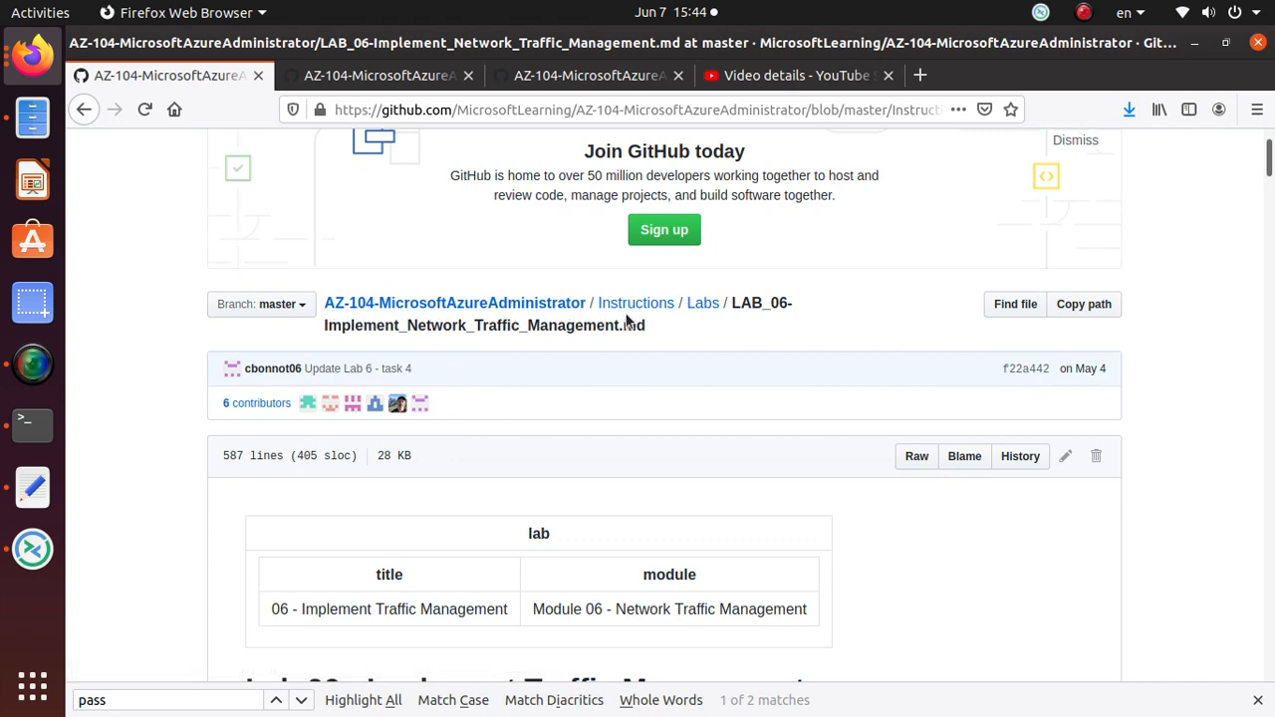
# Step: Navigate from the template file tab to the repository root and into the Instructions/Labs folder
pyautogui.click(379, 75)
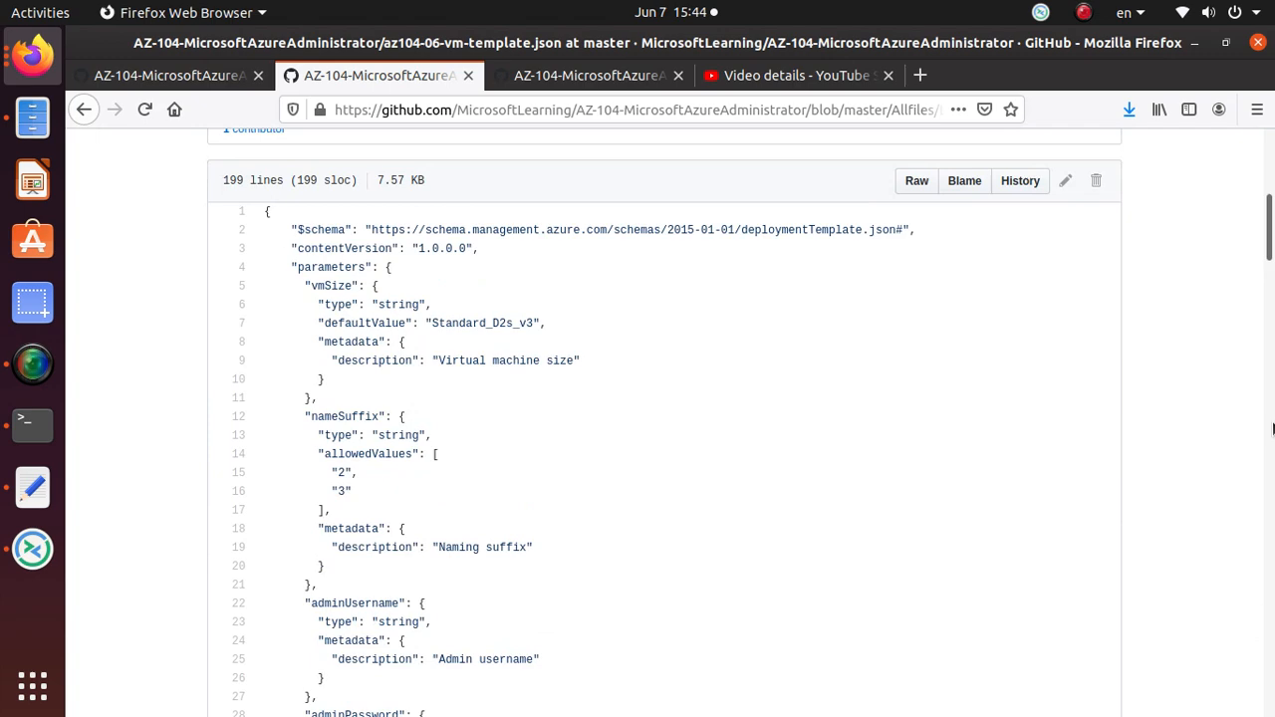
pyautogui.scroll(3)
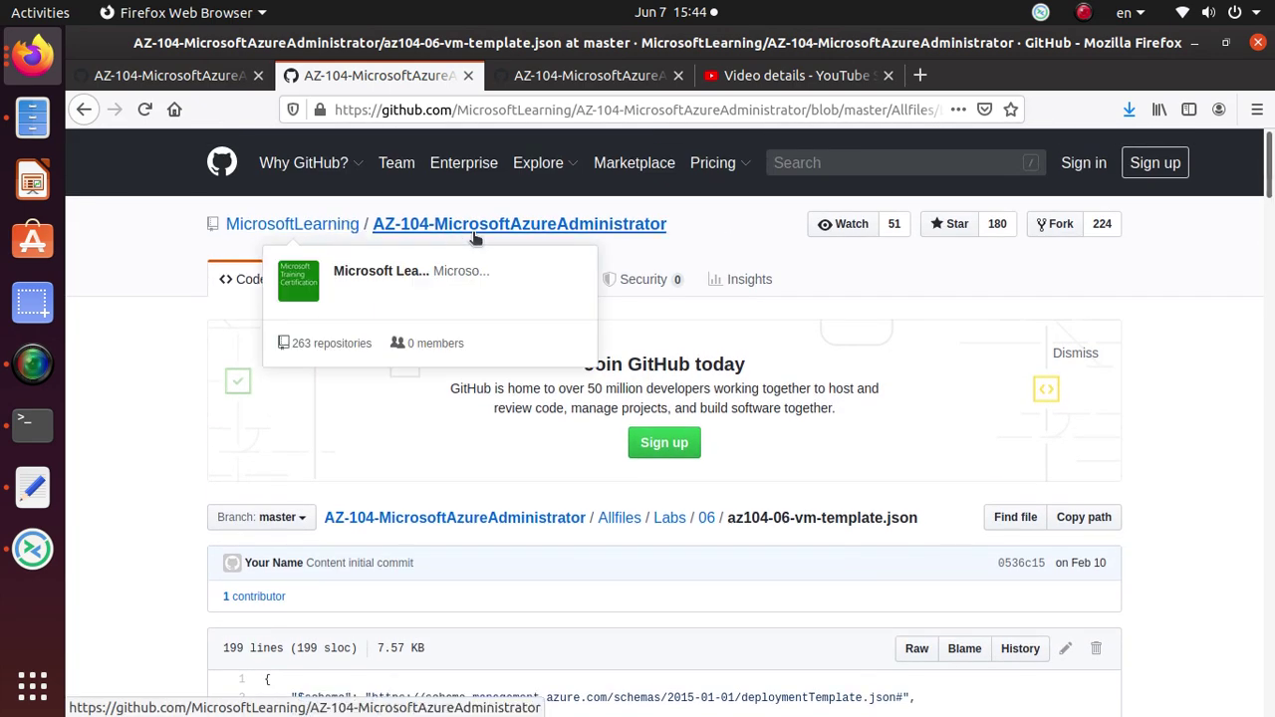
pyautogui.click(518, 223)
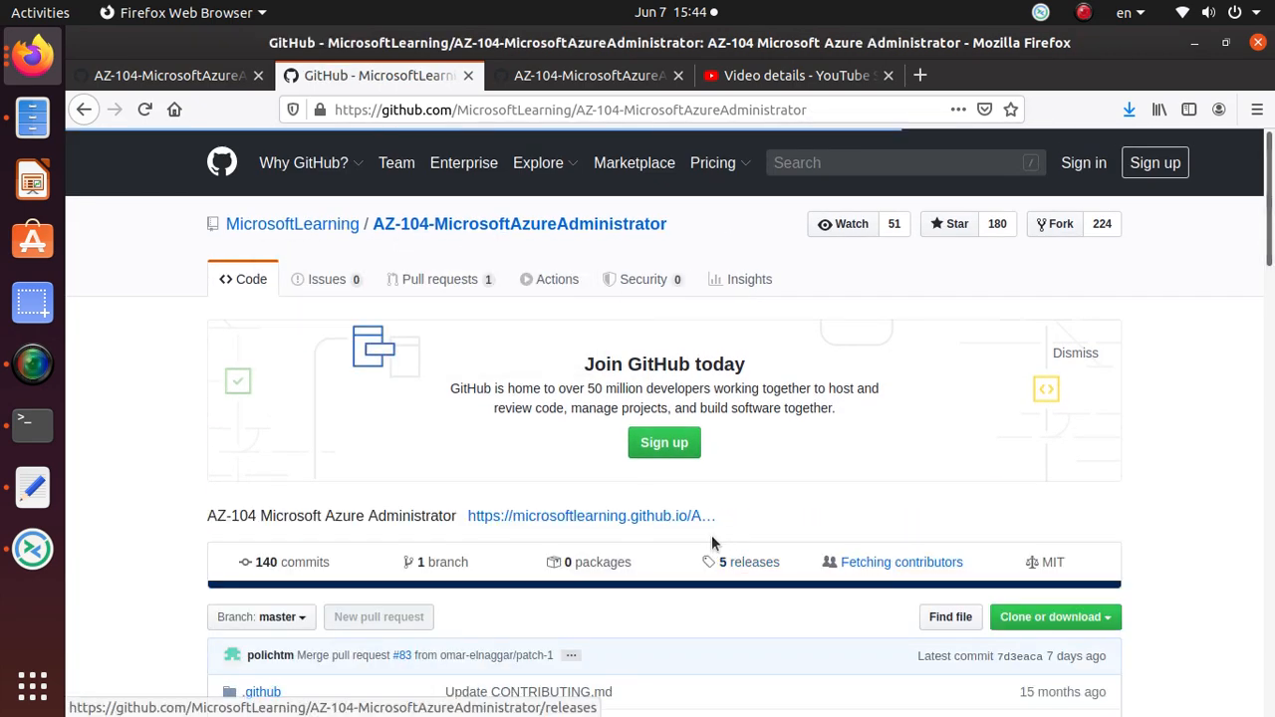
pyautogui.scroll(-3)
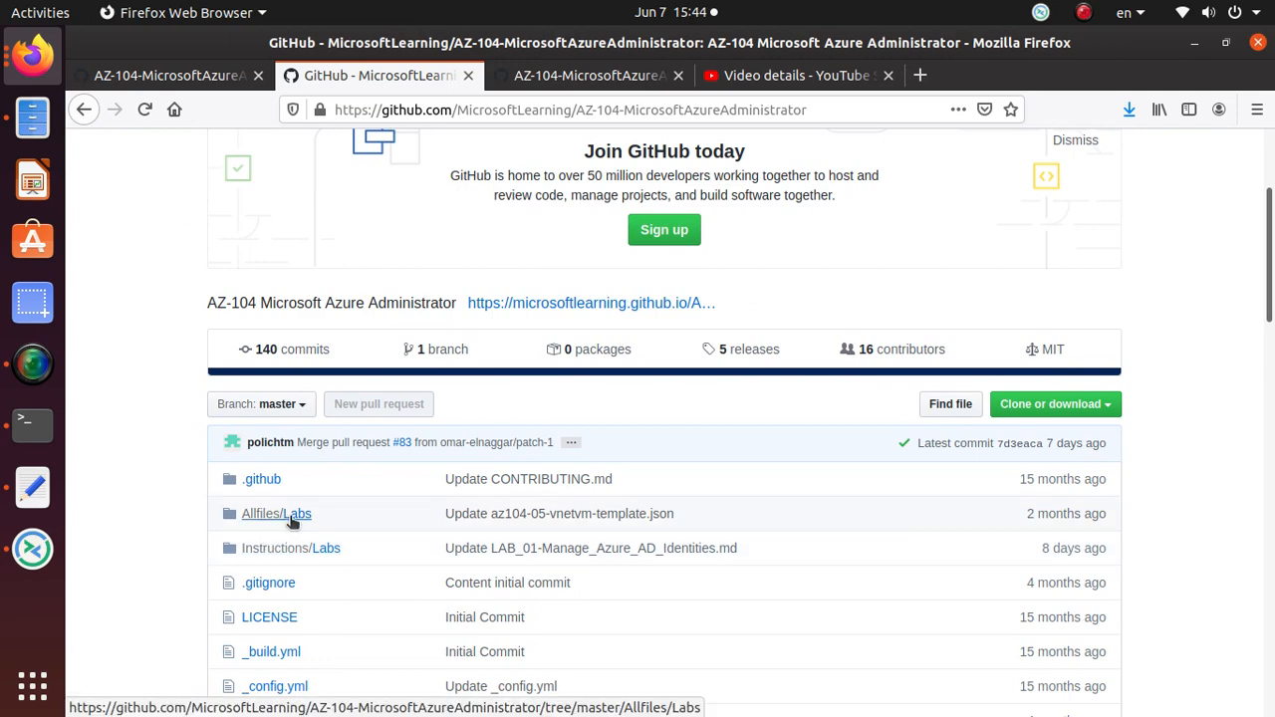
pyautogui.click(275, 514)
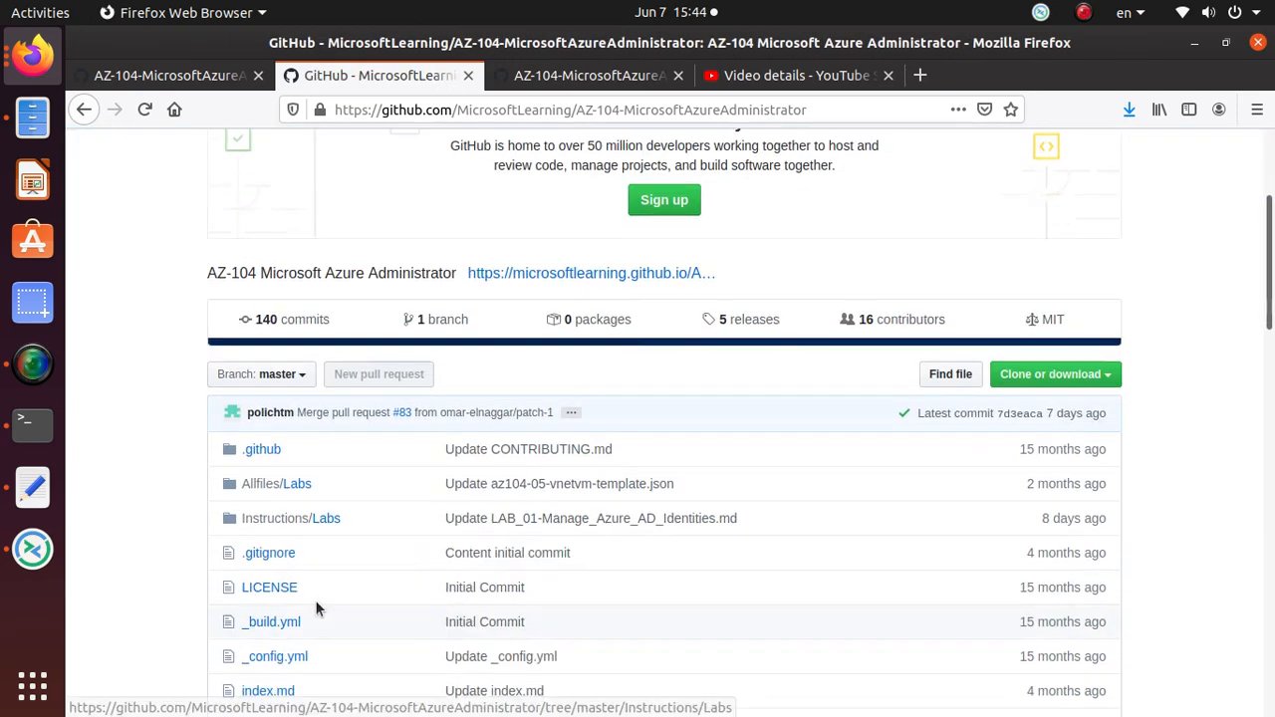
pyautogui.click(327, 518)
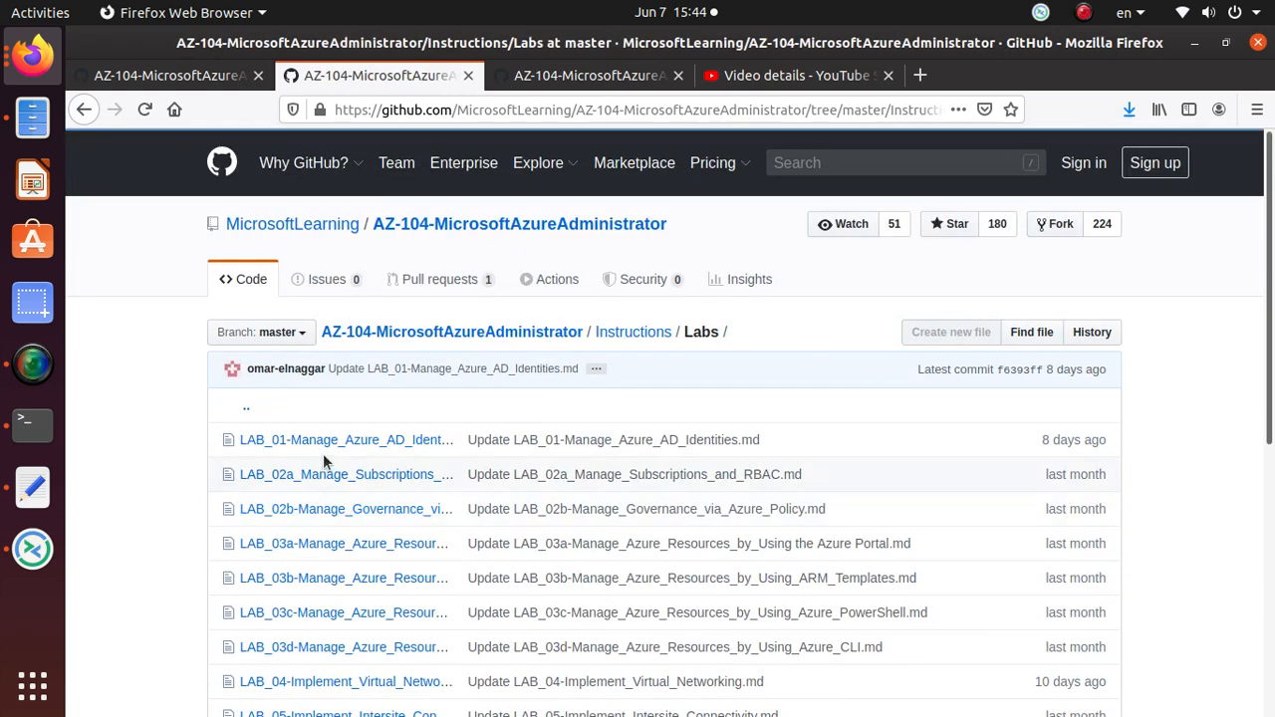
pyautogui.moveTo(319, 619)
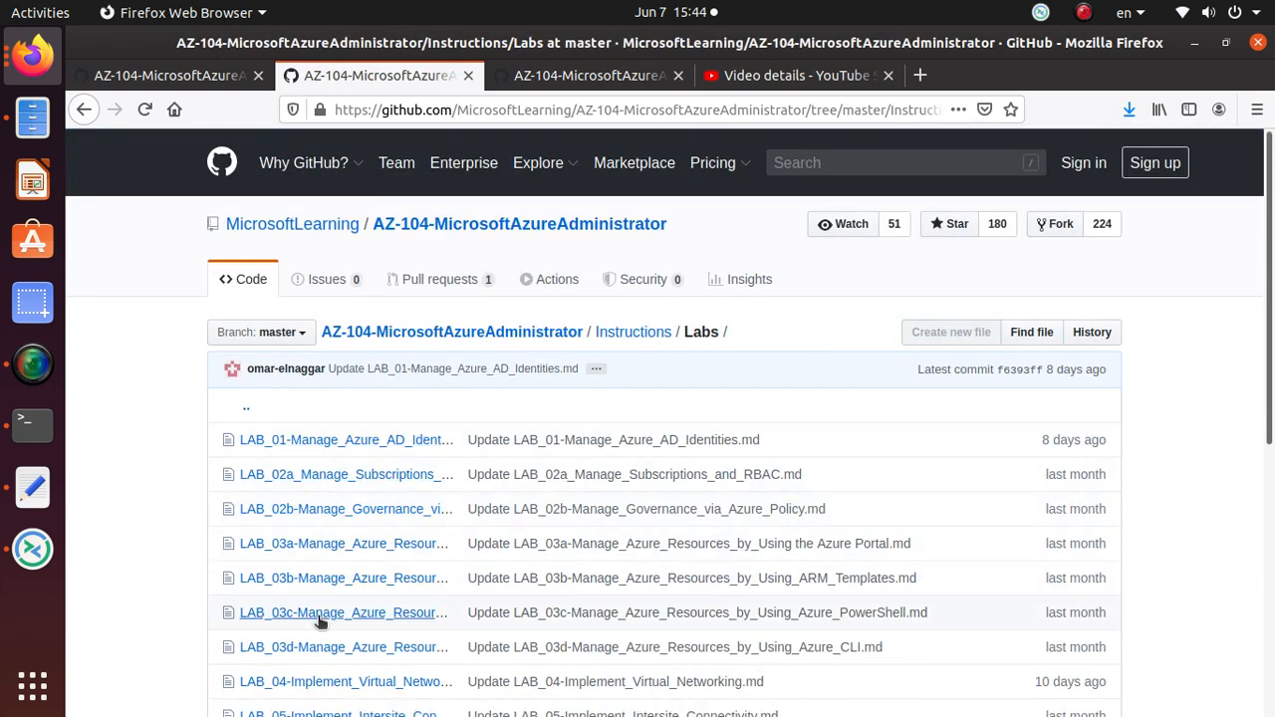
pyautogui.scroll(-3)
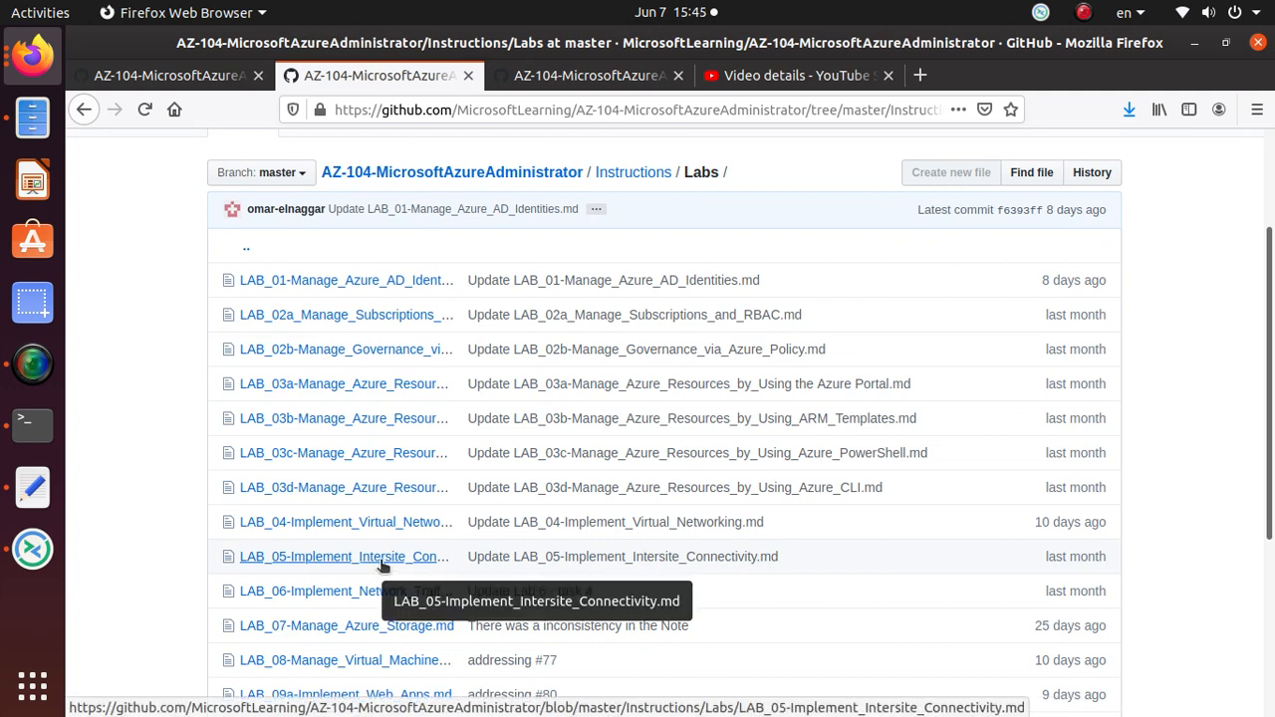
pyautogui.moveTo(329, 597)
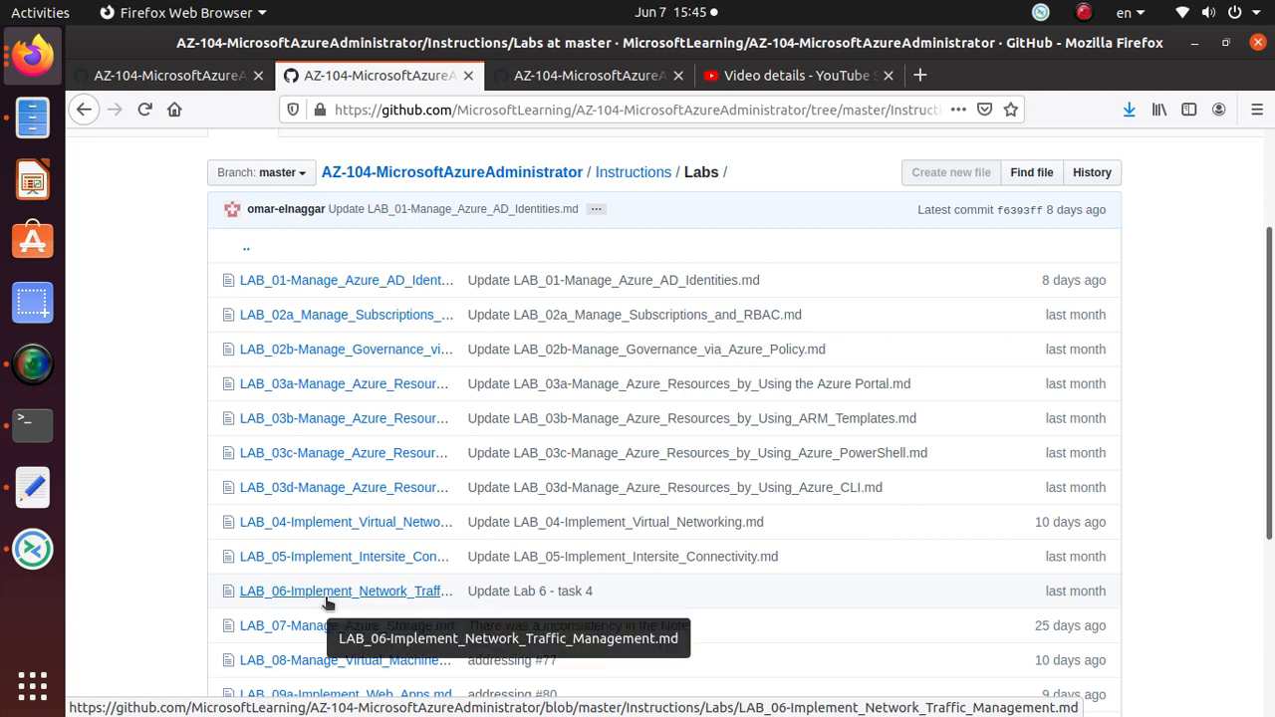
# Step: Return to the LAB_06 markdown and read the lab scenario, highlighting part of its text
pyautogui.click(346, 589)
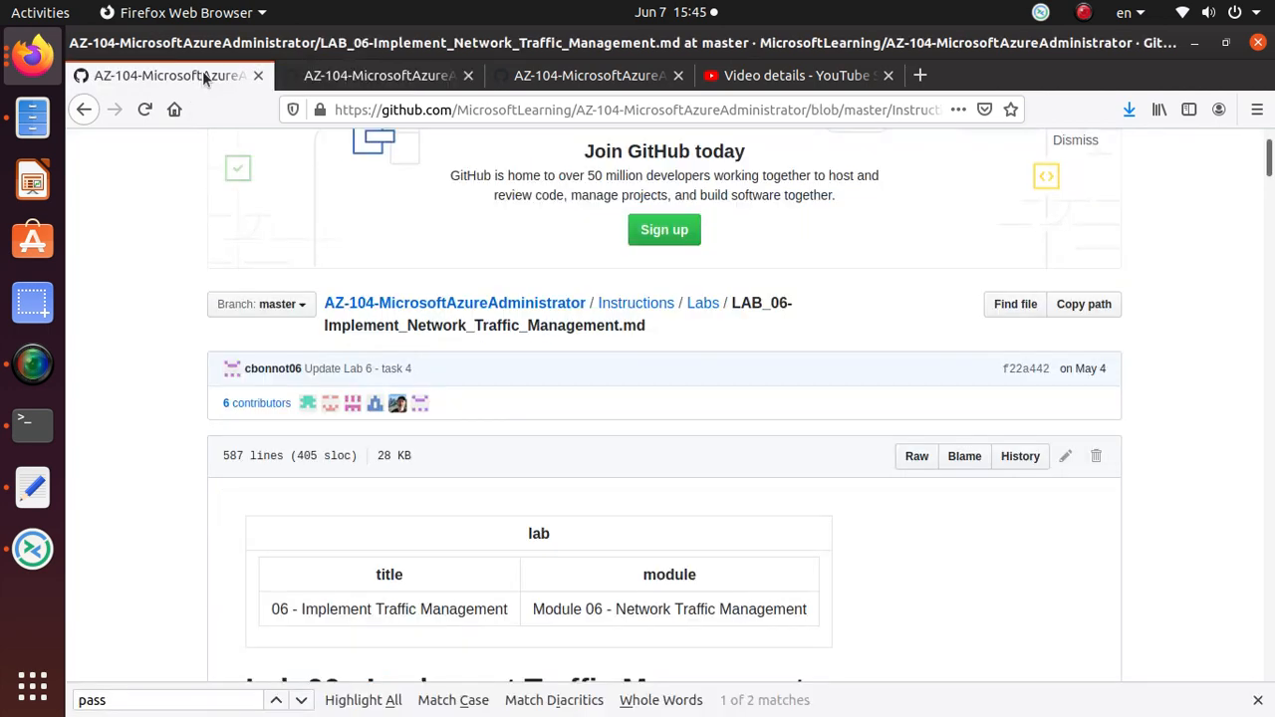
pyautogui.scroll(-3)
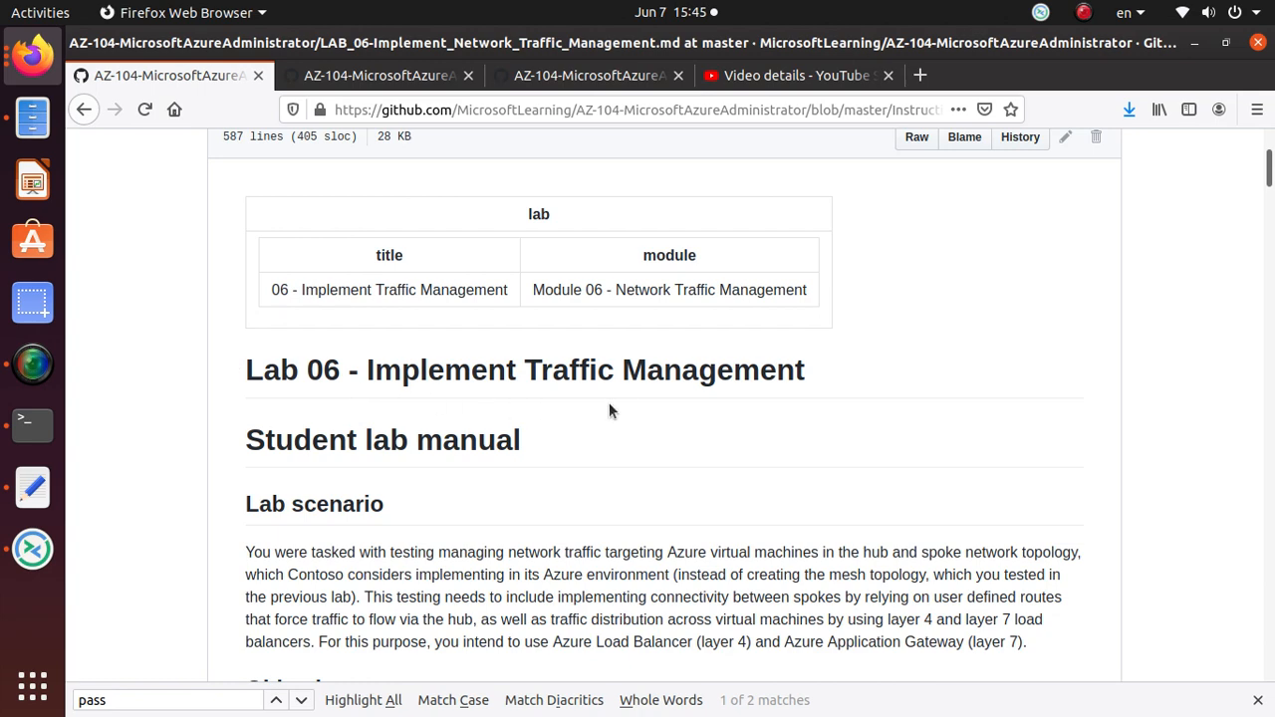
pyautogui.scroll(-3)
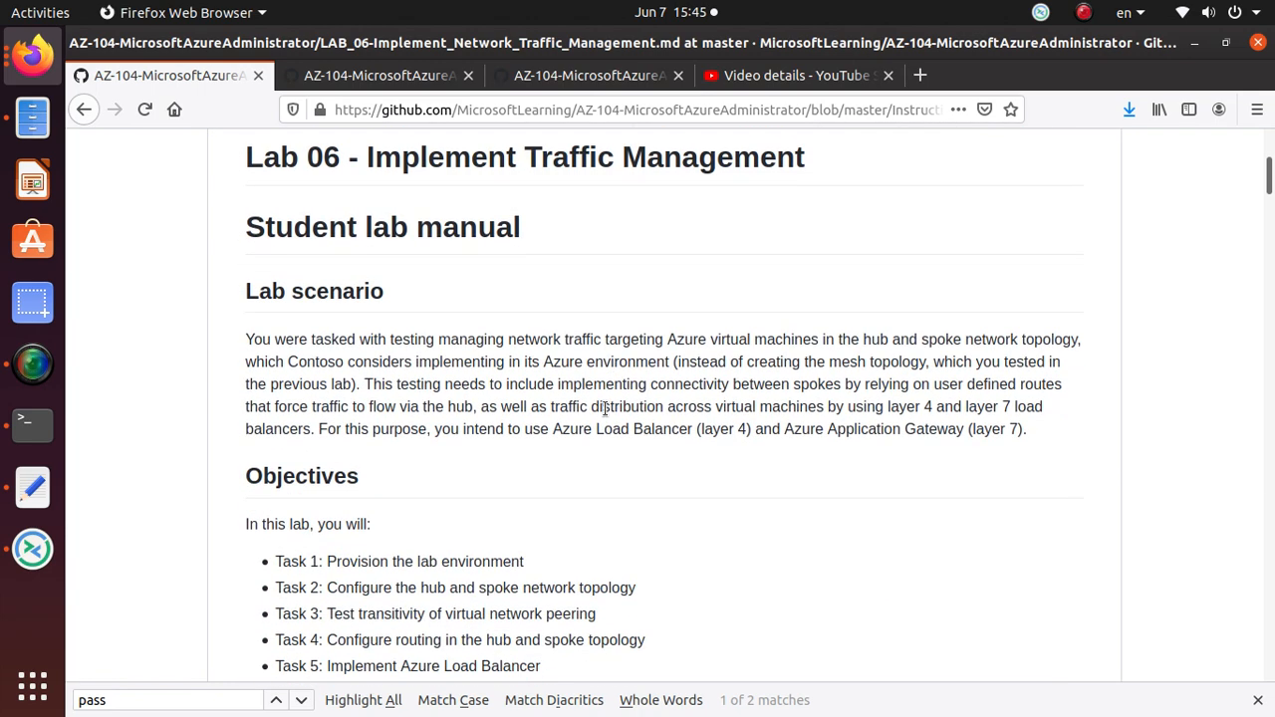
pyautogui.moveTo(710, 454)
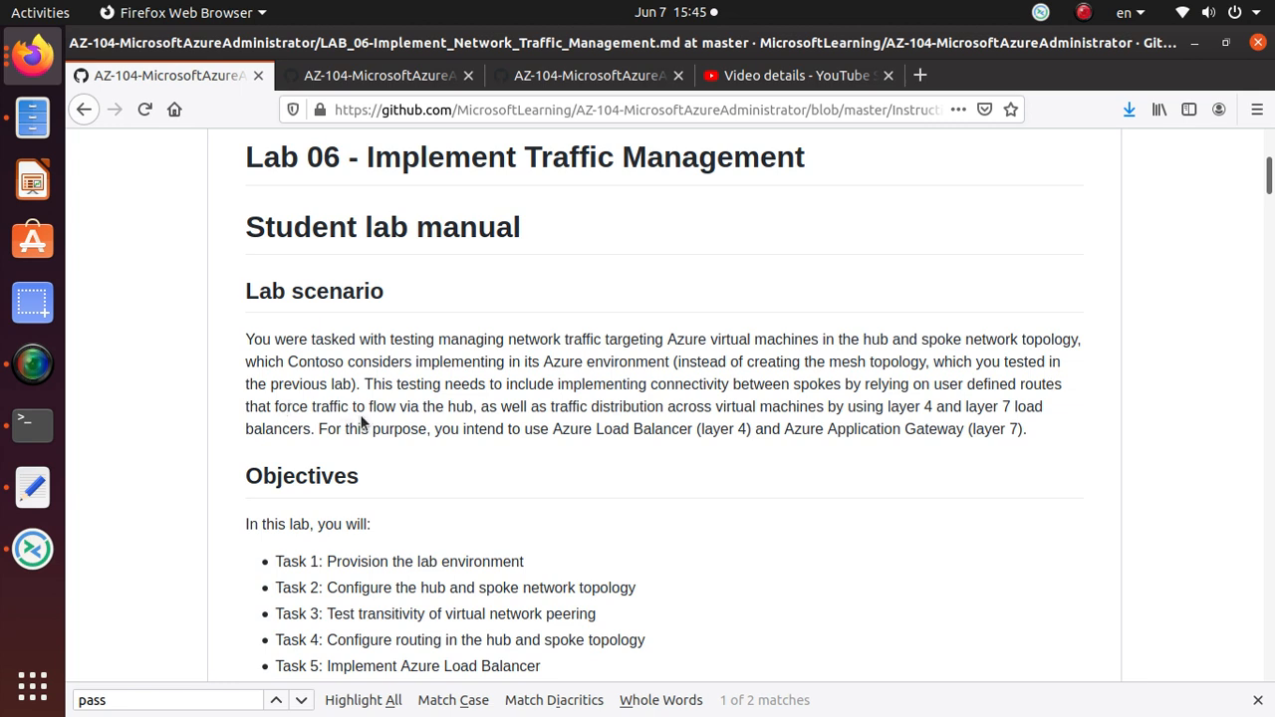
pyautogui.moveTo(446, 407); pyautogui.dragTo(666, 406)
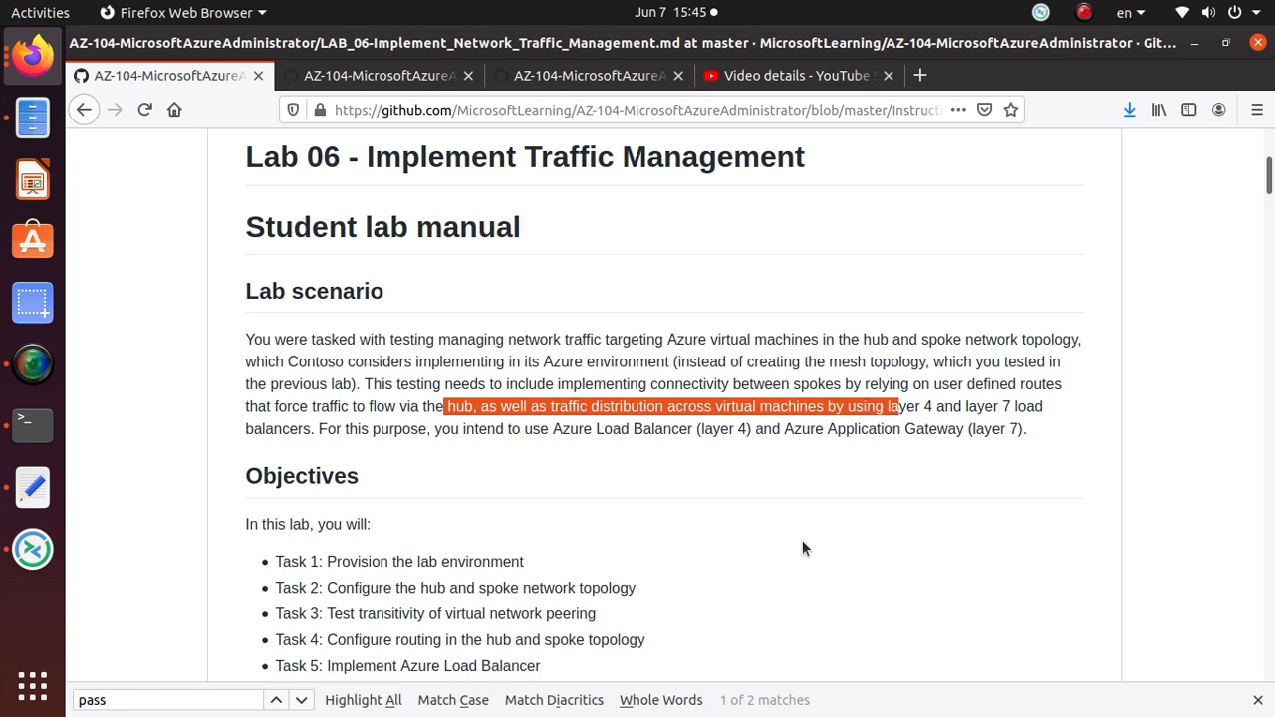
# Step: Read through the objectives and Task 1 provisioning steps of the Lab 06 guide
pyautogui.scroll(-3)
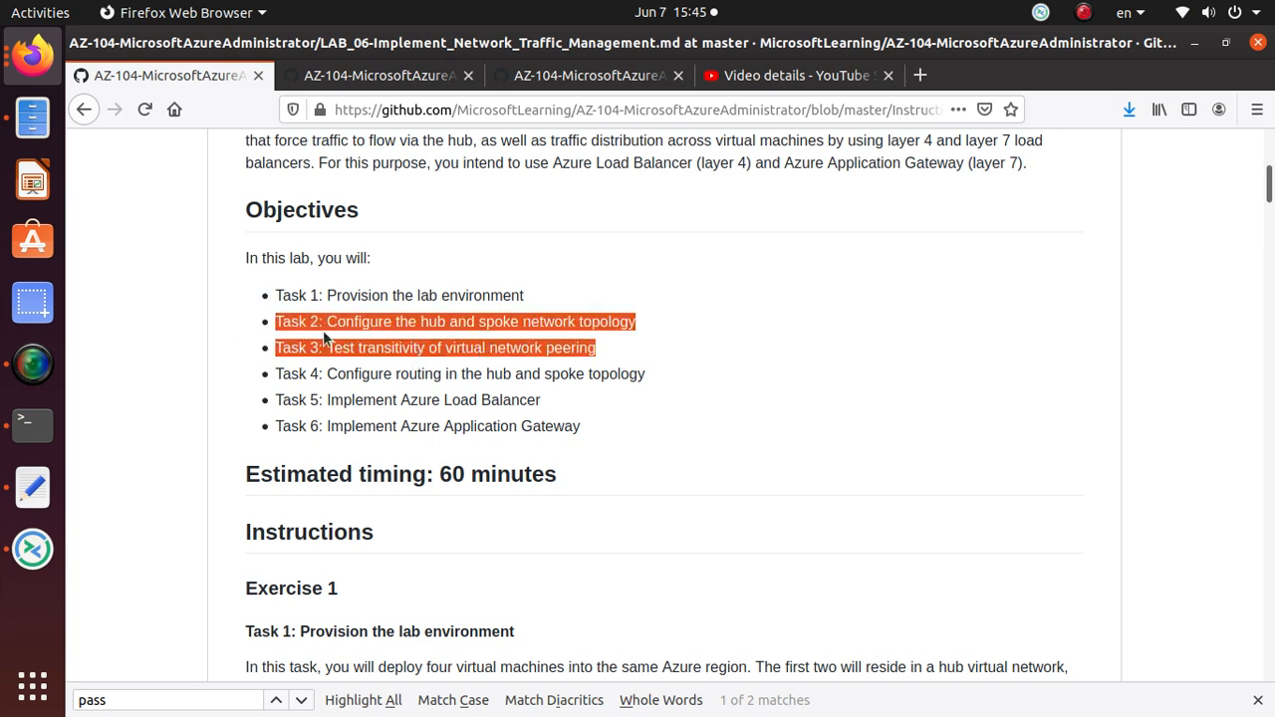
pyautogui.moveTo(459, 327)
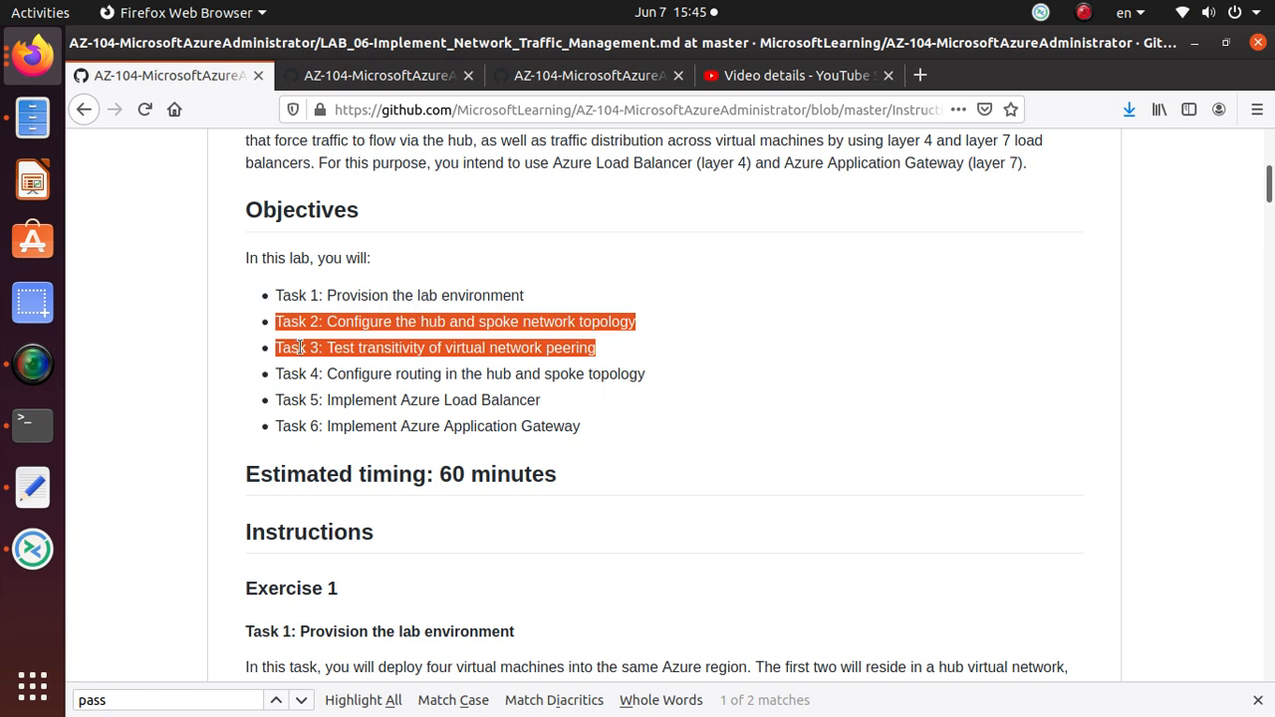
pyautogui.moveTo(582, 367)
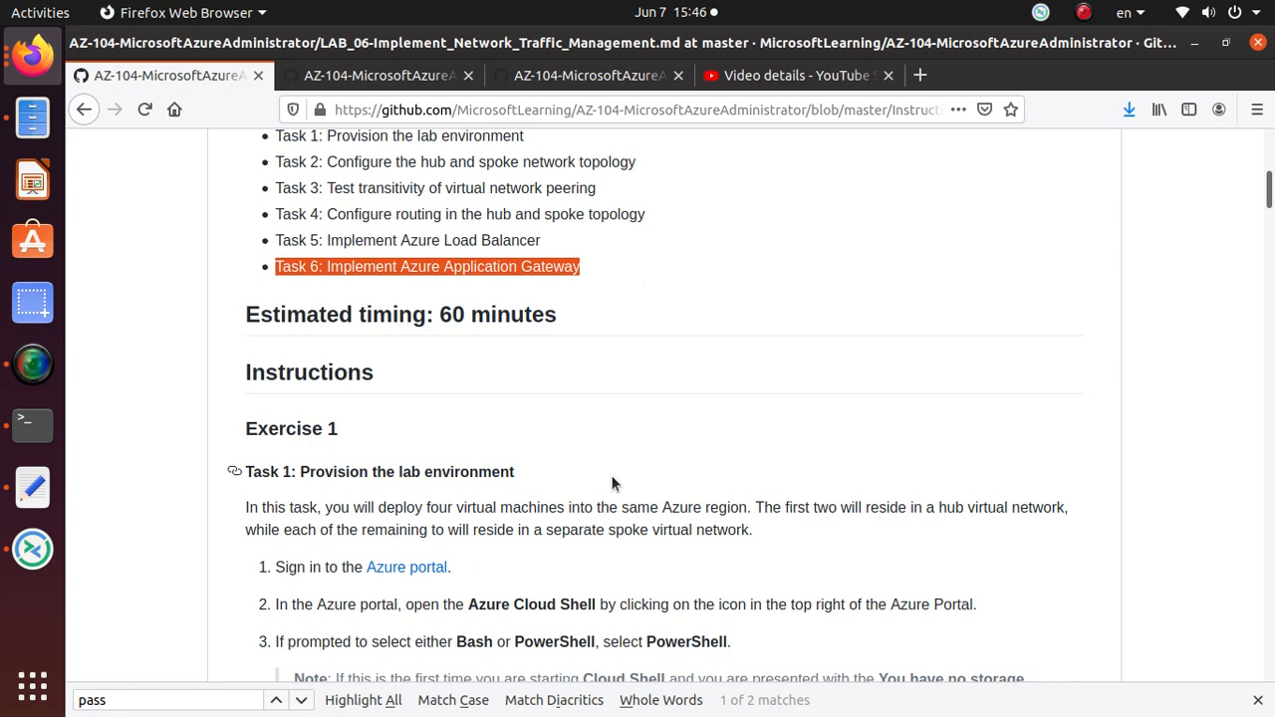
pyautogui.scroll(-3)
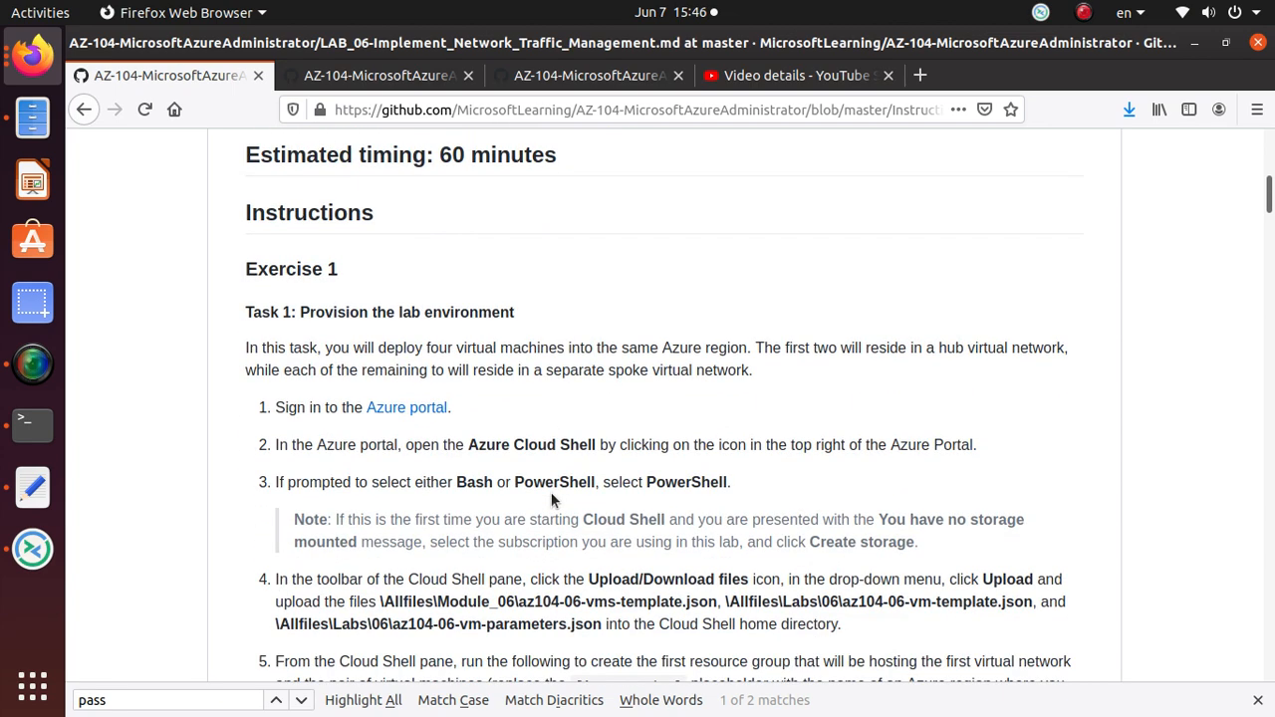
pyautogui.scroll(-3)
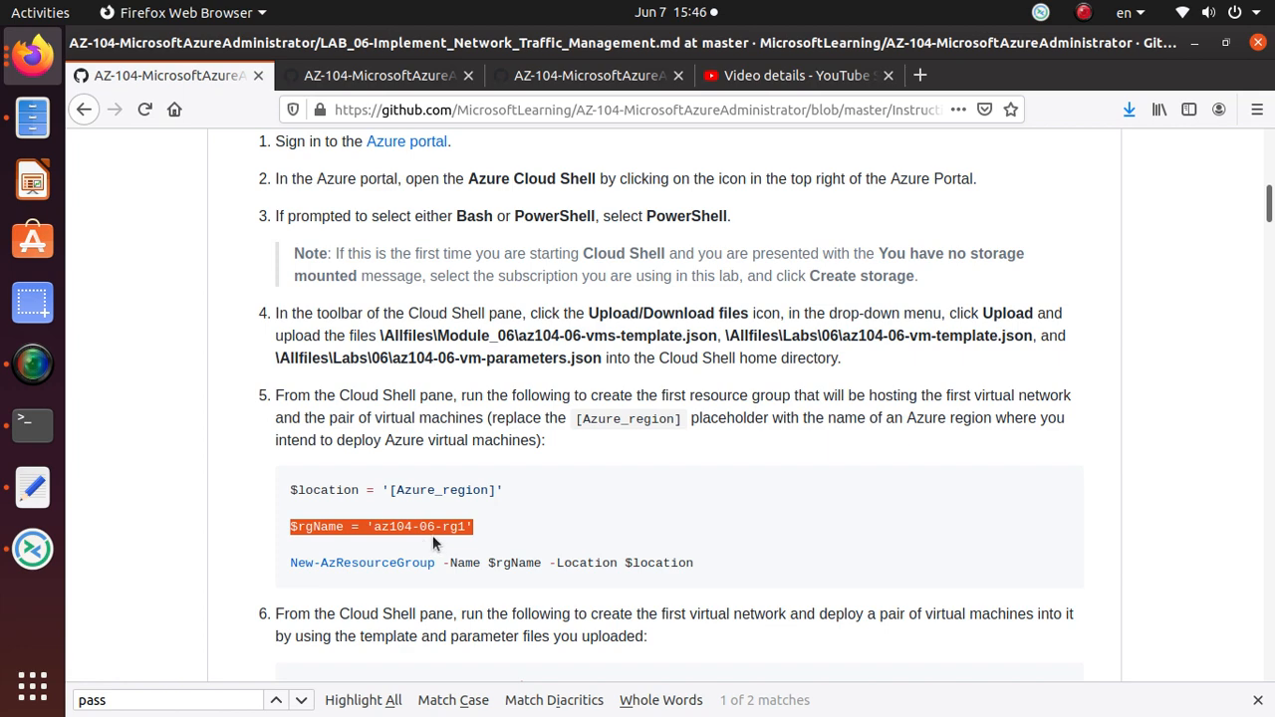
pyautogui.scroll(-3)
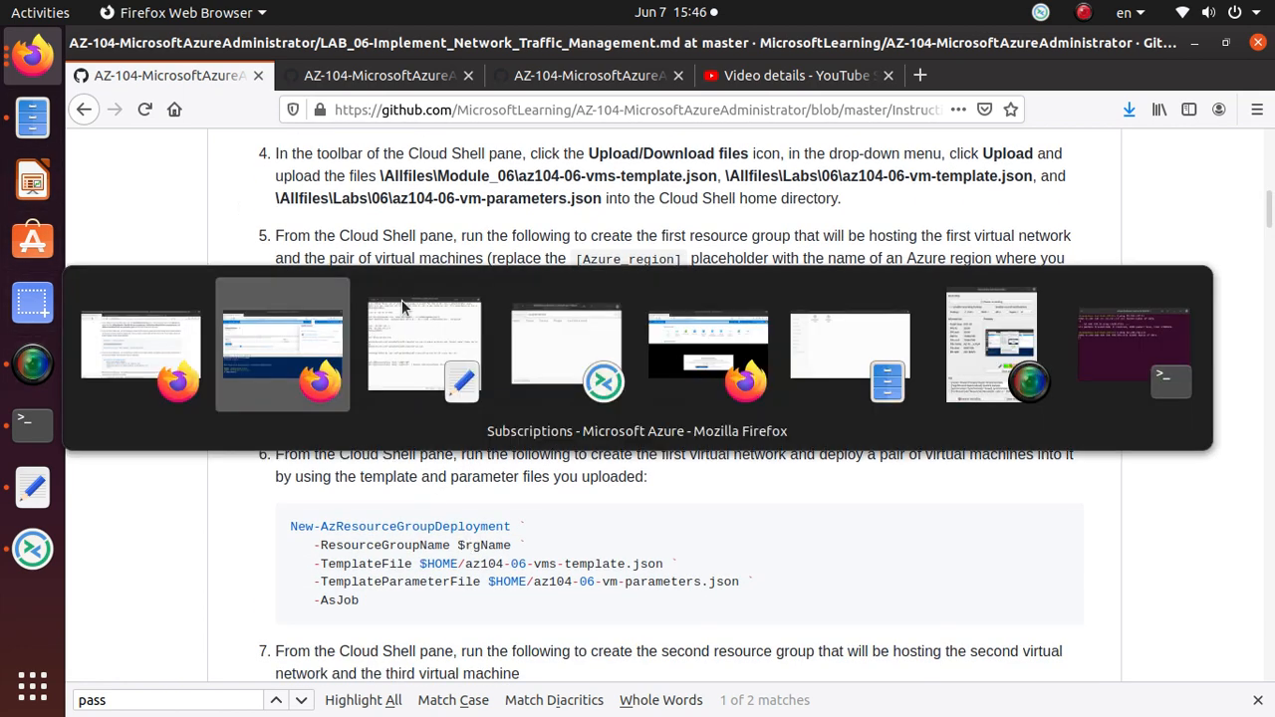
# Step: In the Azure portal, list resource groups filtered to az104-06-rg1
pyautogui.click(283, 343)
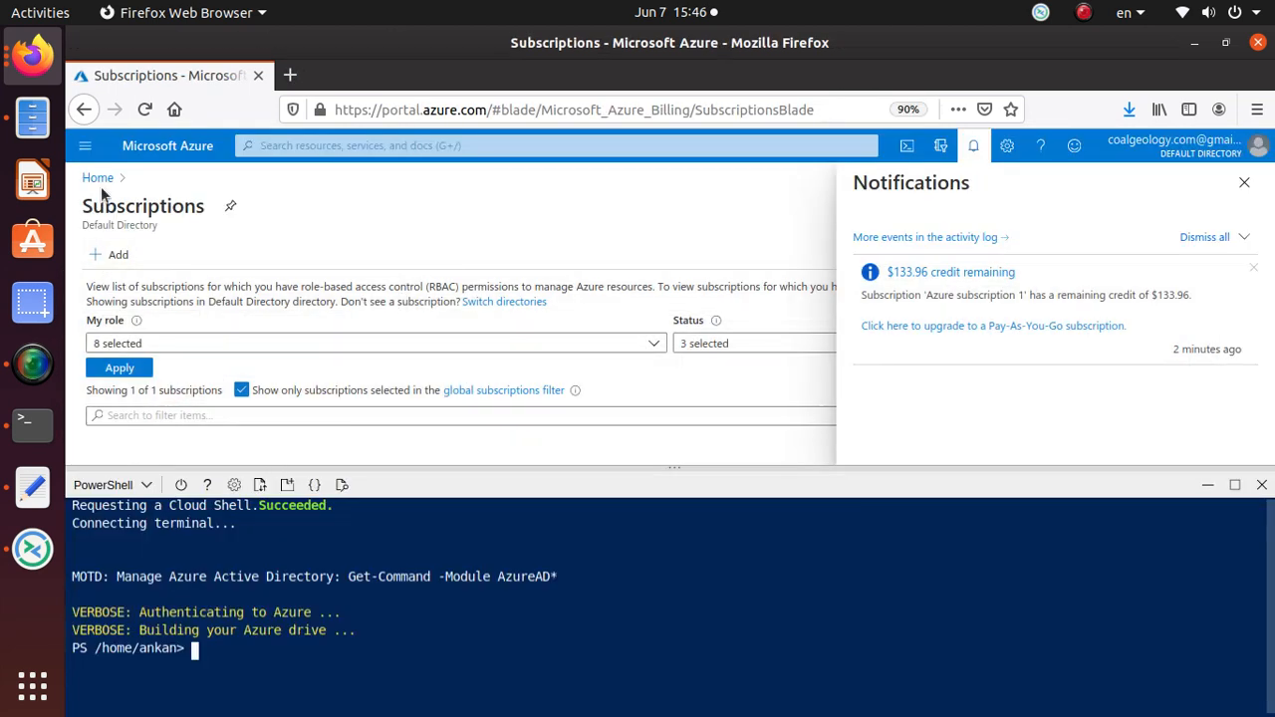
pyautogui.click(97, 177)
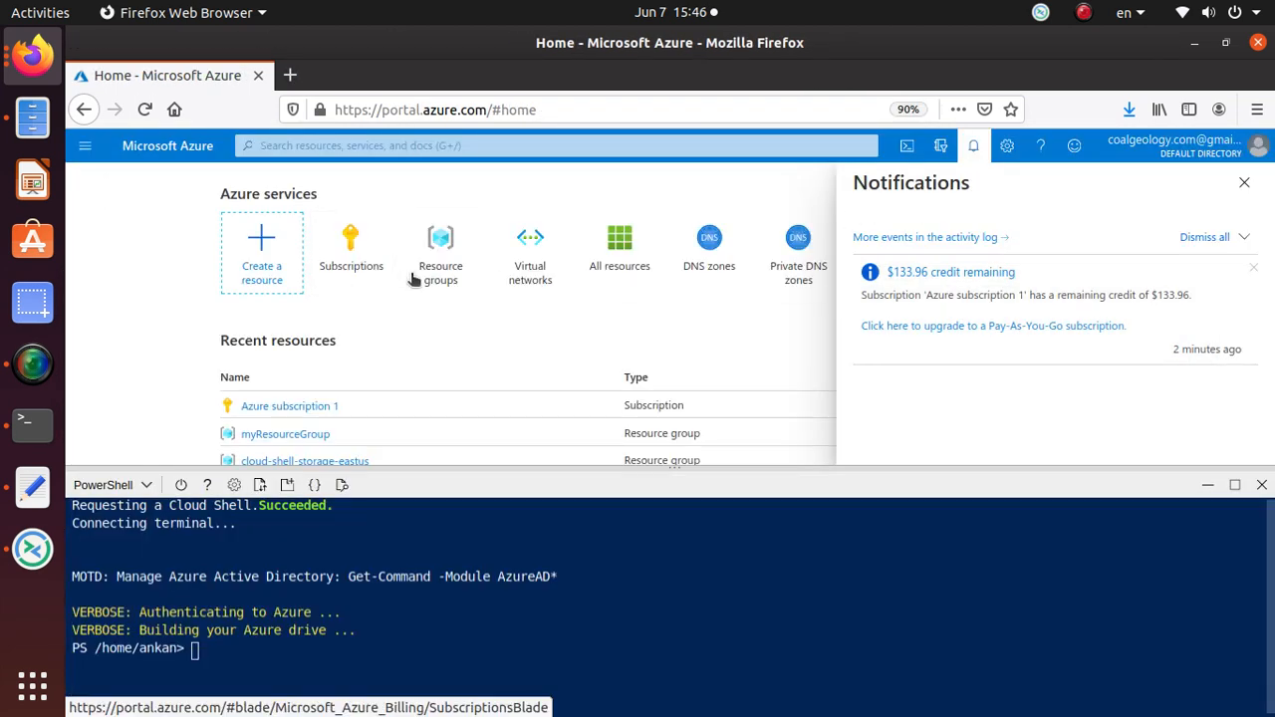
pyautogui.click(438, 239)
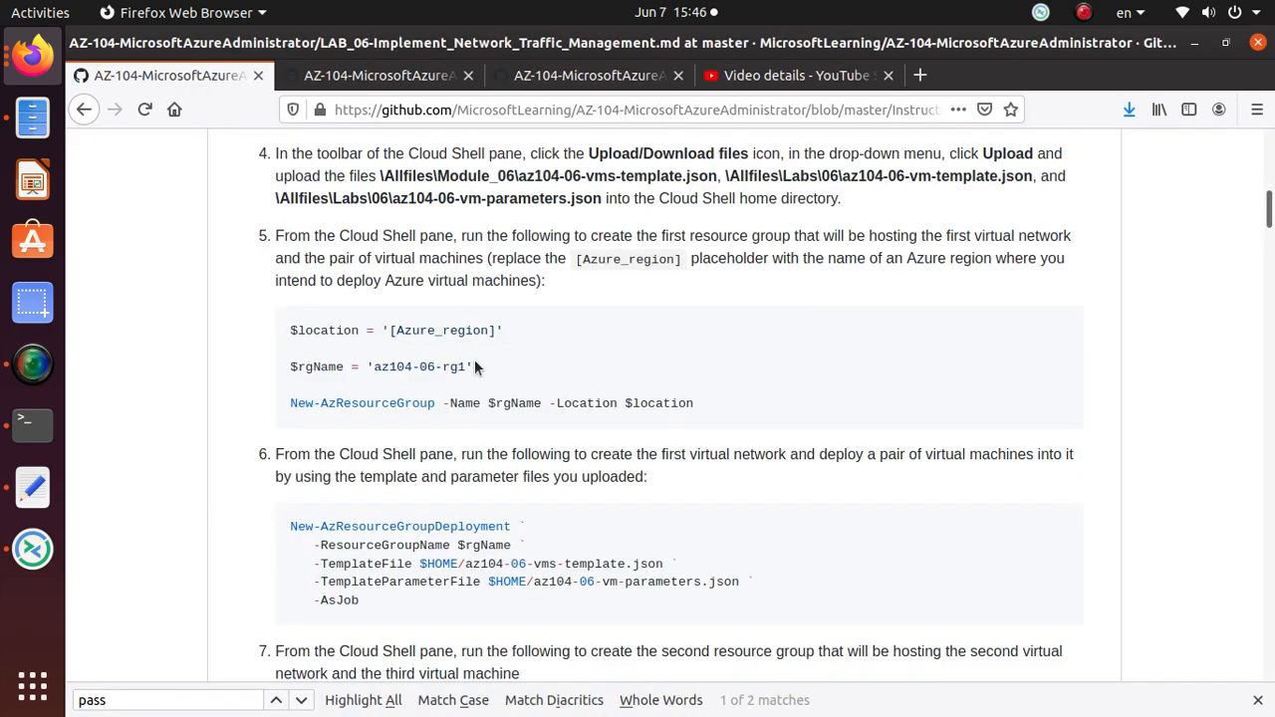
pyautogui.doubleClick(423, 366)
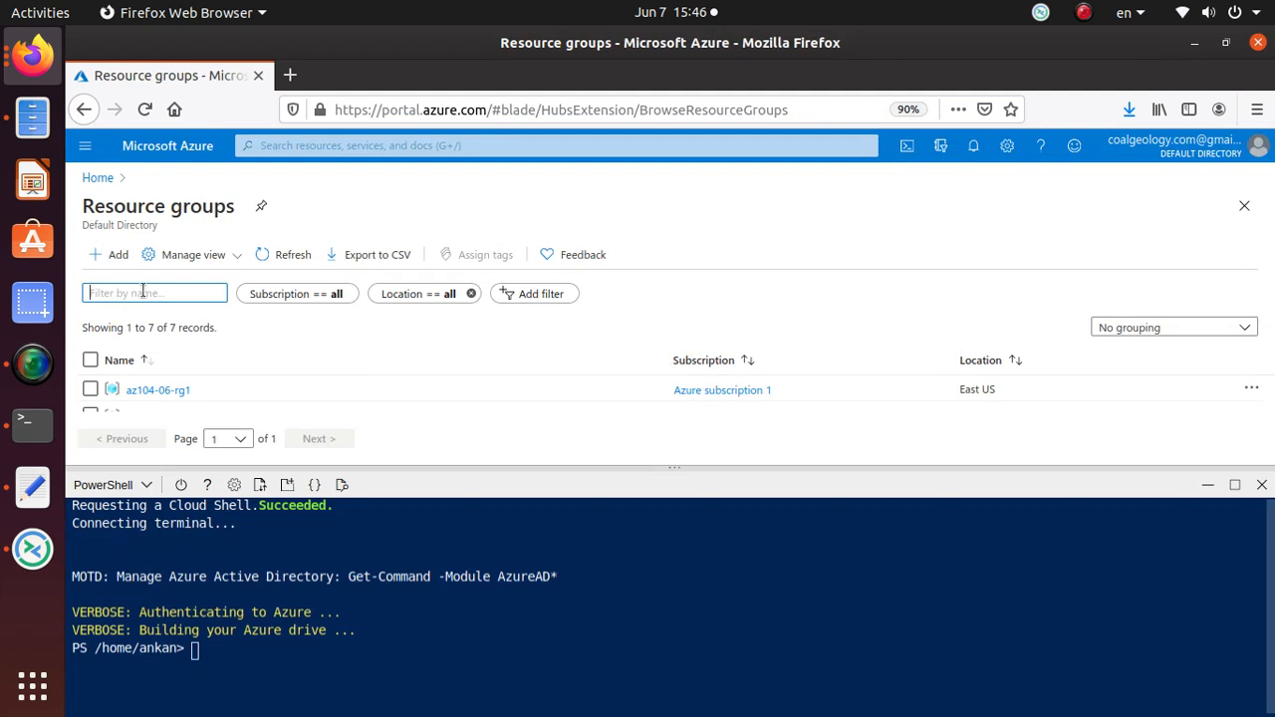
pyautogui.write('az104-06-rg1')
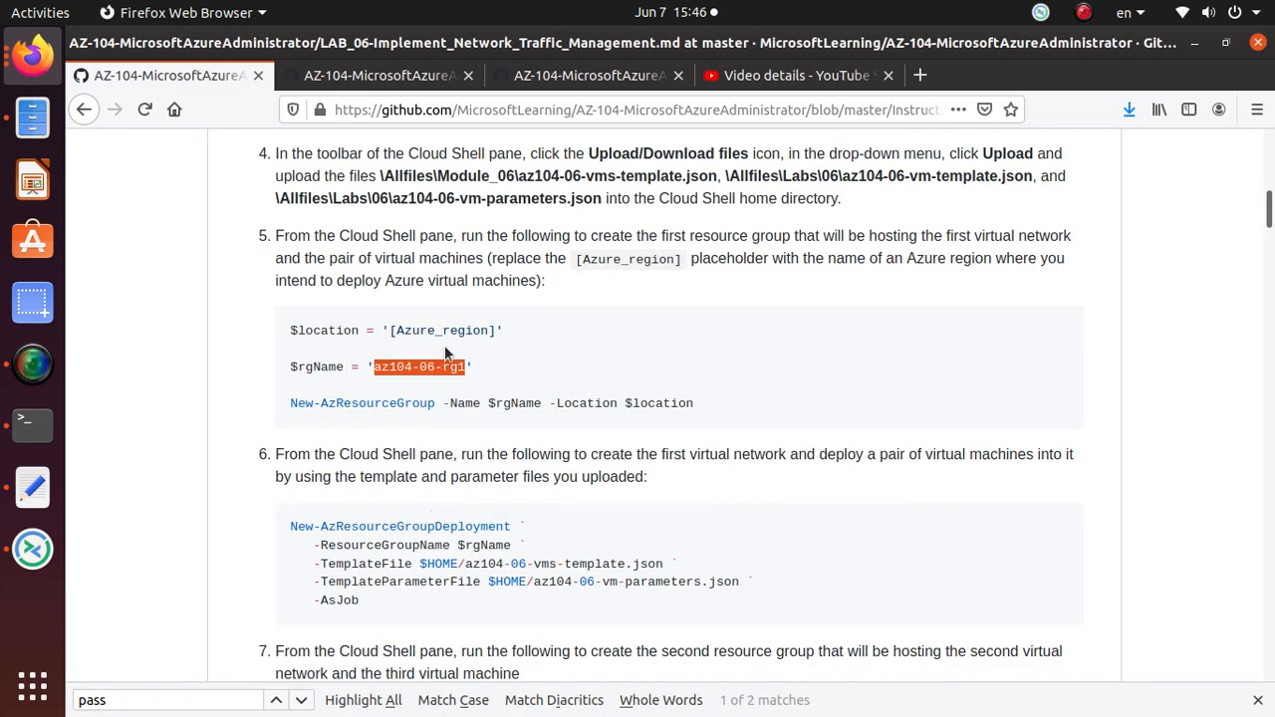
# Step: In Cloud Shell PowerShell, assign $rgName 'az104-06-rg1' and $location 'eastus'
pyautogui.scroll(-3)
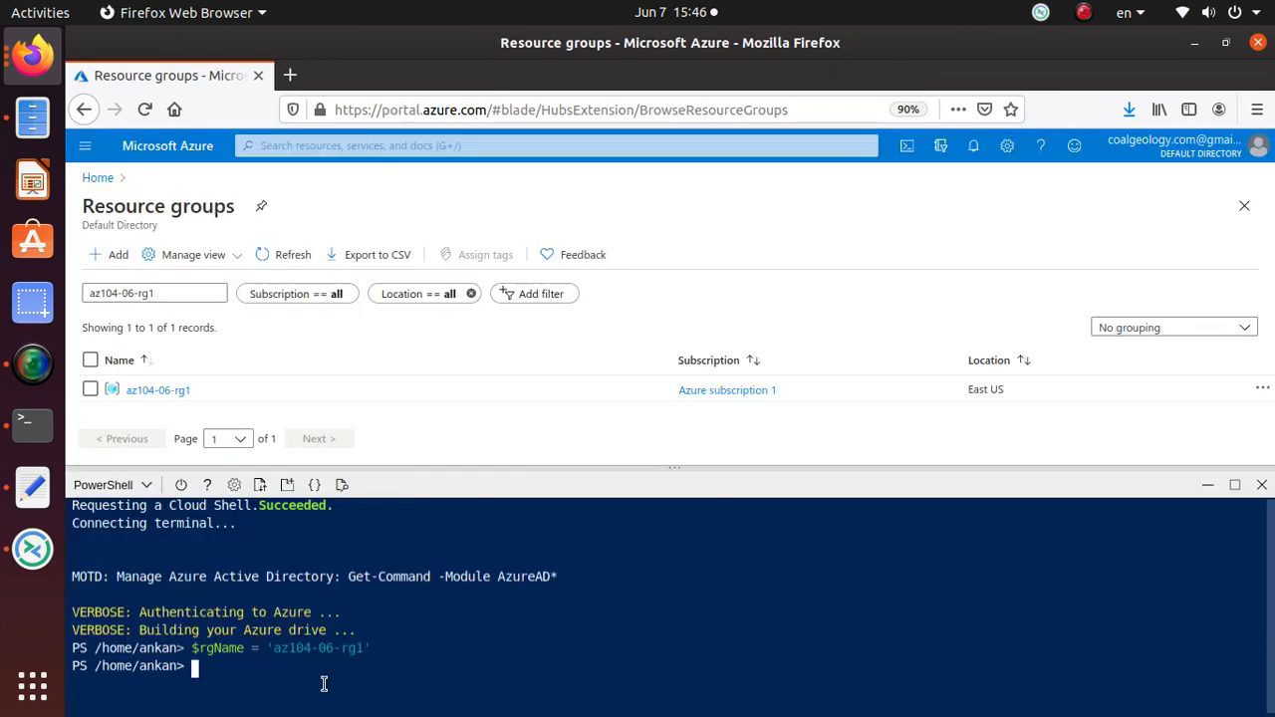
pyautogui.write("$location = '")
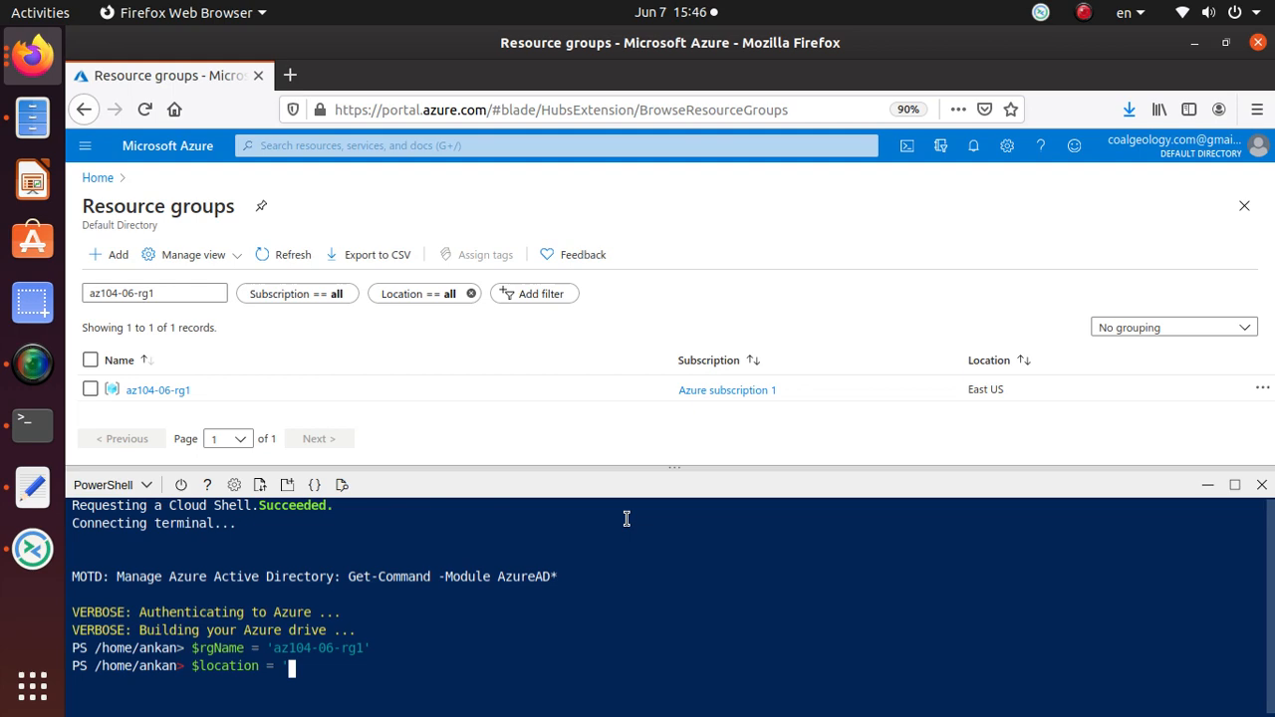
pyautogui.write('east')
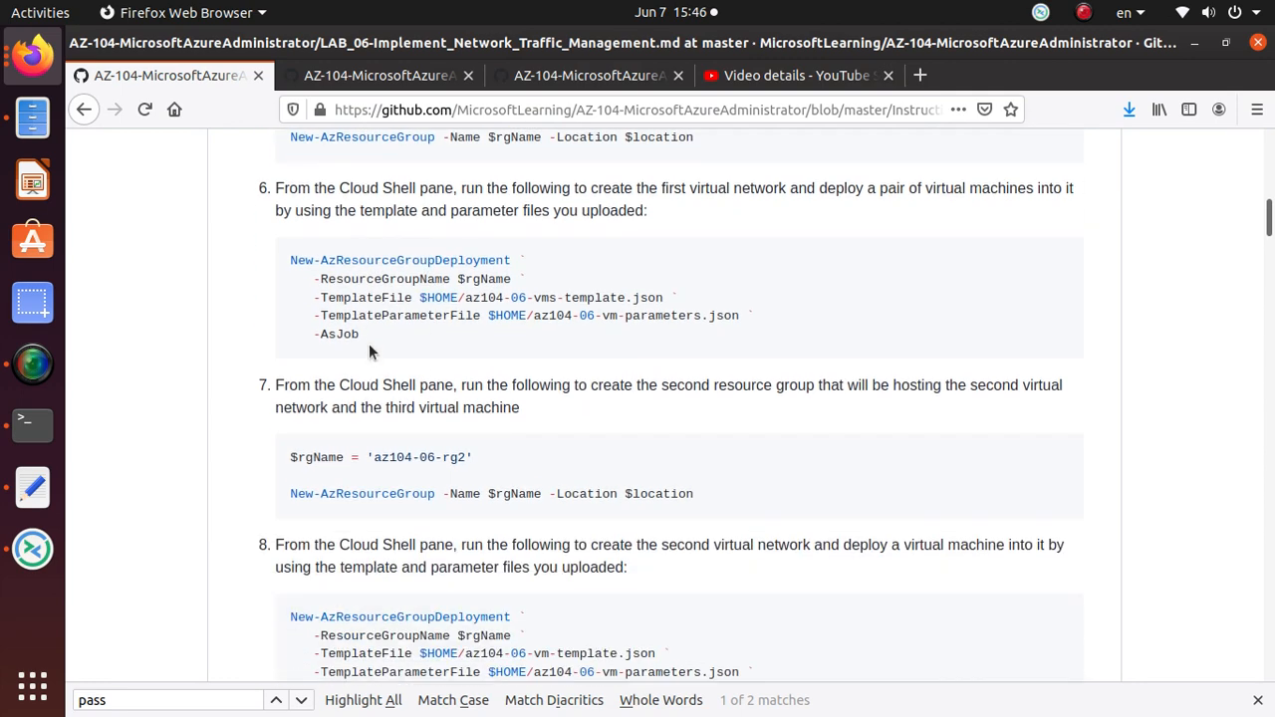
pyautogui.rightClick(371, 278)
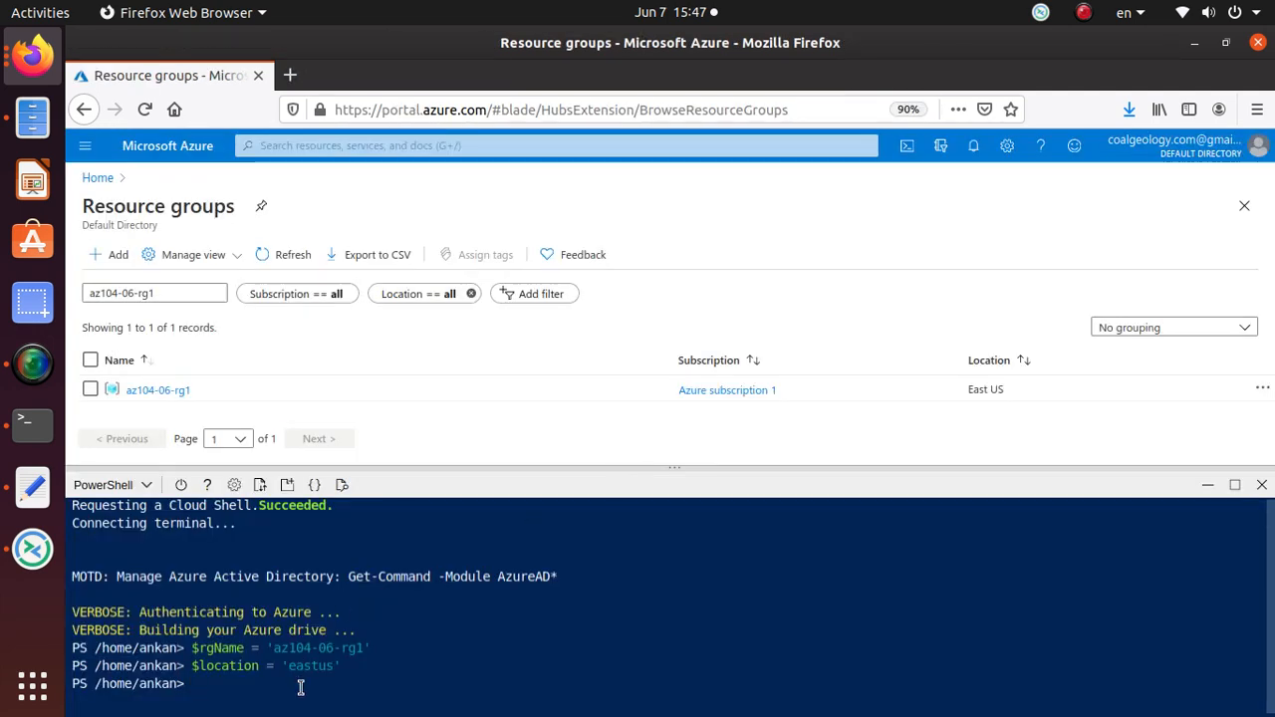
# Step: Upload az104-06-vm-template.json from Desktop/lab6 to Cloud Shell and start another upload
pyautogui.click(259, 486)
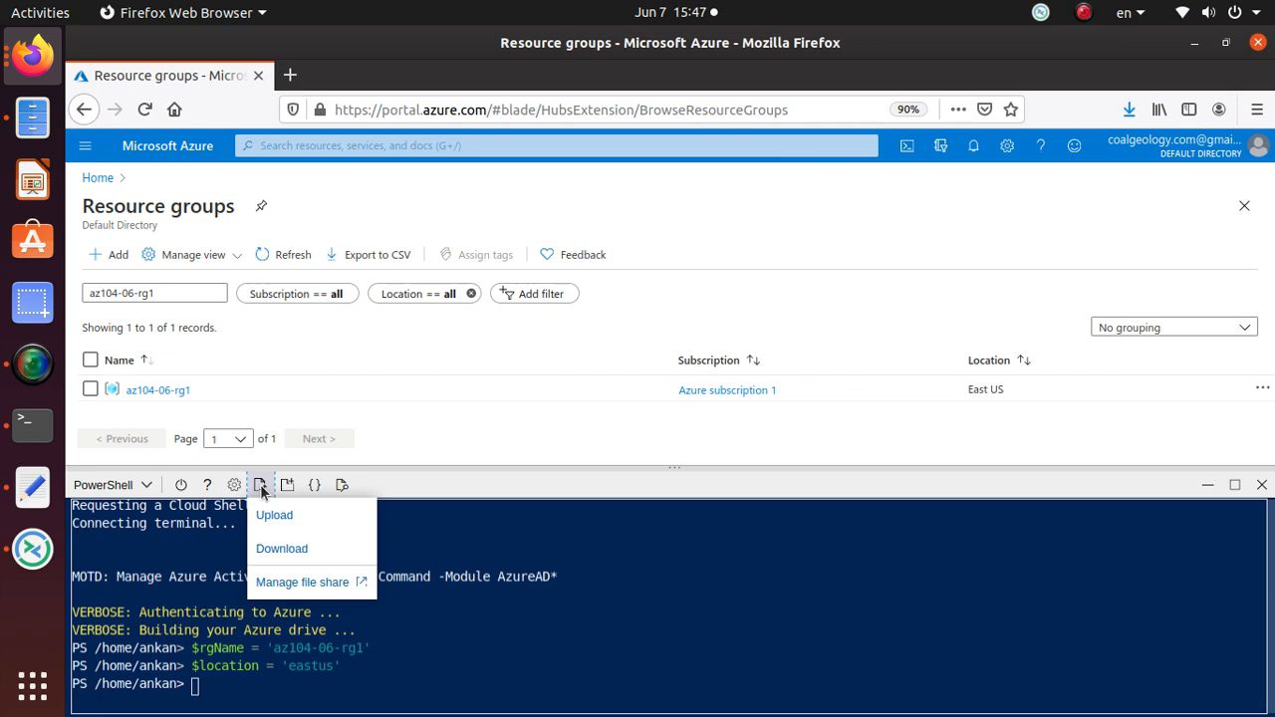
pyautogui.click(275, 514)
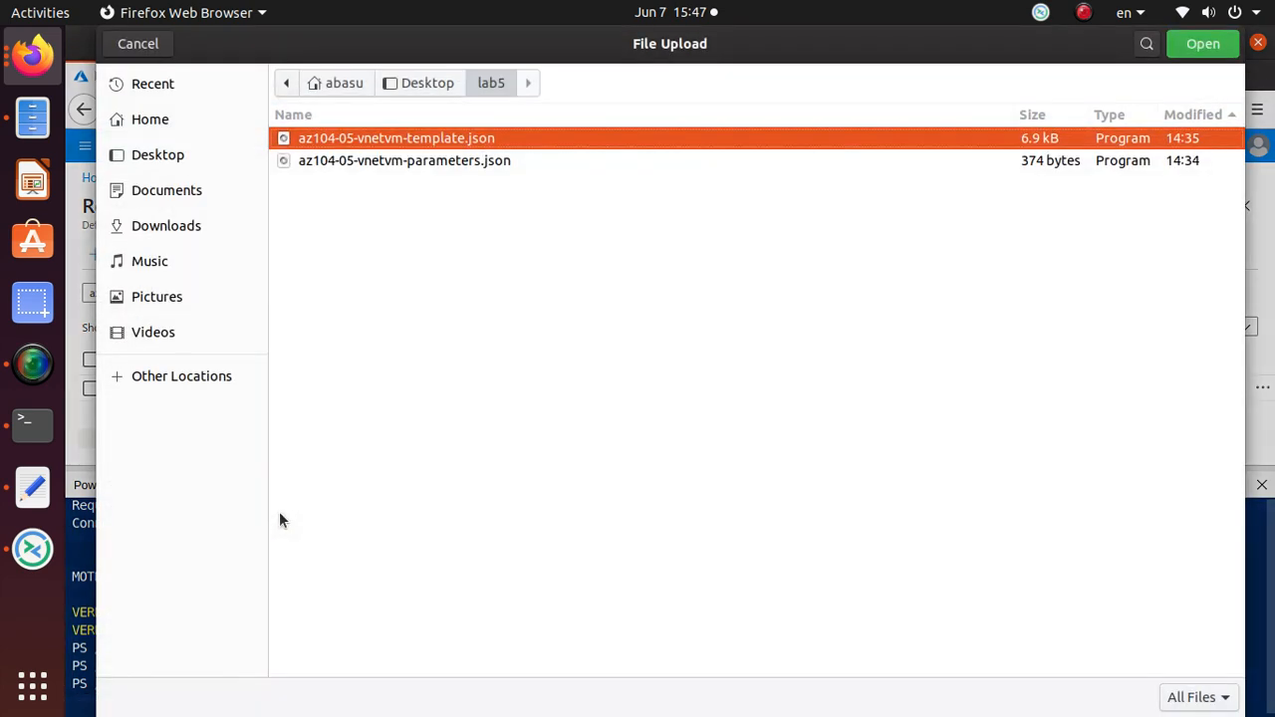
pyautogui.click(158, 155)
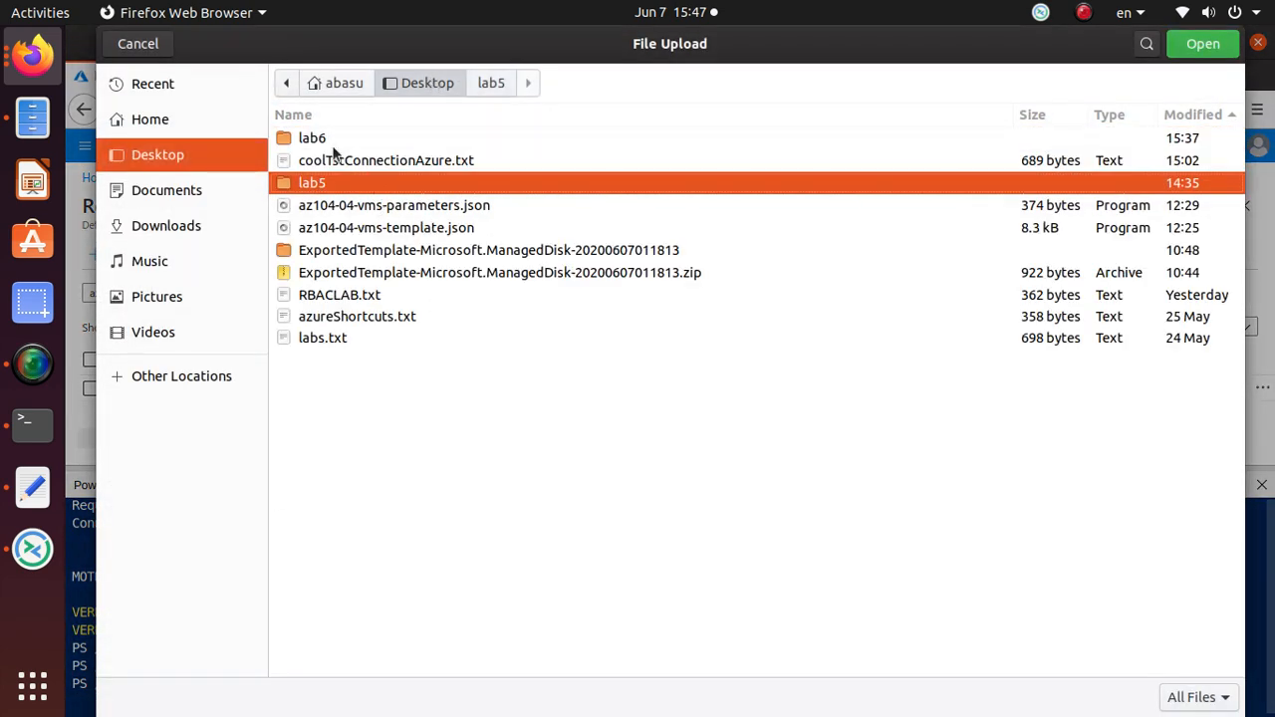
pyautogui.doubleClick(311, 138)
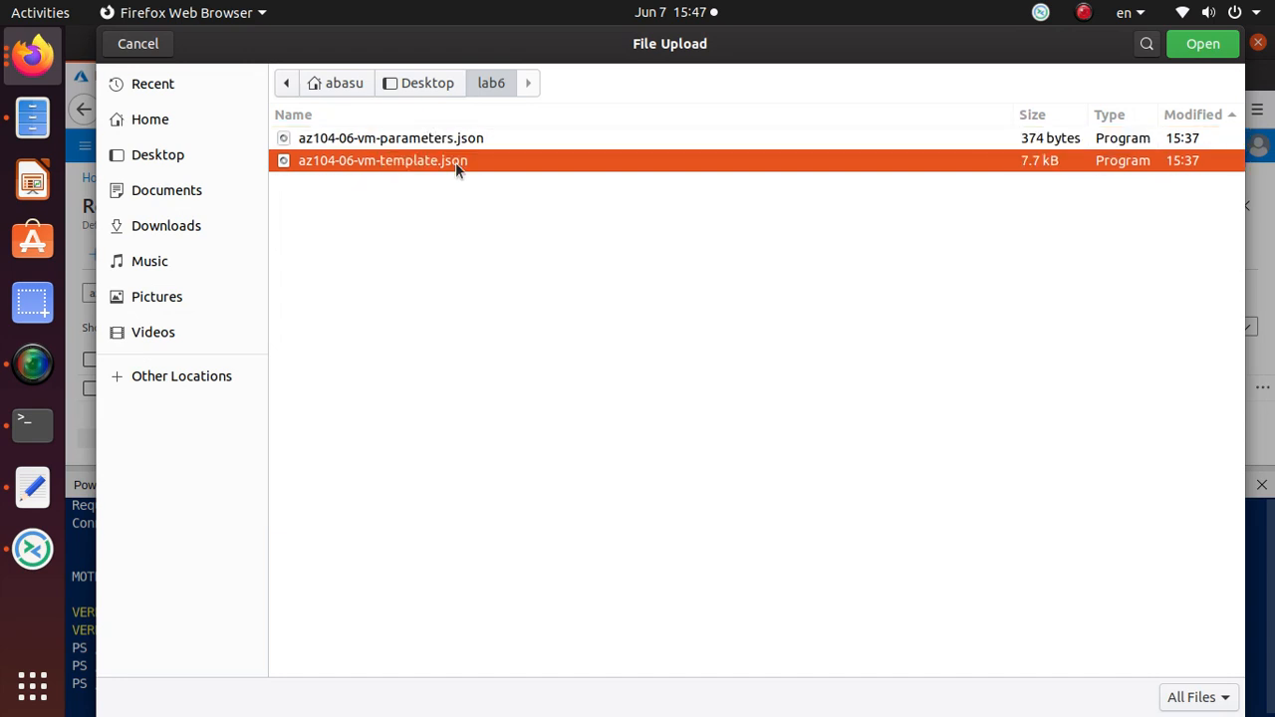
pyautogui.click(1203, 44)
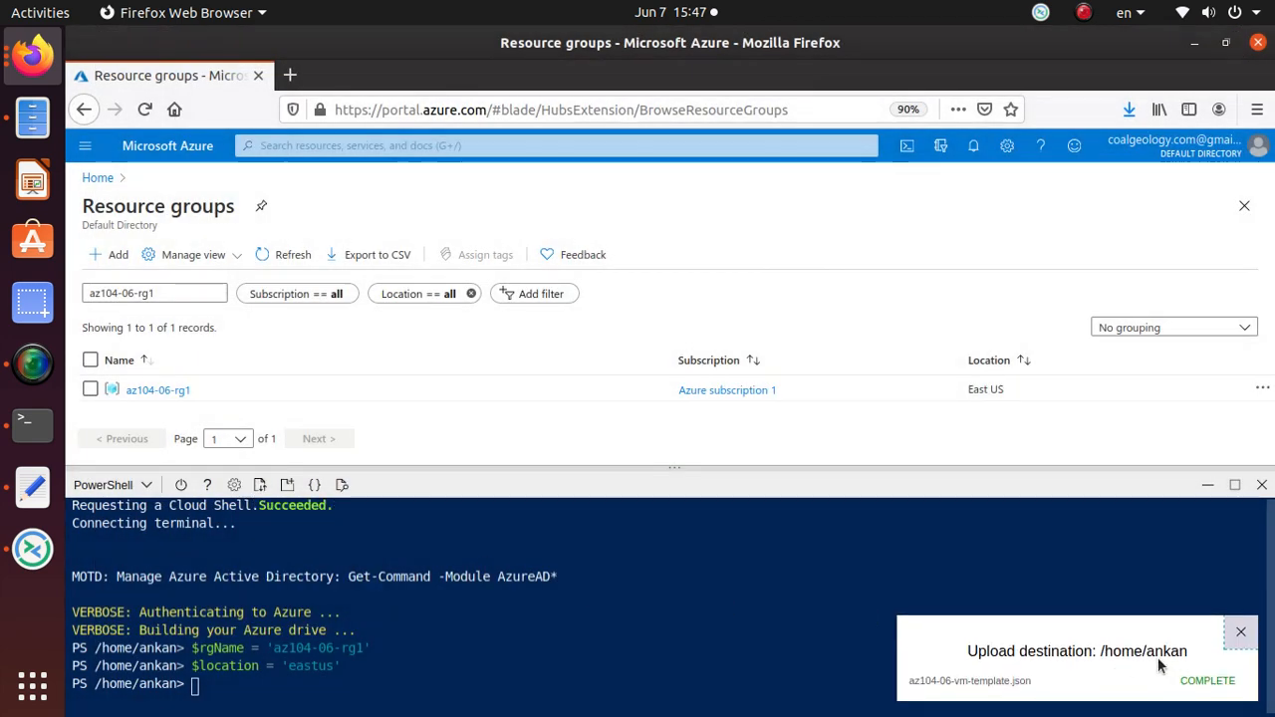
pyautogui.click(259, 484)
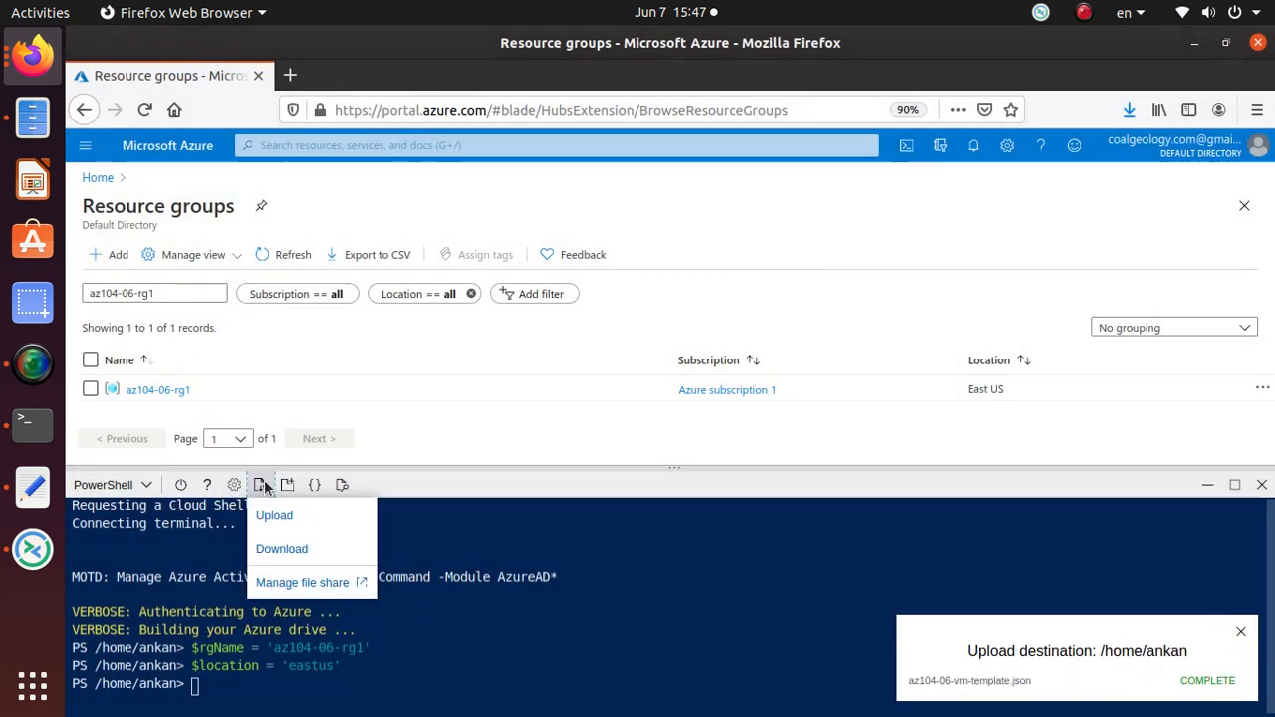
pyautogui.click(275, 514)
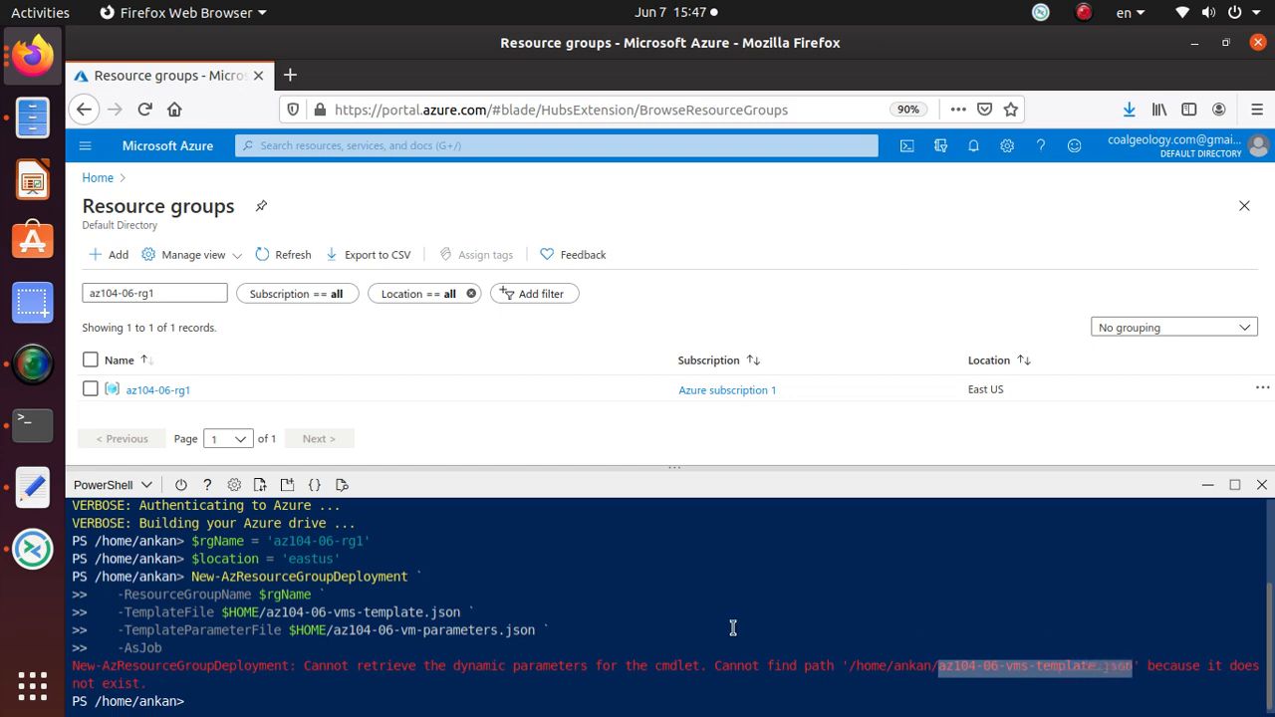
# Step: Browse the repository's Allfiles/Labs/06 folder and open az104-06-vms-template.json
pyautogui.click(378, 76)
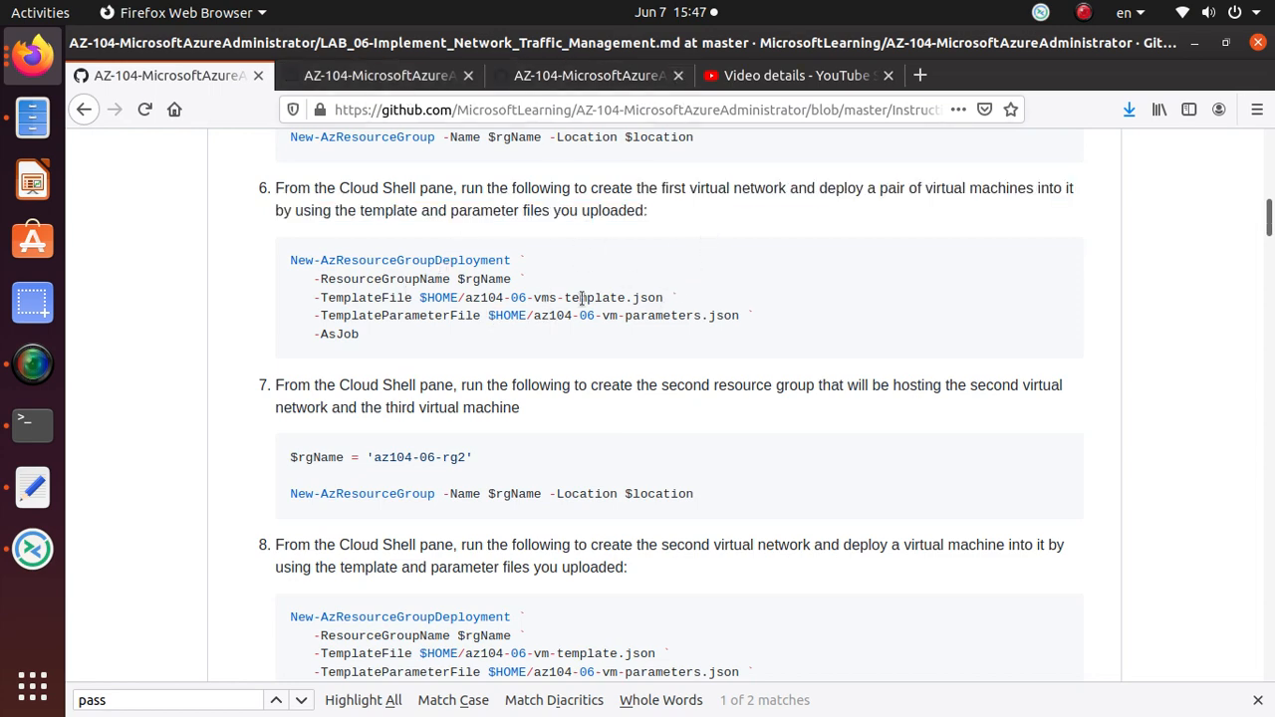
pyautogui.click(620, 76)
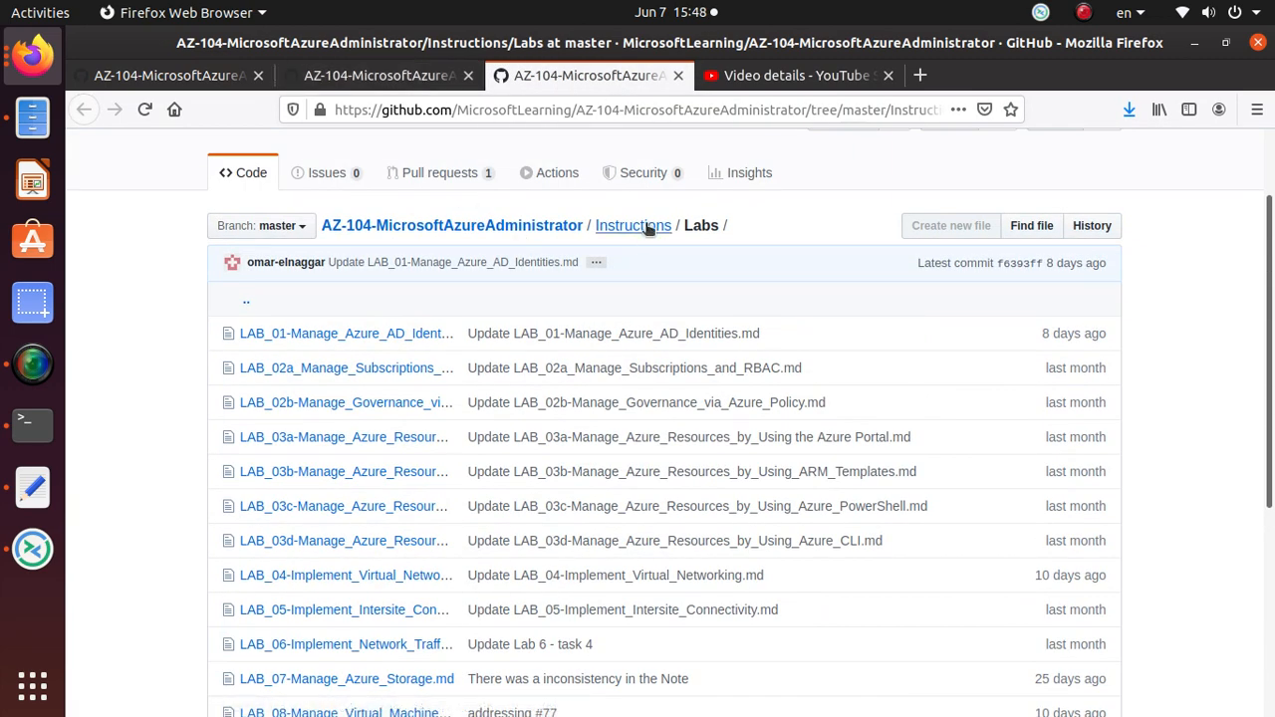
pyautogui.moveTo(607, 235)
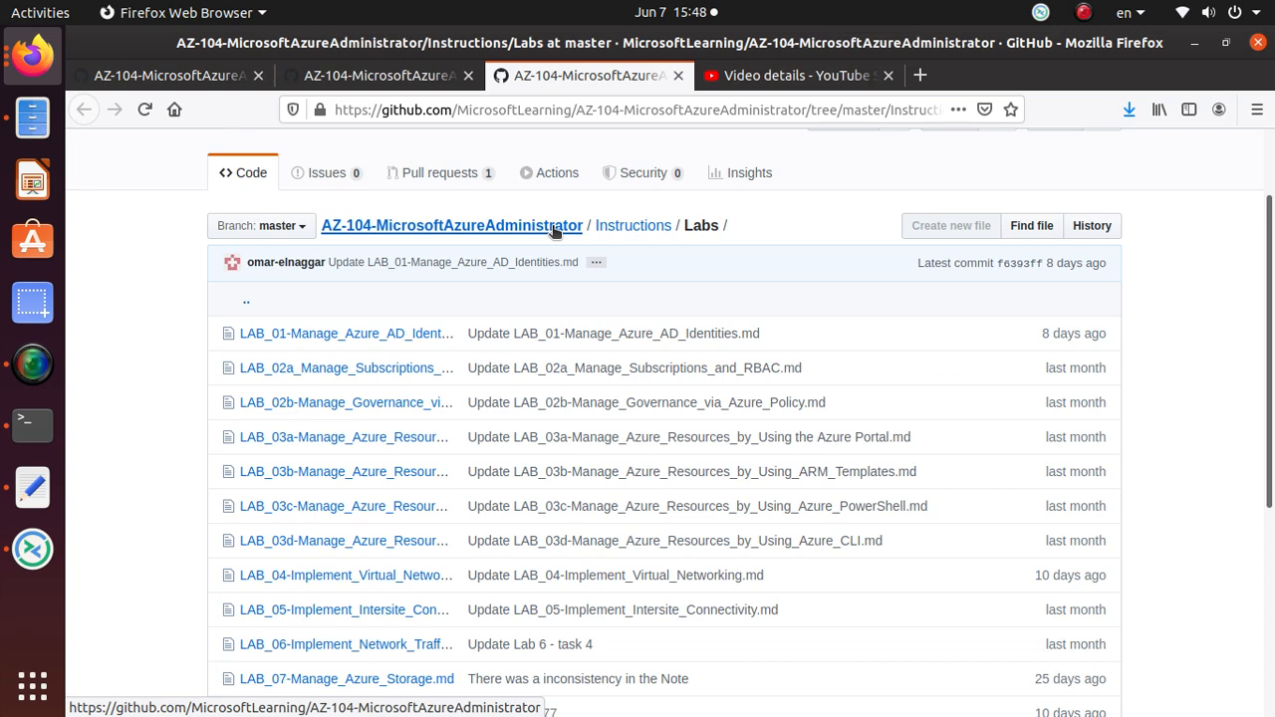
pyautogui.click(451, 226)
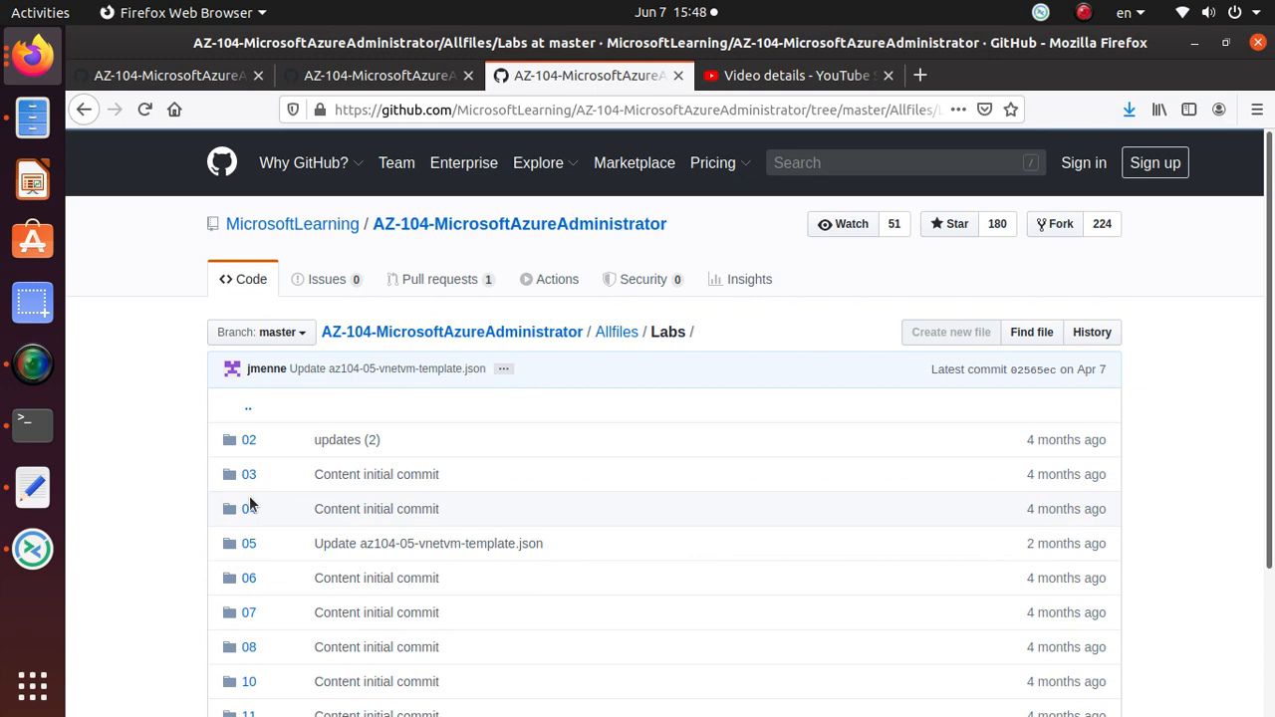
pyautogui.click(247, 578)
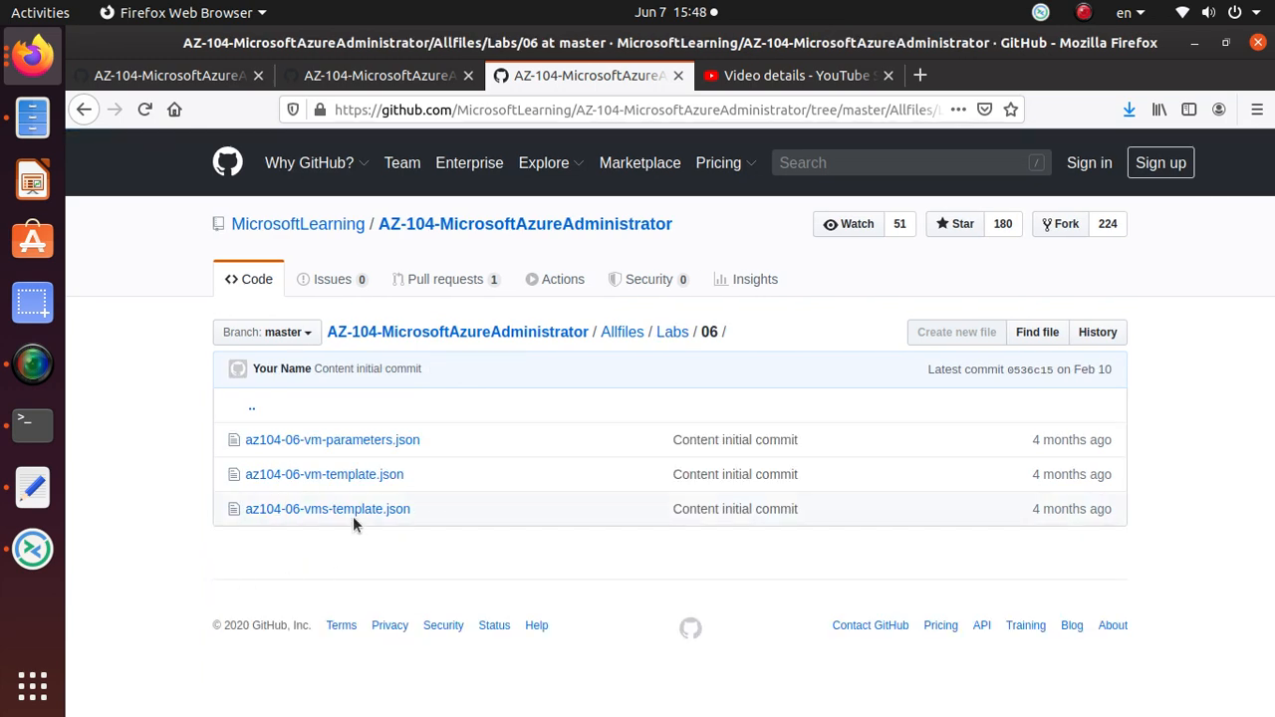
pyautogui.click(326, 510)
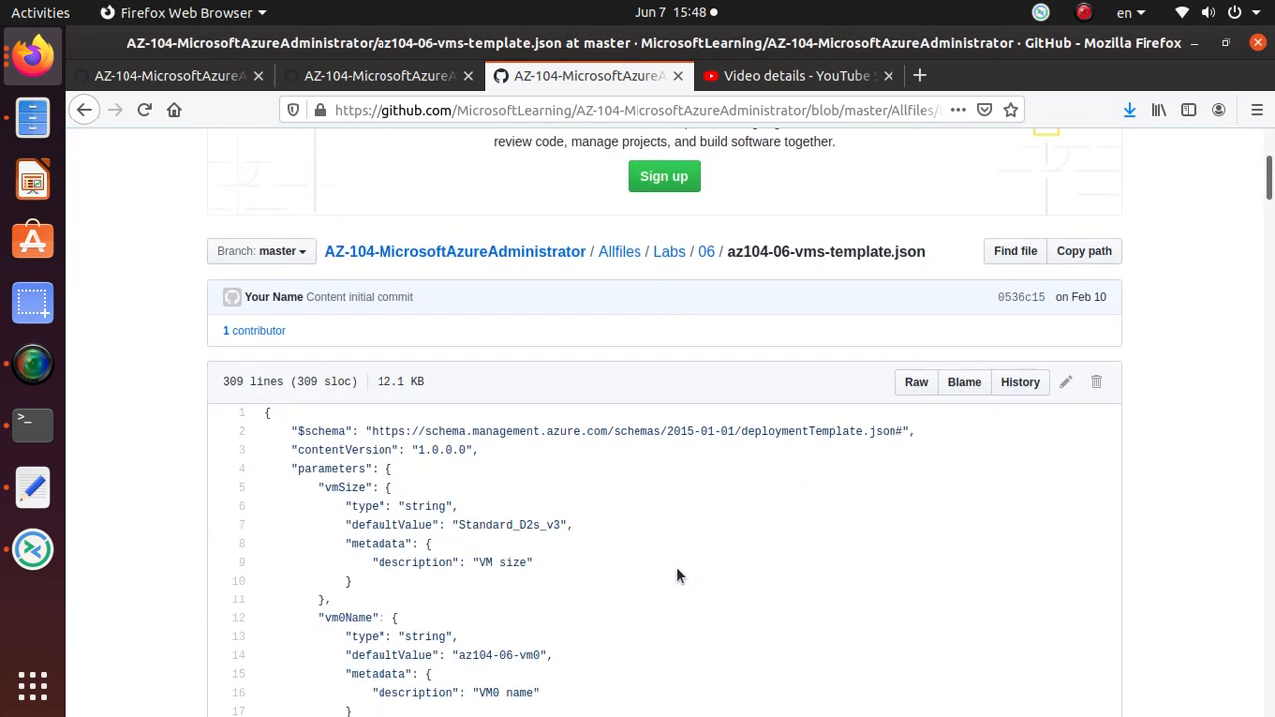
# Step: View the template as raw text and save the page as a local file in lab6
pyautogui.click(917, 382)
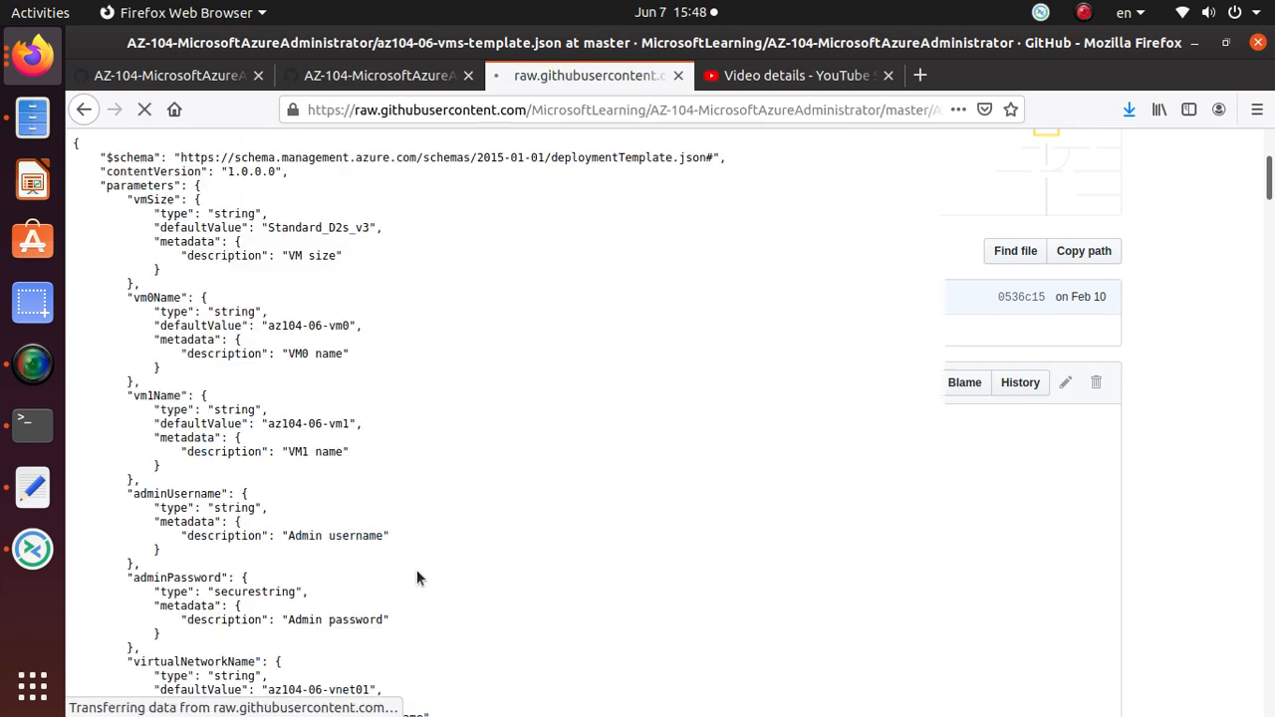
pyautogui.rightClick(418, 578)
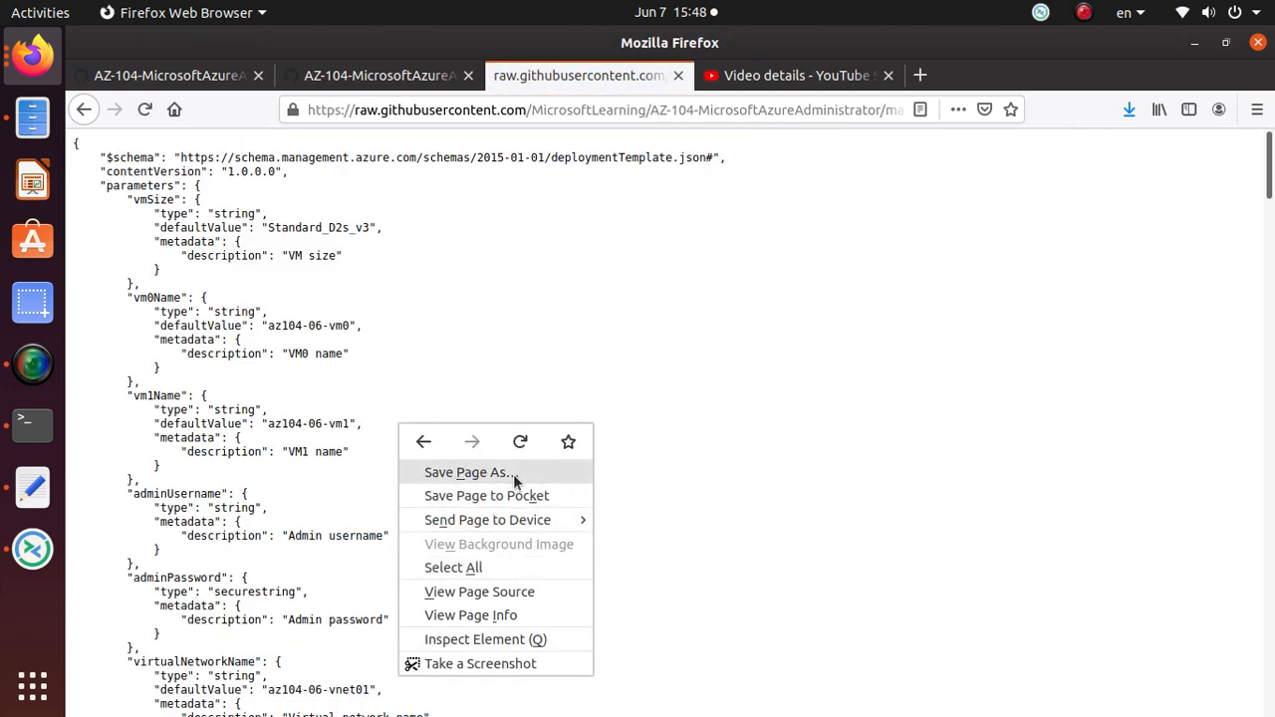
pyautogui.click(470, 470)
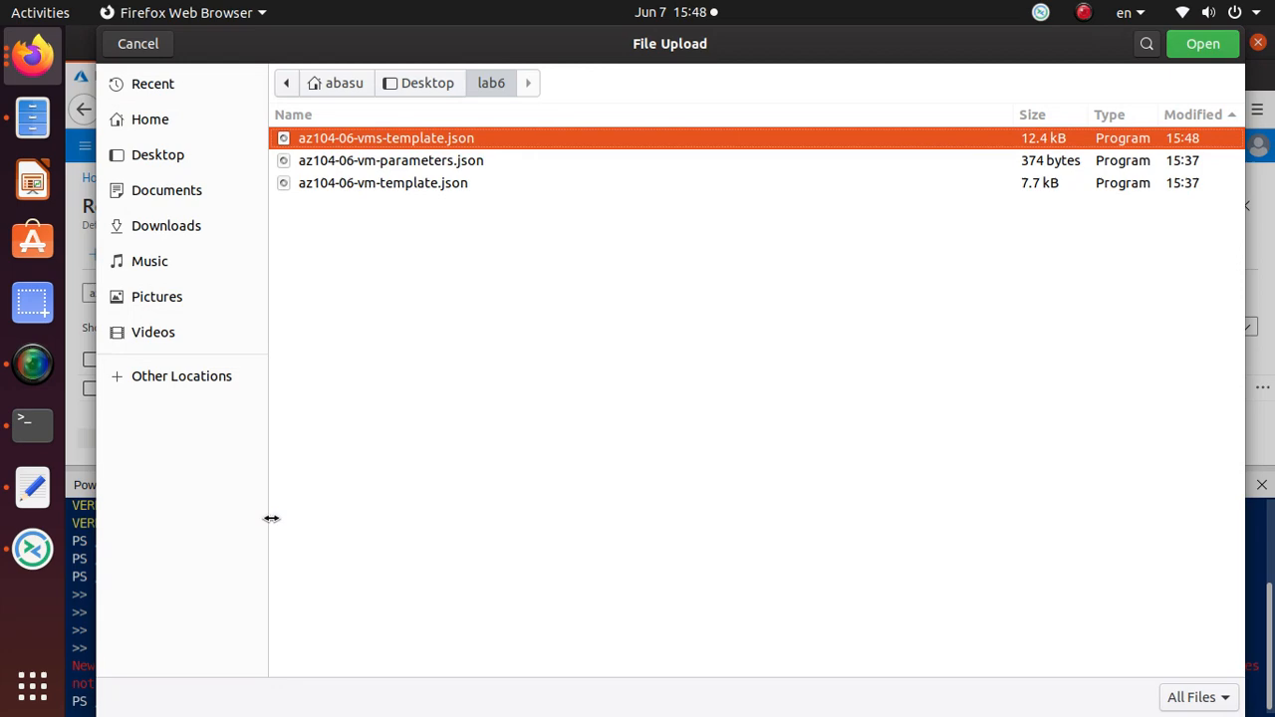
pyautogui.moveTo(1124, 122)
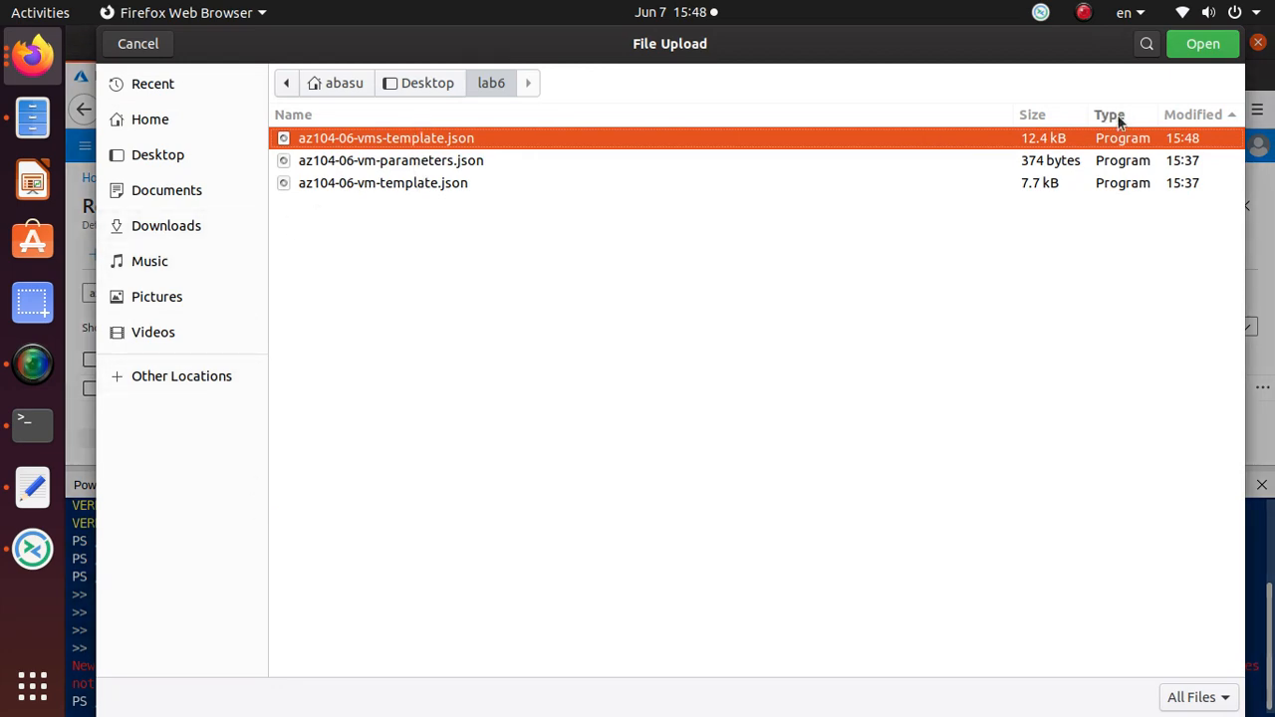
# Step: Upload az104-06-vms-template.json to Cloud Shell and rerun the deployment as a background job
pyautogui.click(1203, 44)
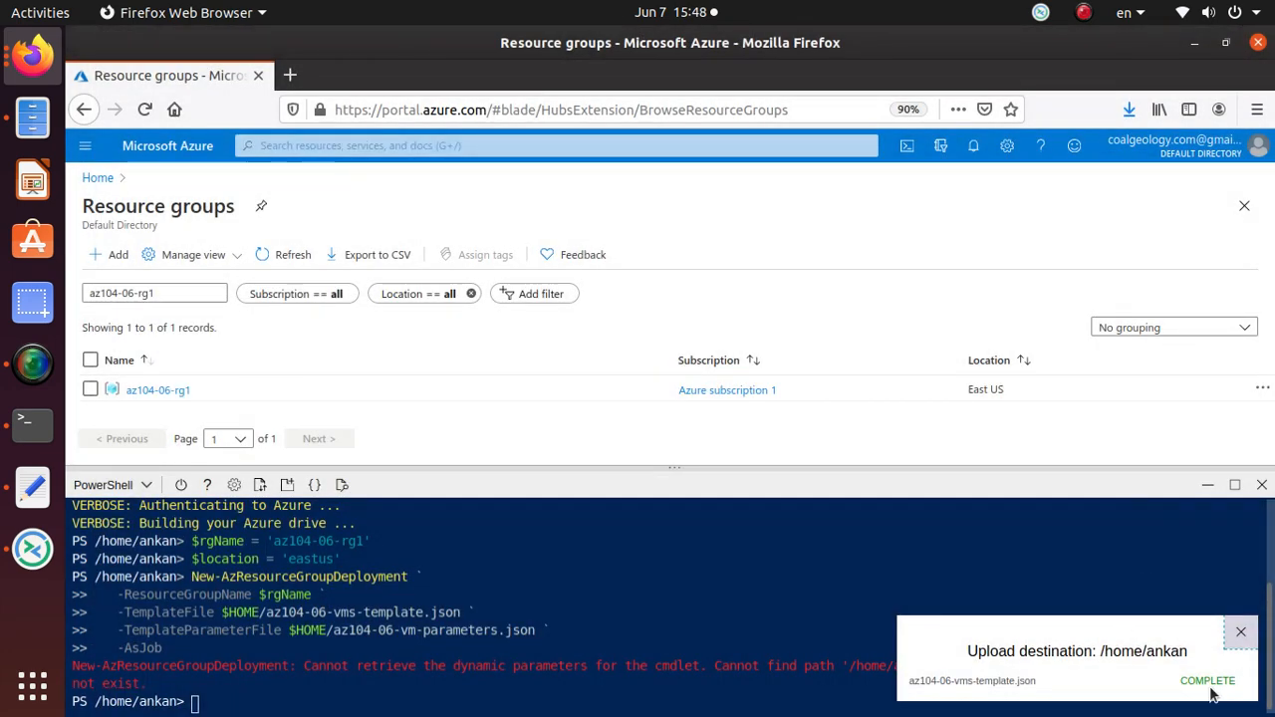
pyautogui.moveTo(366, 701)
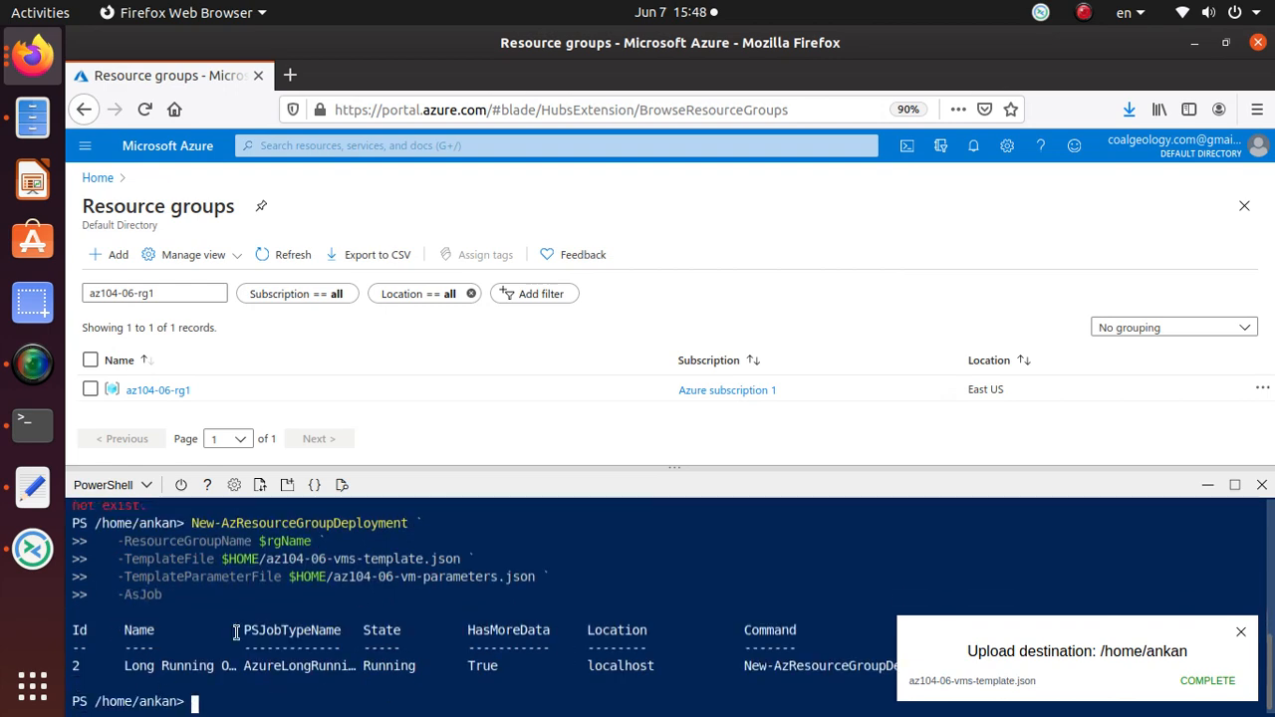
pyautogui.click(587, 75)
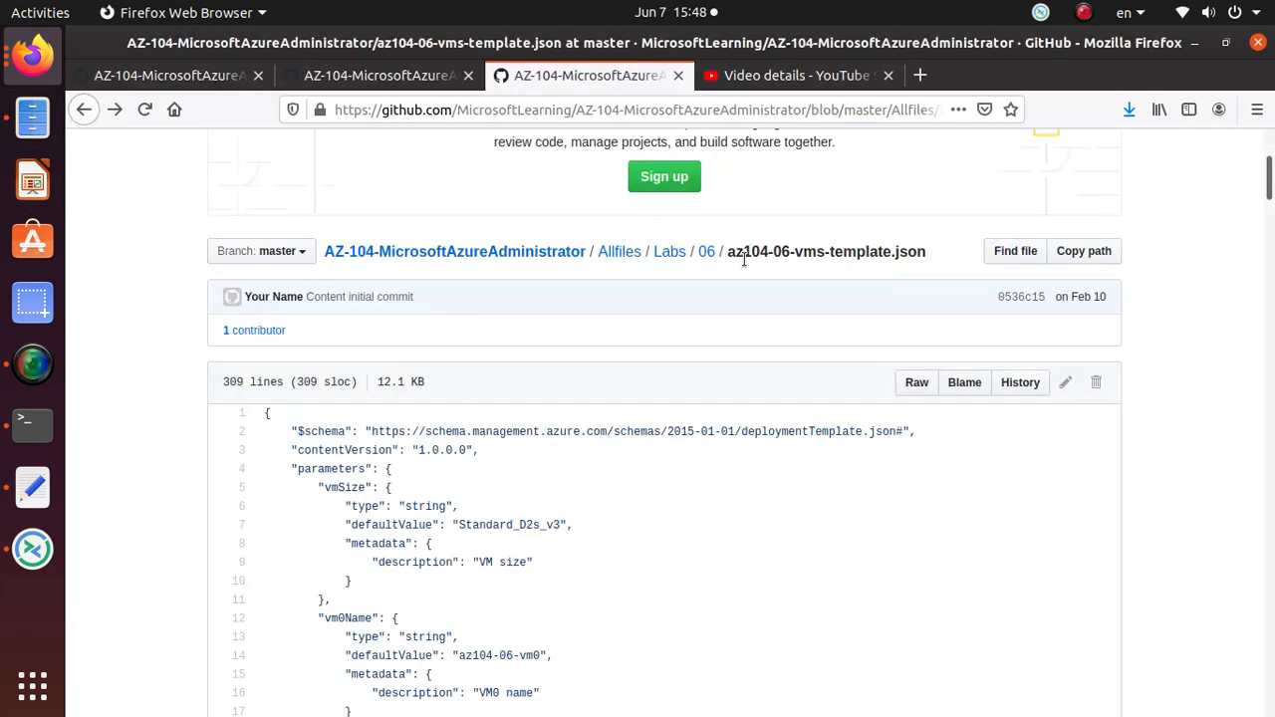
# Step: Go back to the Labs/06 folder listing the template and parameter files
pyautogui.click(705, 251)
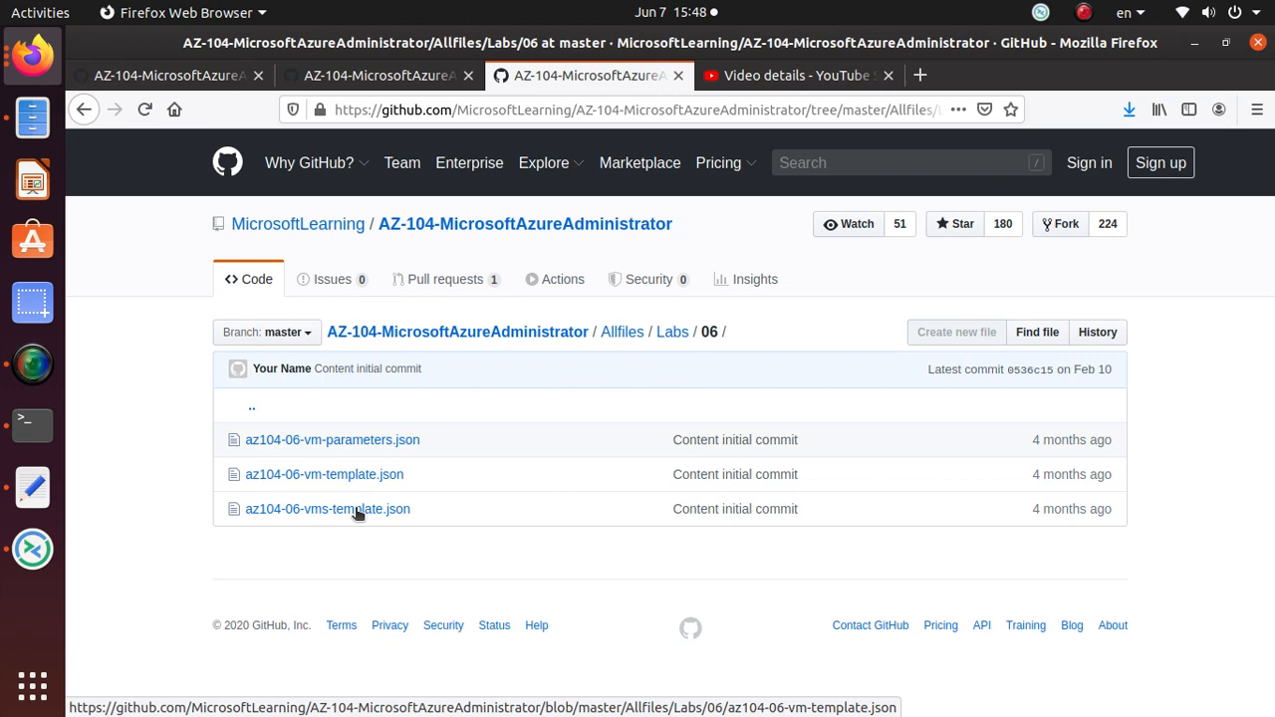
pyautogui.moveTo(308, 486)
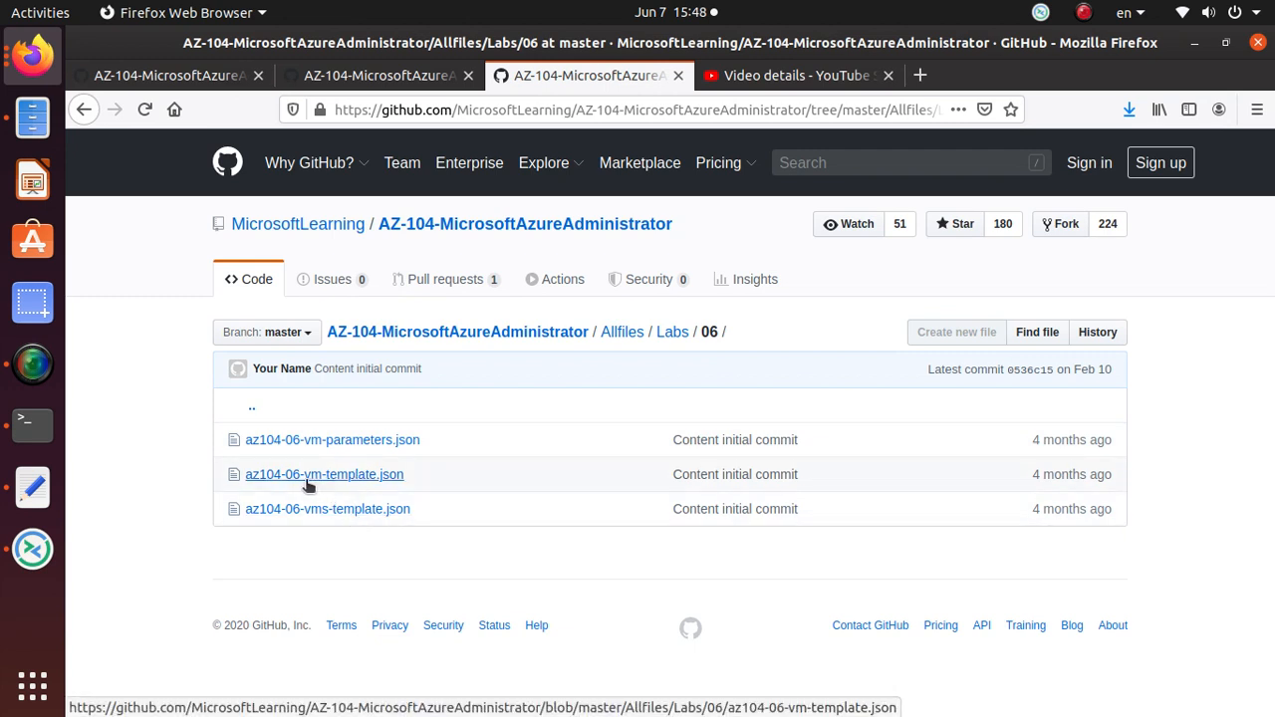
pyautogui.moveTo(382, 482)
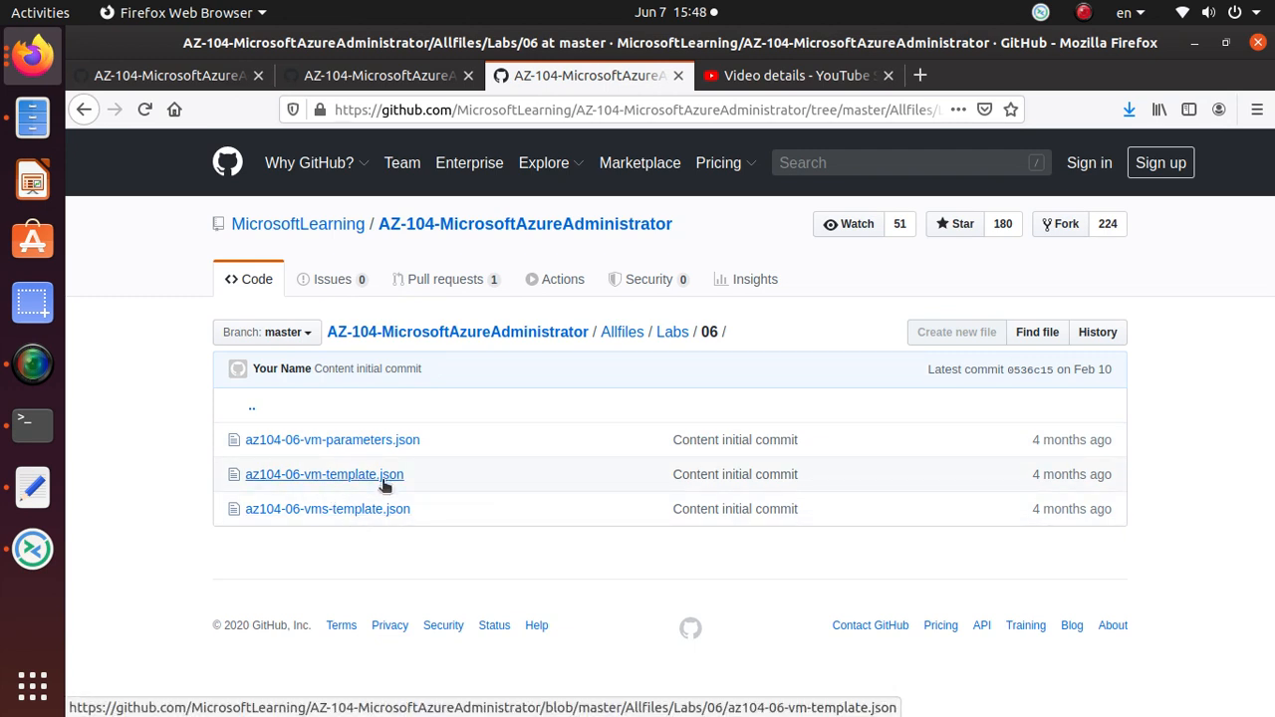
pyautogui.moveTo(380, 530)
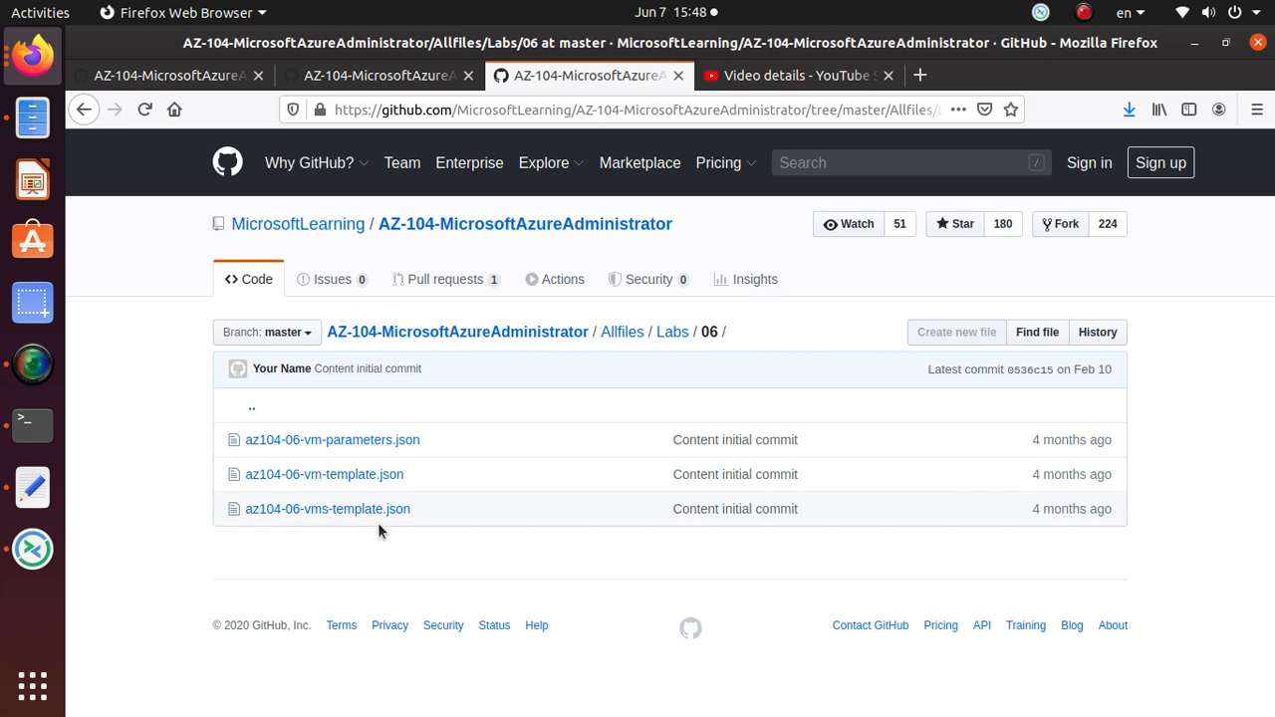
pyautogui.moveTo(255, 526)
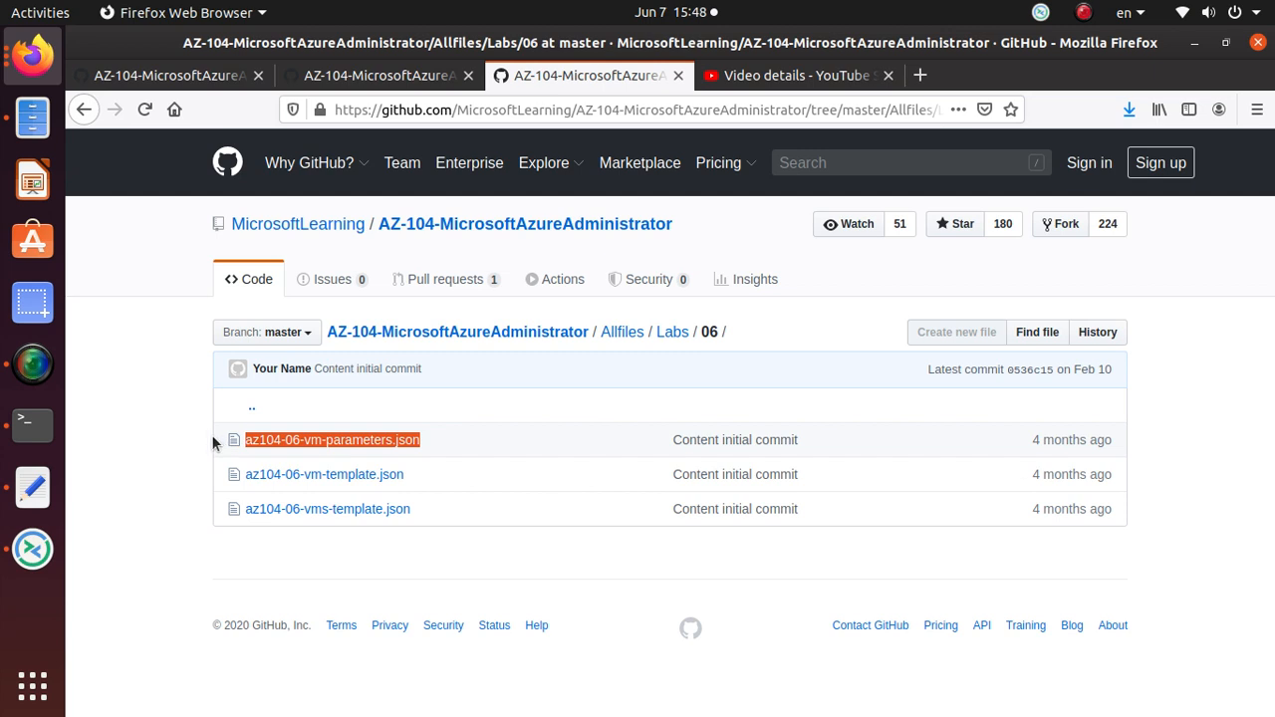
pyautogui.moveTo(333, 593)
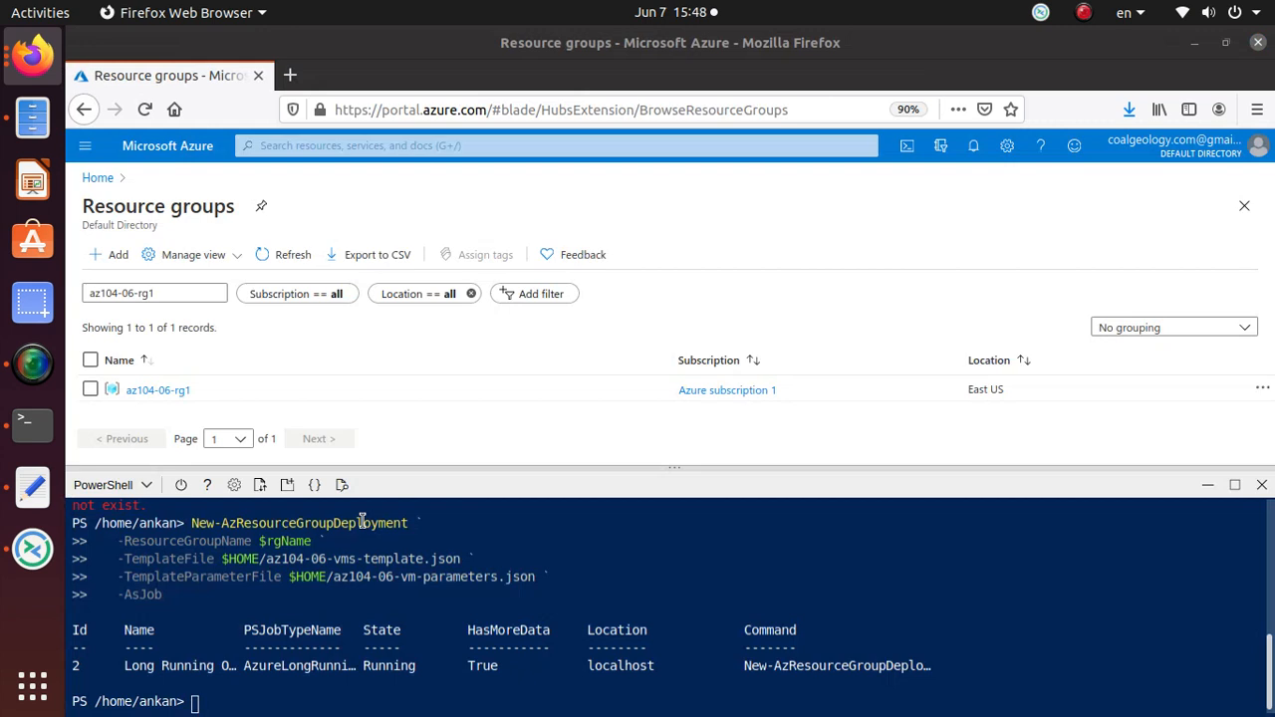
pyautogui.moveTo(403, 558)
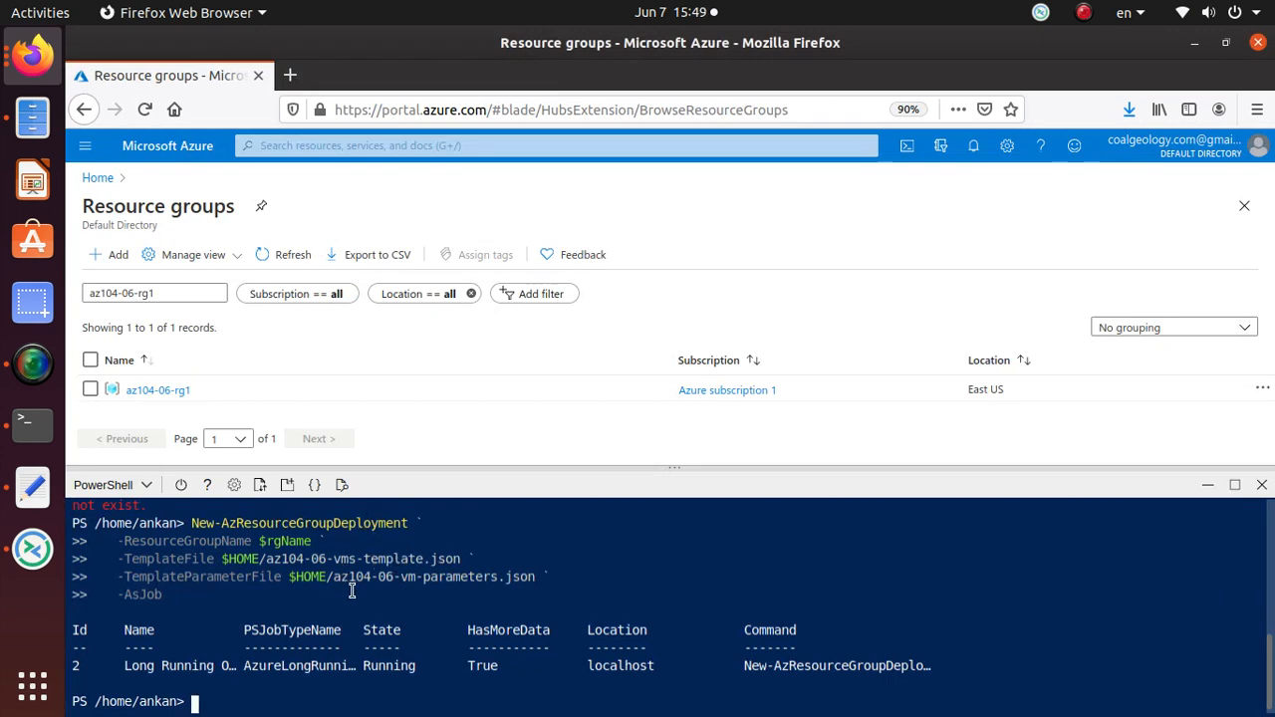
pyautogui.moveTo(159, 568)
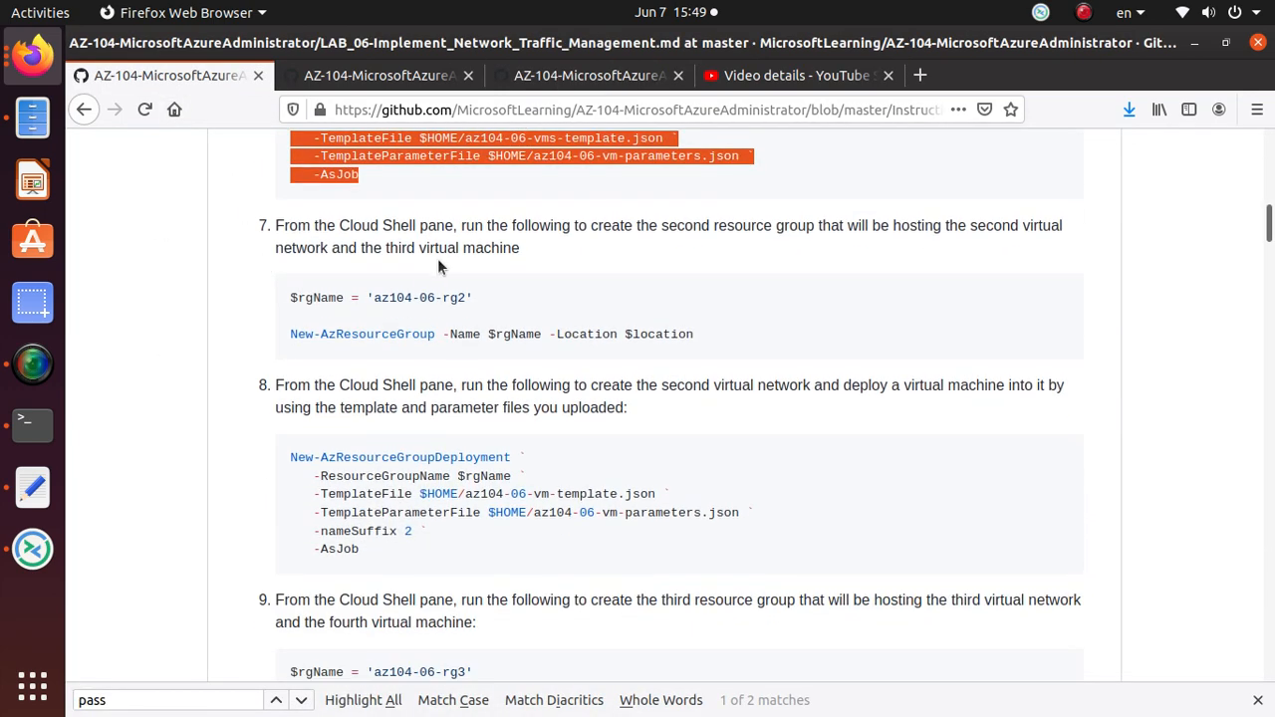
pyautogui.moveTo(382, 277)
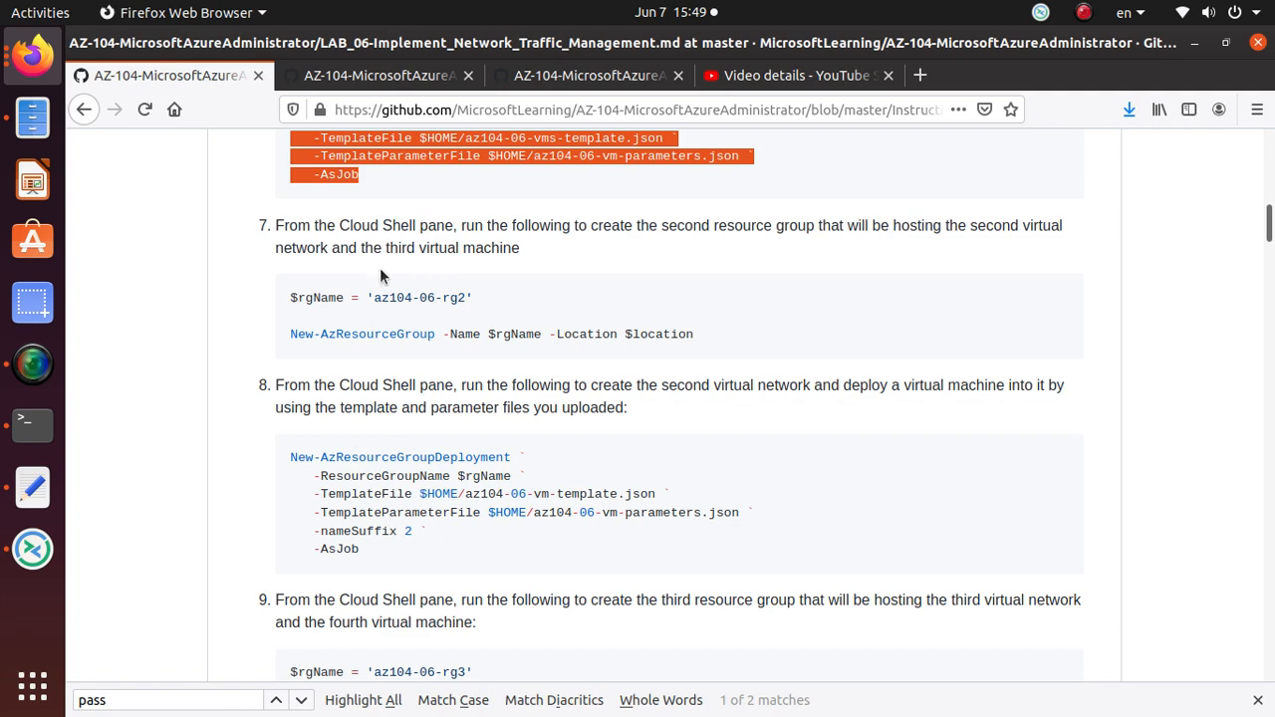
pyautogui.moveTo(426, 319)
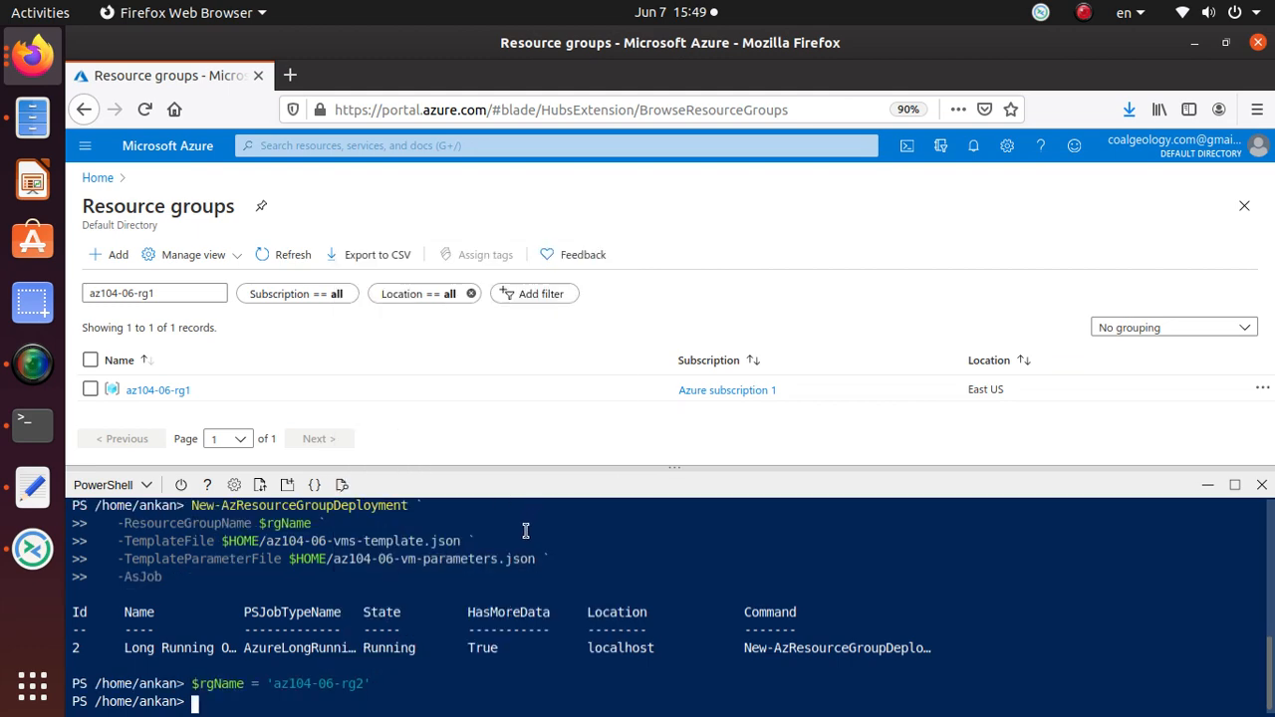
# Step: Return to the LAB_06 instructions after launching the az104-06-rg2 deployment job
pyautogui.click(169, 76)
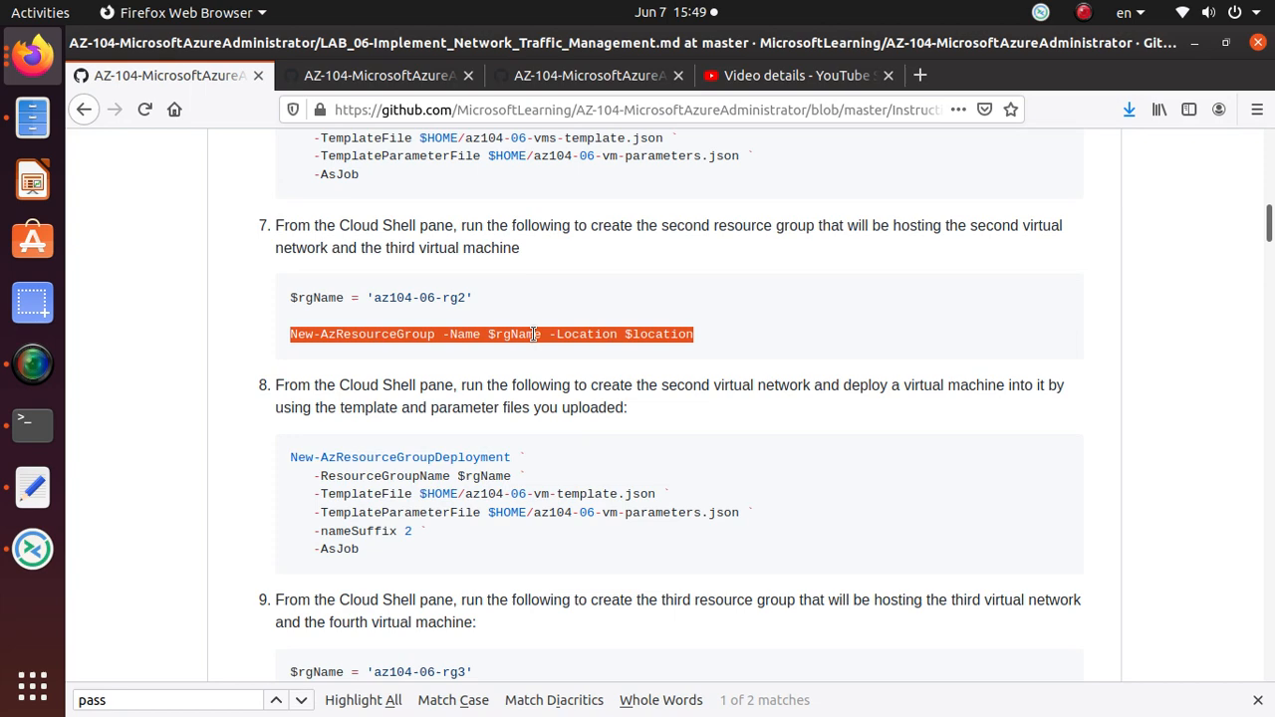
pyautogui.moveTo(685, 496)
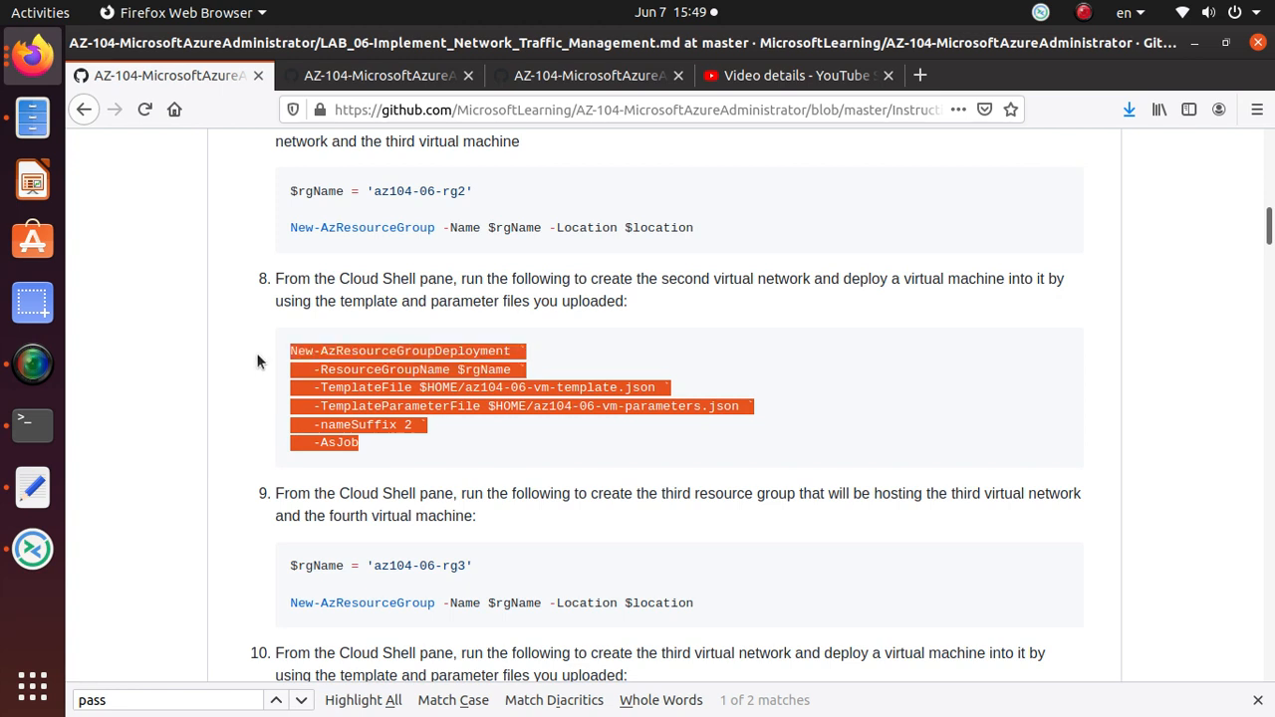
pyautogui.moveTo(860, 294)
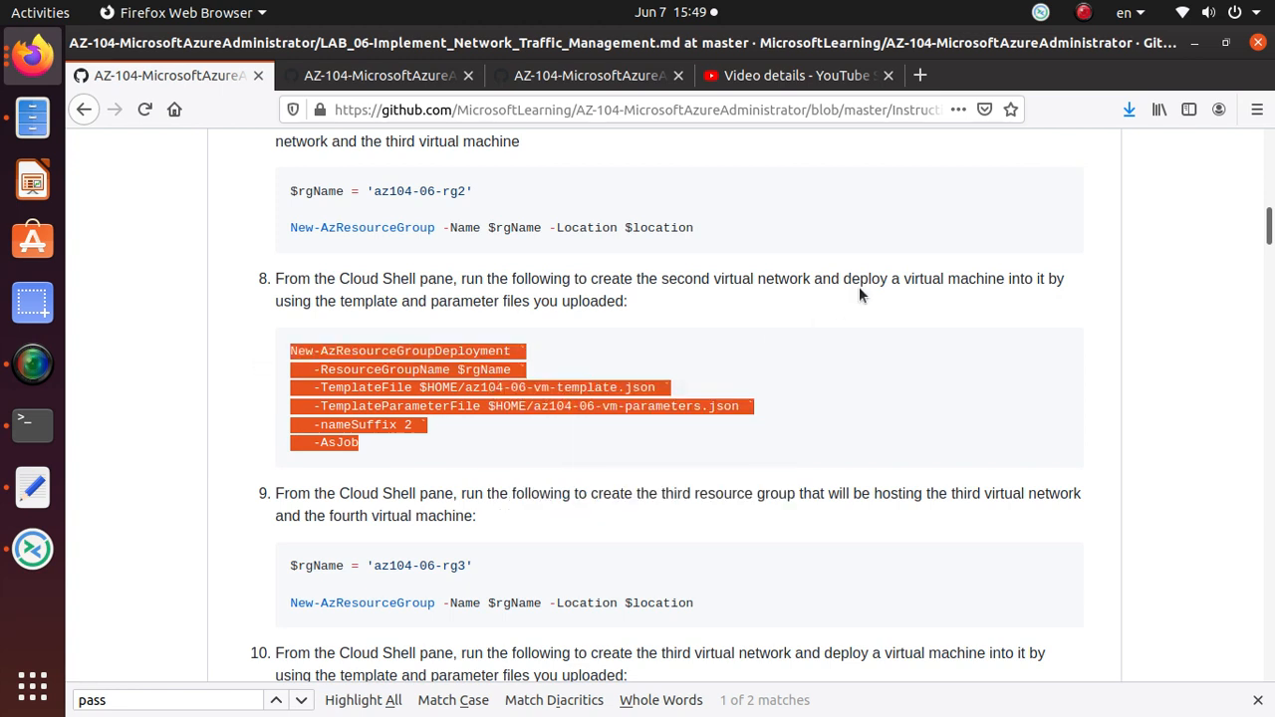
pyautogui.moveTo(199, 311)
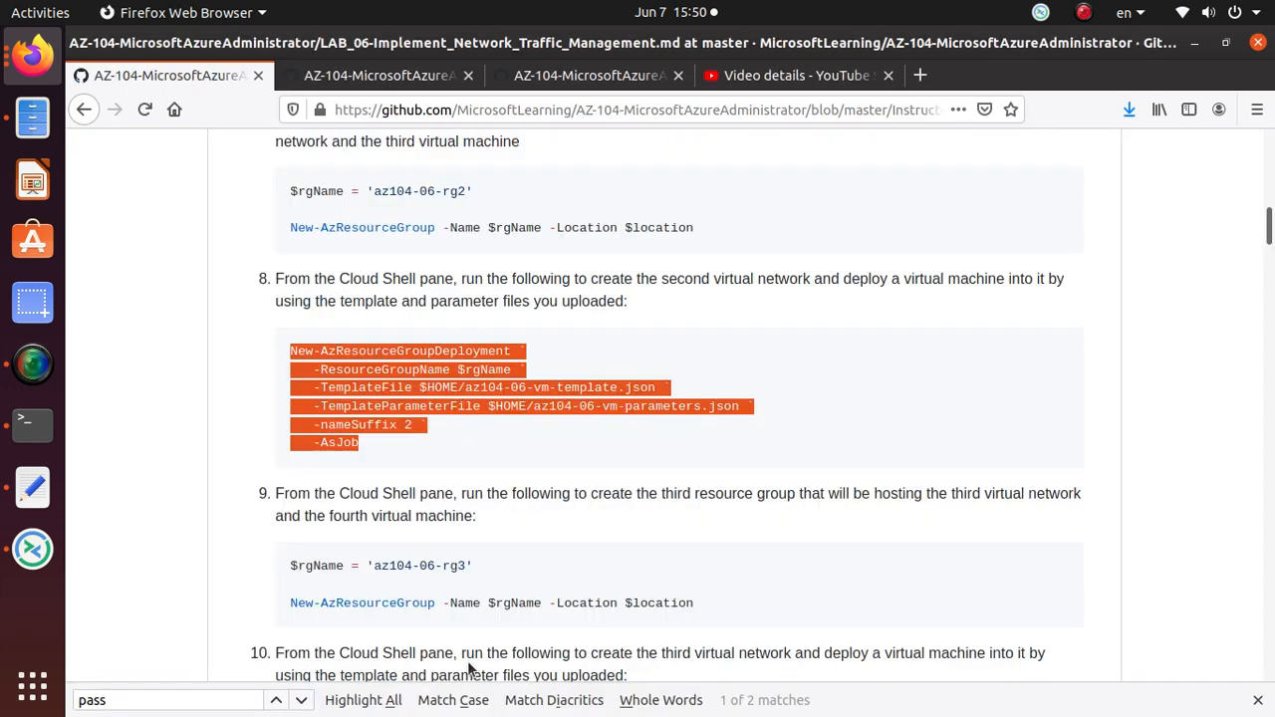
# Step: Set $rgName to 'az104-06-rg3', run New-AzResourceGroup, and start the third deployment with -AsJob
pyautogui.scroll(-3)
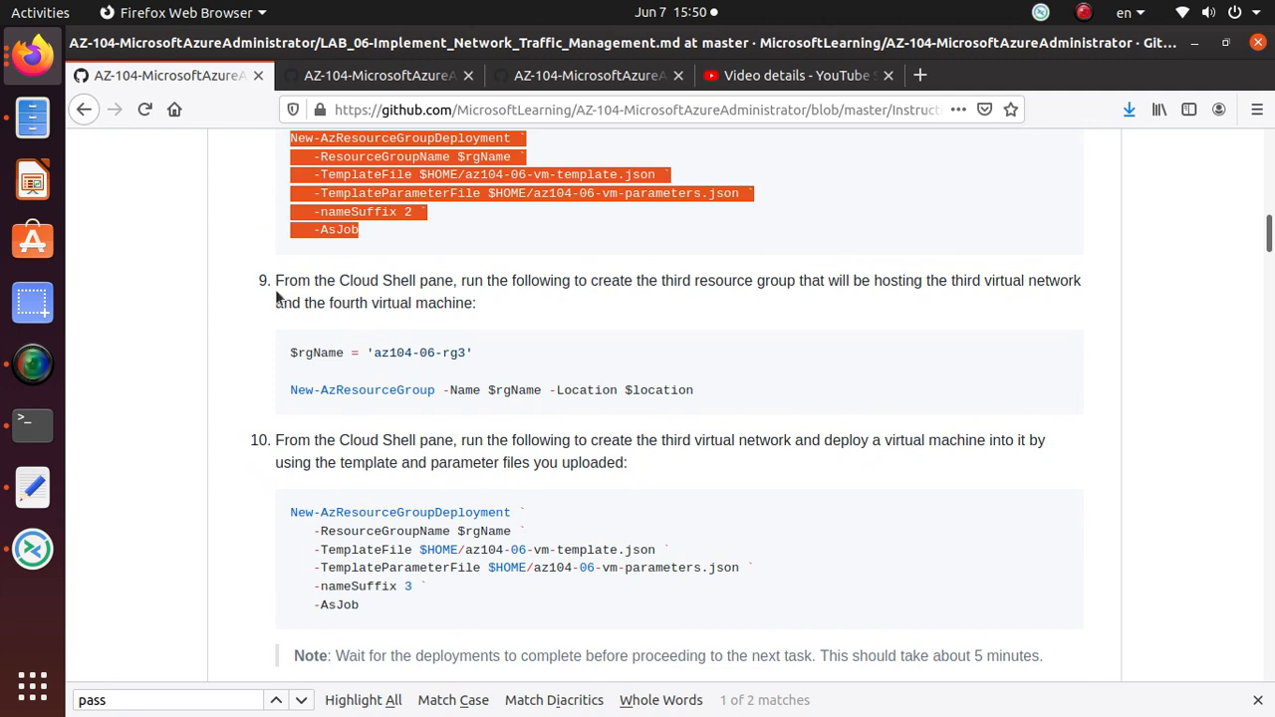
pyautogui.moveTo(661, 307)
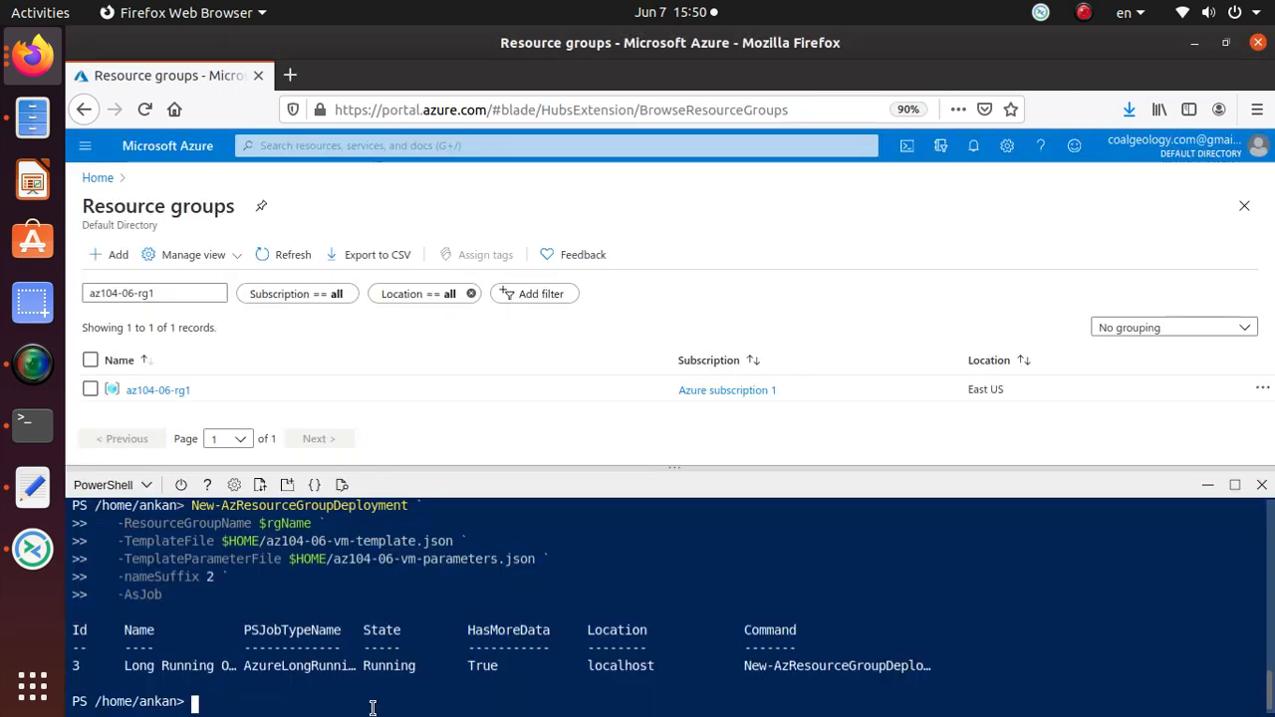
pyautogui.write("$rgName = 'az104-06-rg3'")
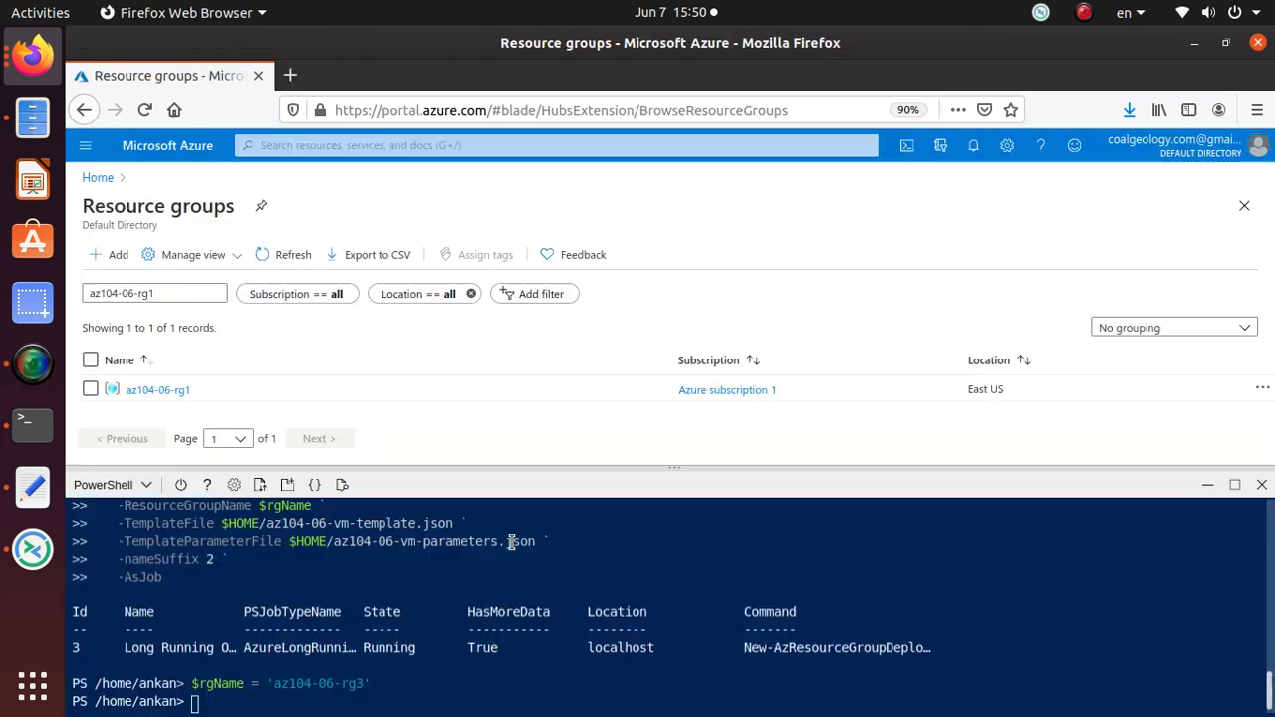
pyautogui.write('New-AzResourceGroup -Name $rgName -Location $location')
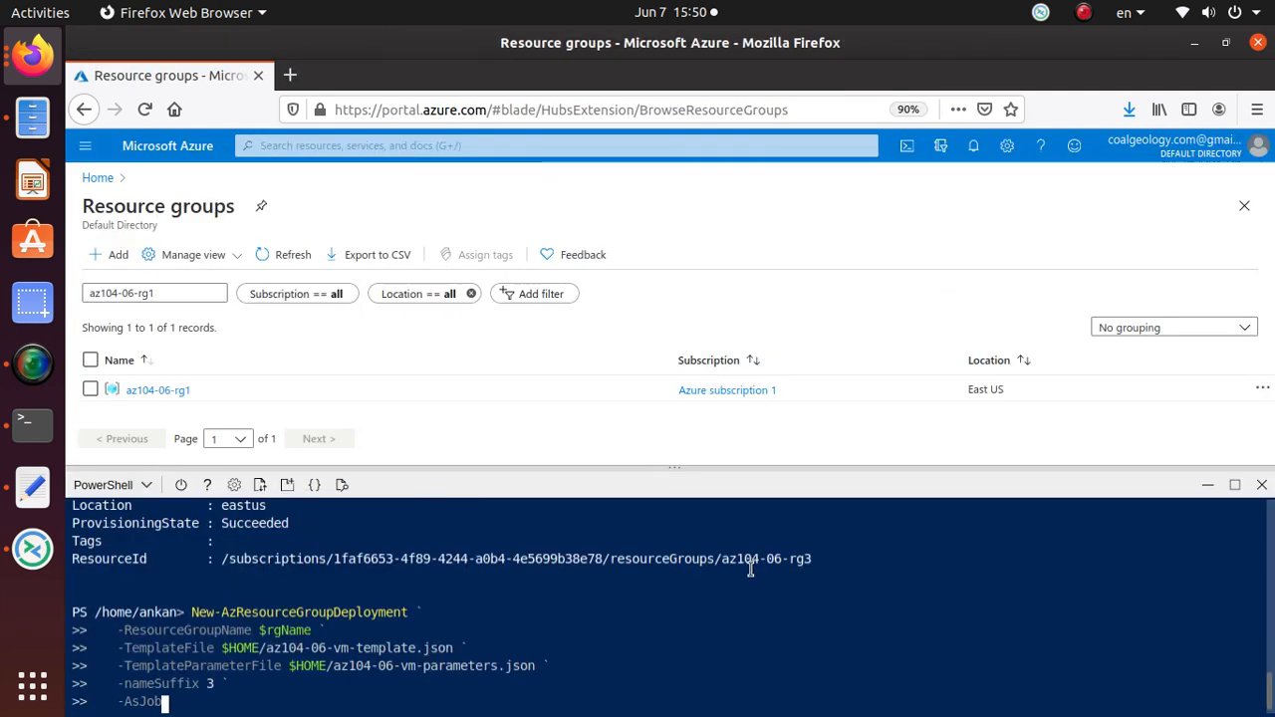
pyautogui.moveTo(424, 657)
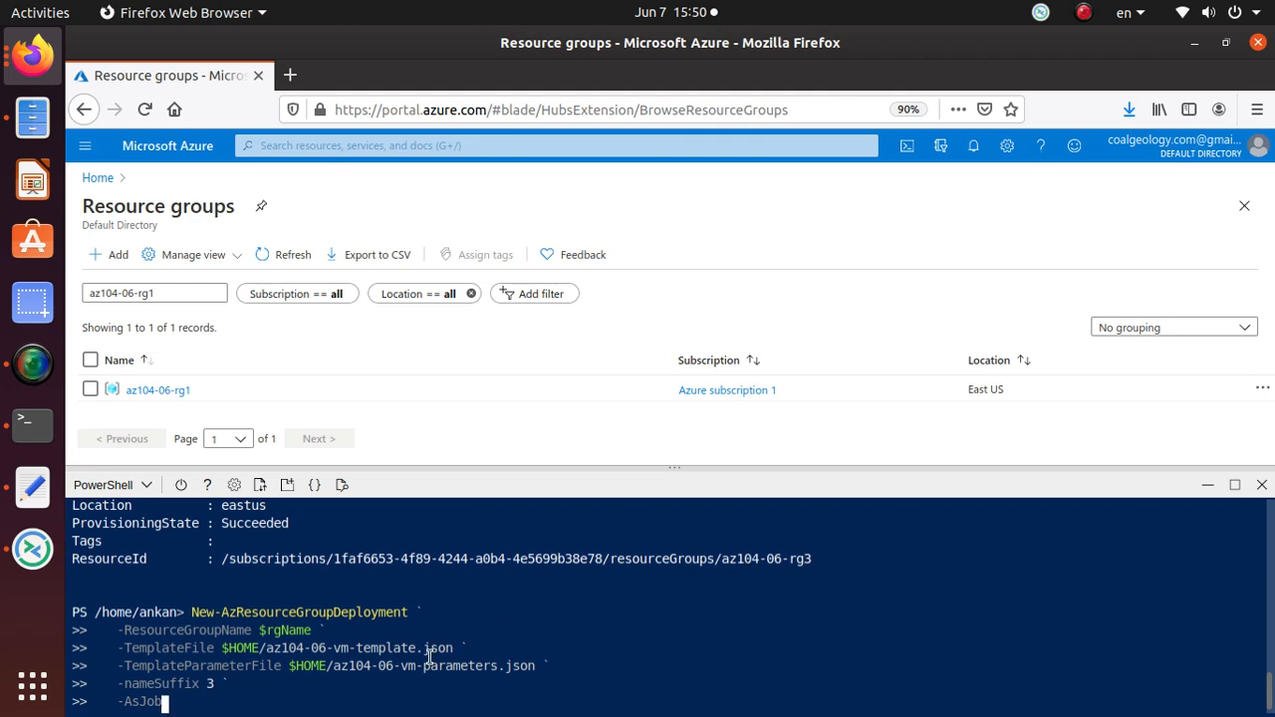
pyautogui.press('Return')
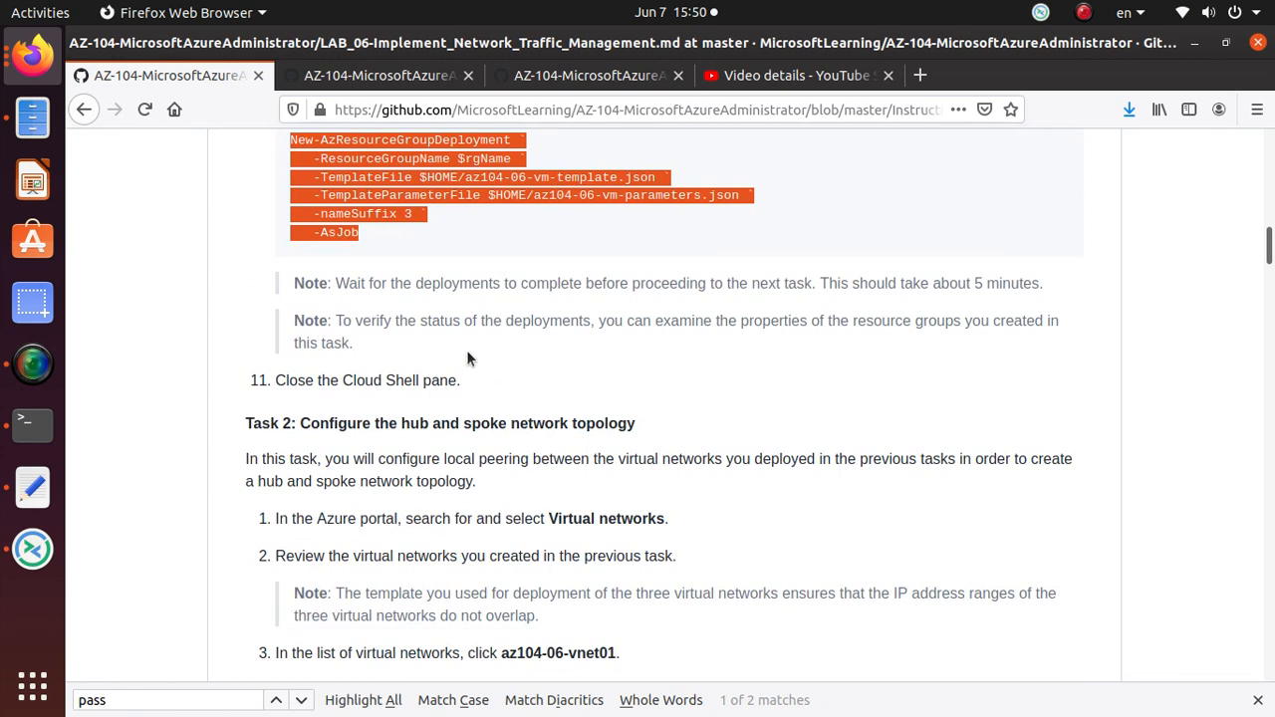
pyautogui.moveTo(500, 303)
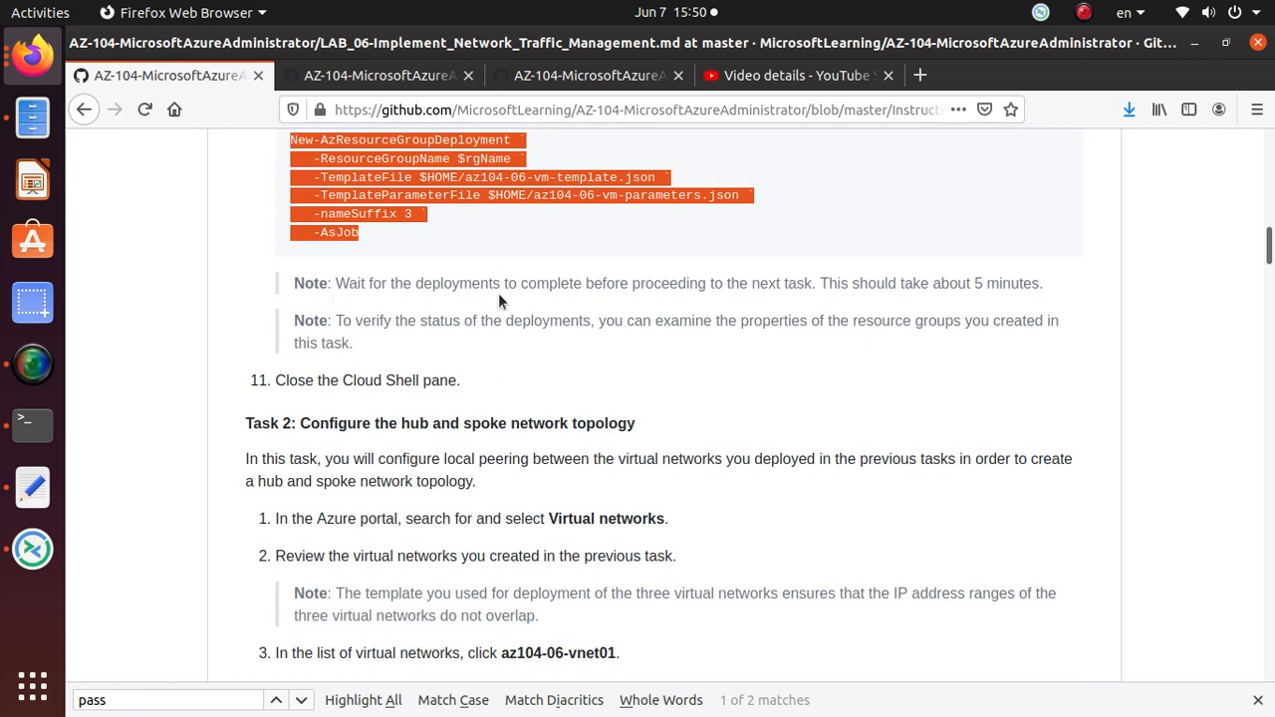
pyautogui.moveTo(804, 297)
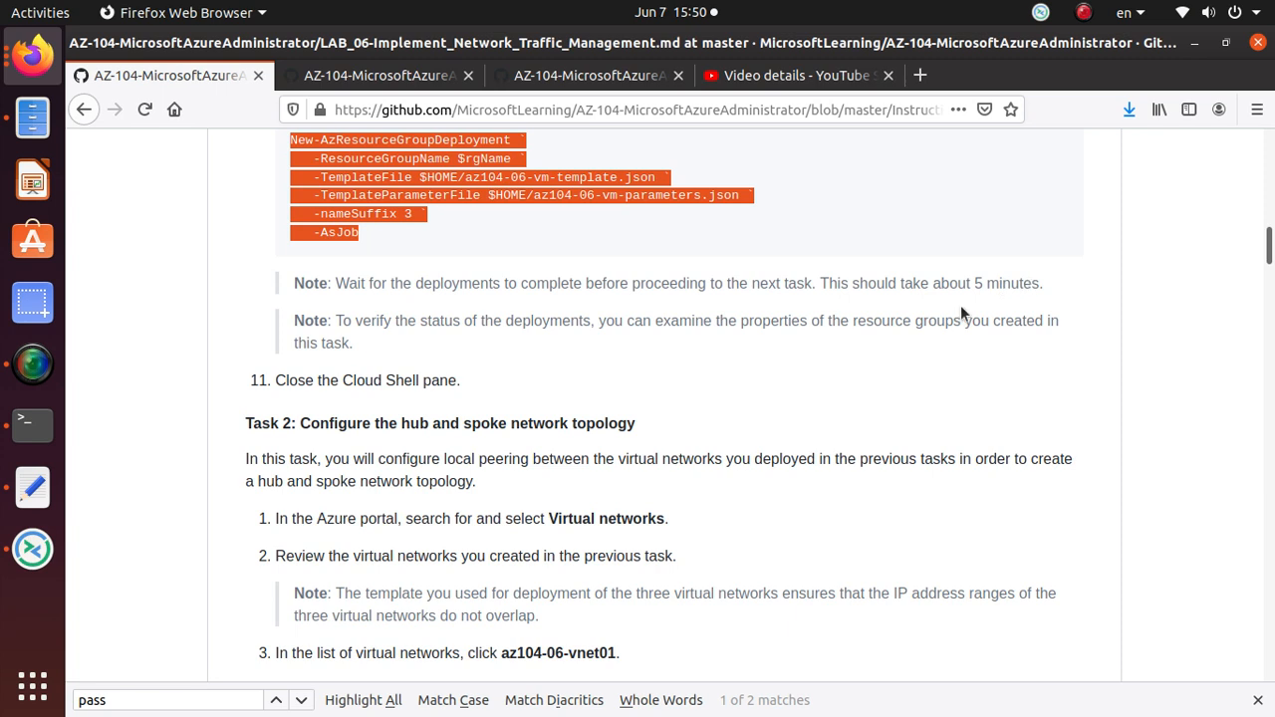
pyautogui.moveTo(614, 327)
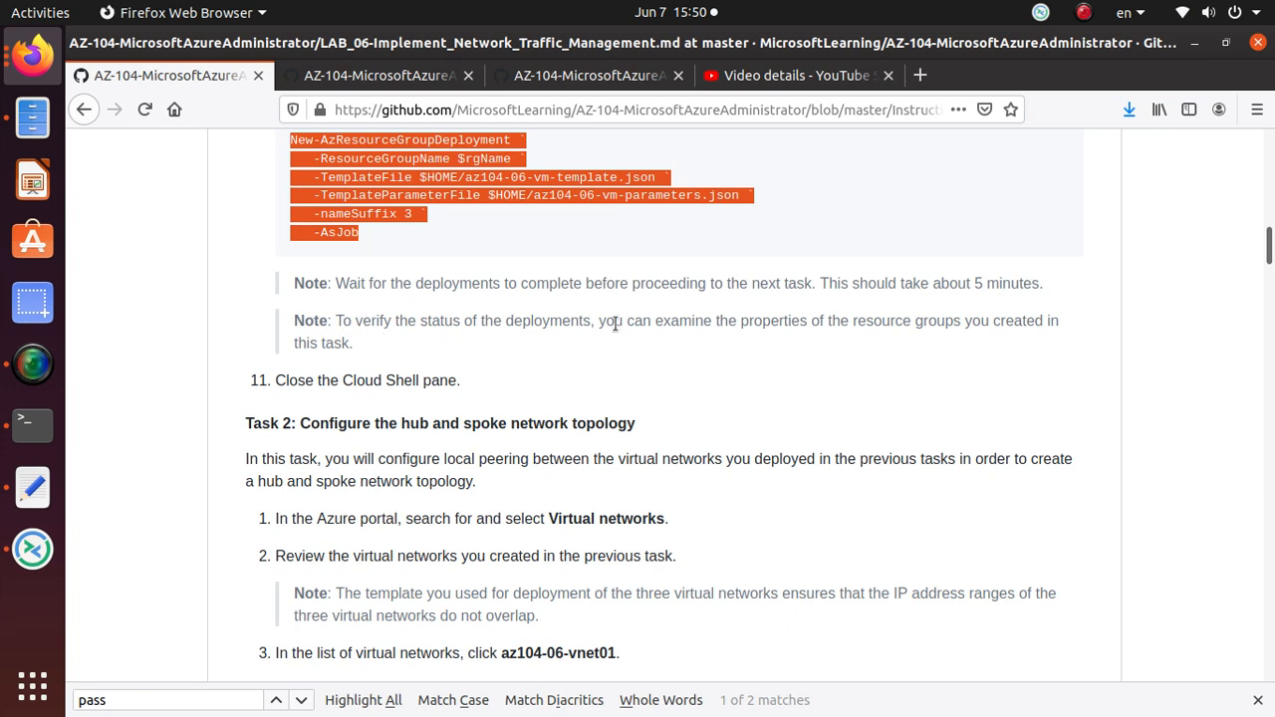
pyautogui.moveTo(958, 328)
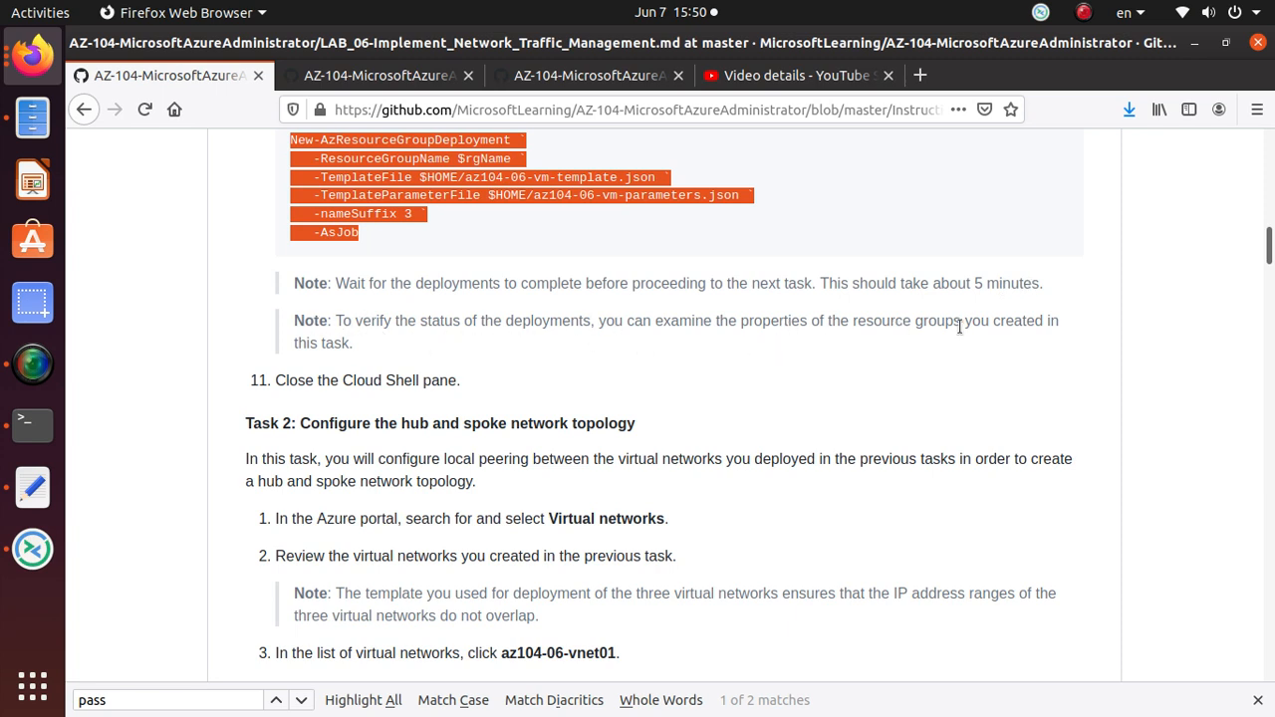
pyautogui.moveTo(251, 378)
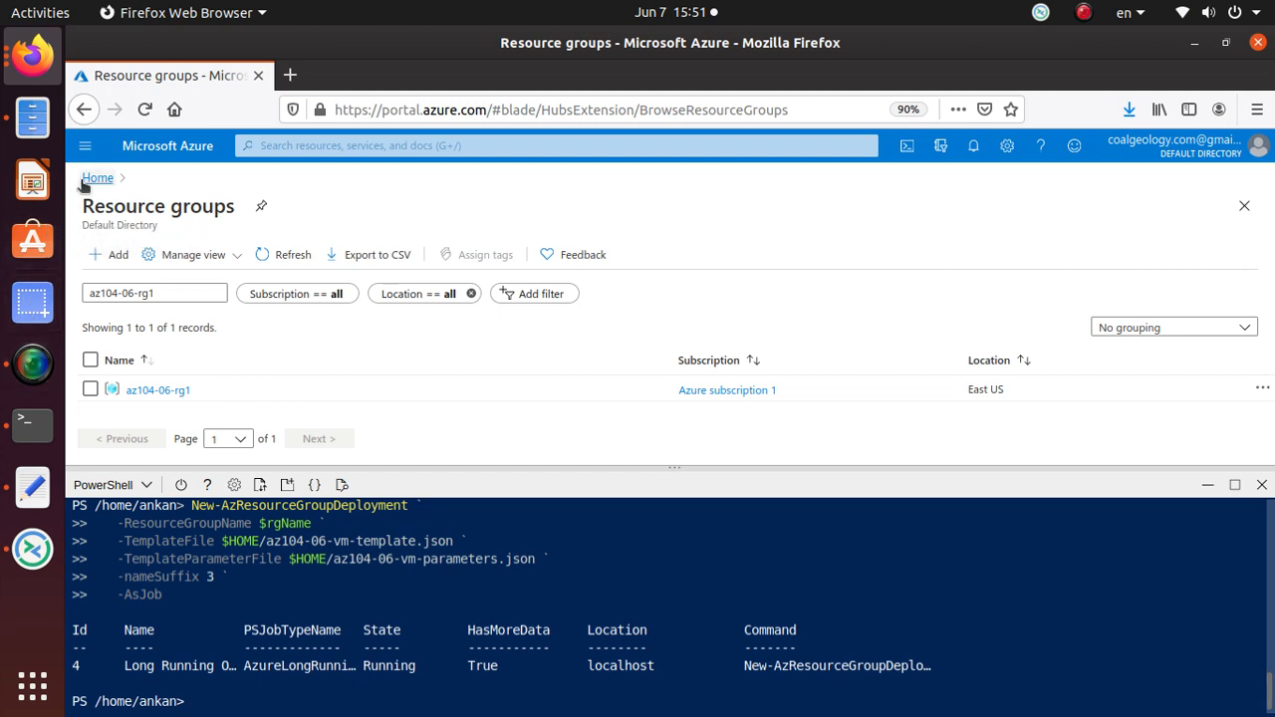
pyautogui.moveTo(98, 183)
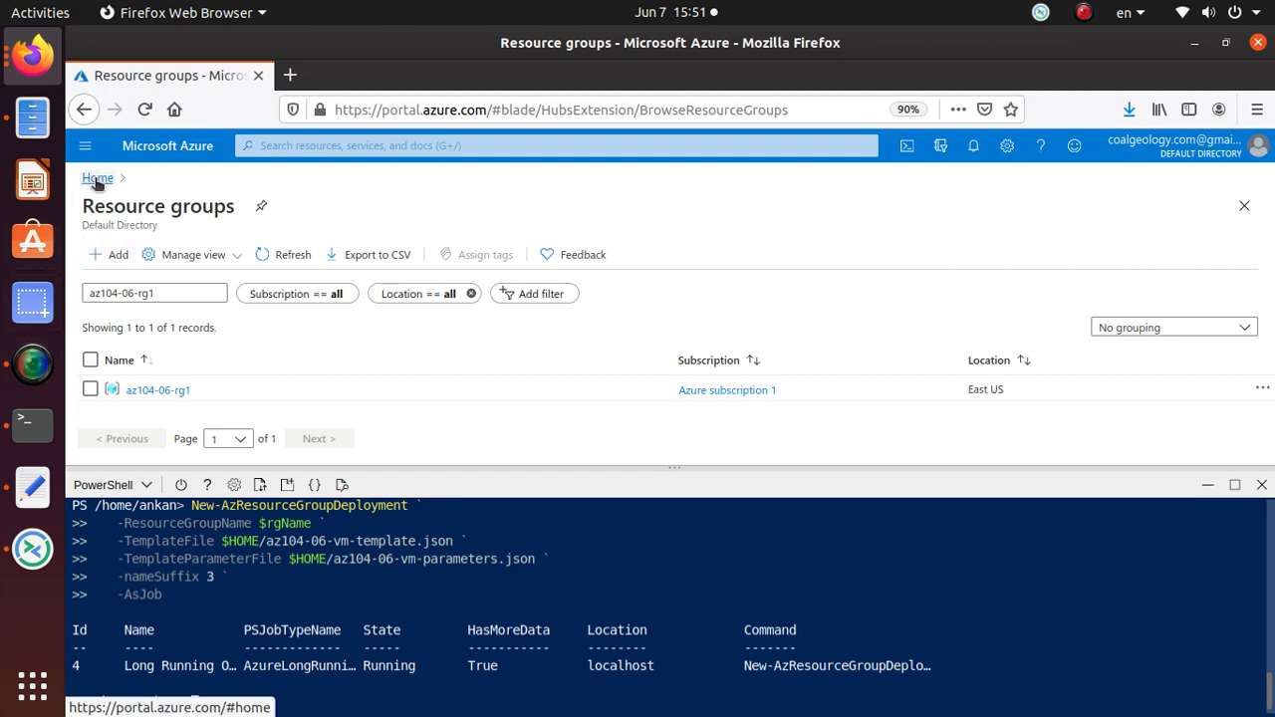
# Step: Clear the resource group filter and review the first VM resources in az104-06-rg1
pyautogui.click(95, 177)
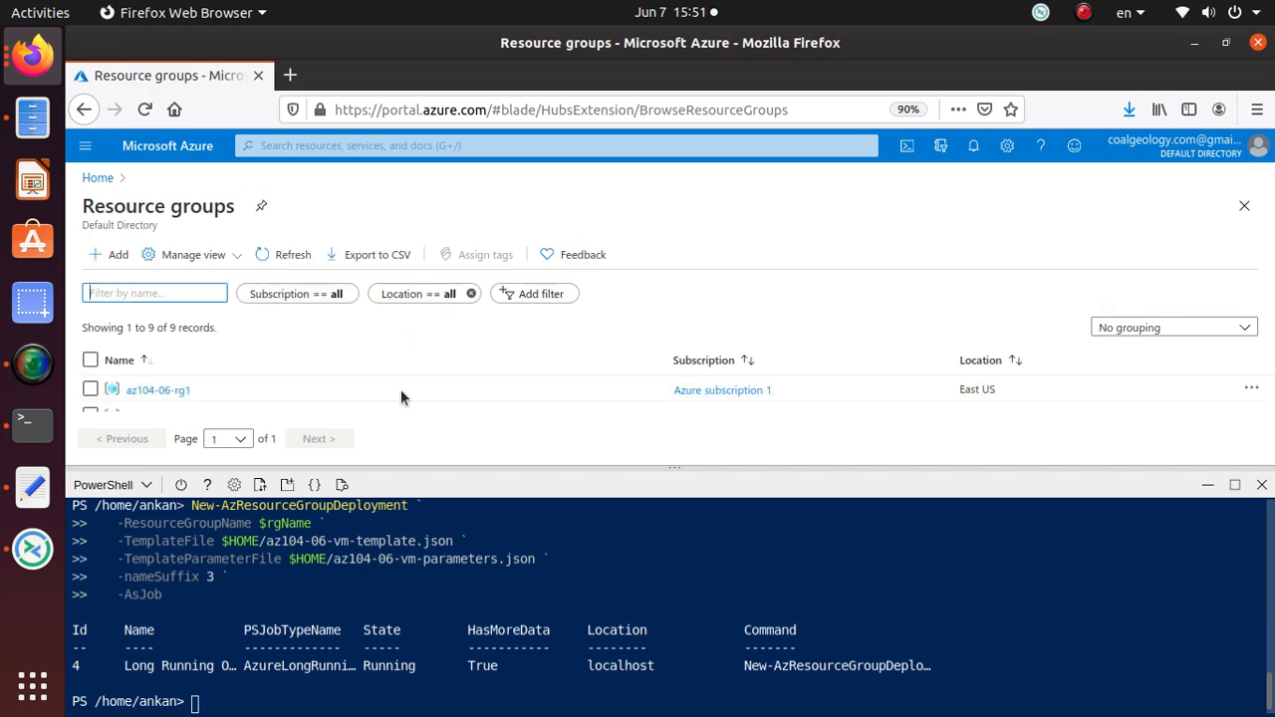
pyautogui.moveTo(695, 454)
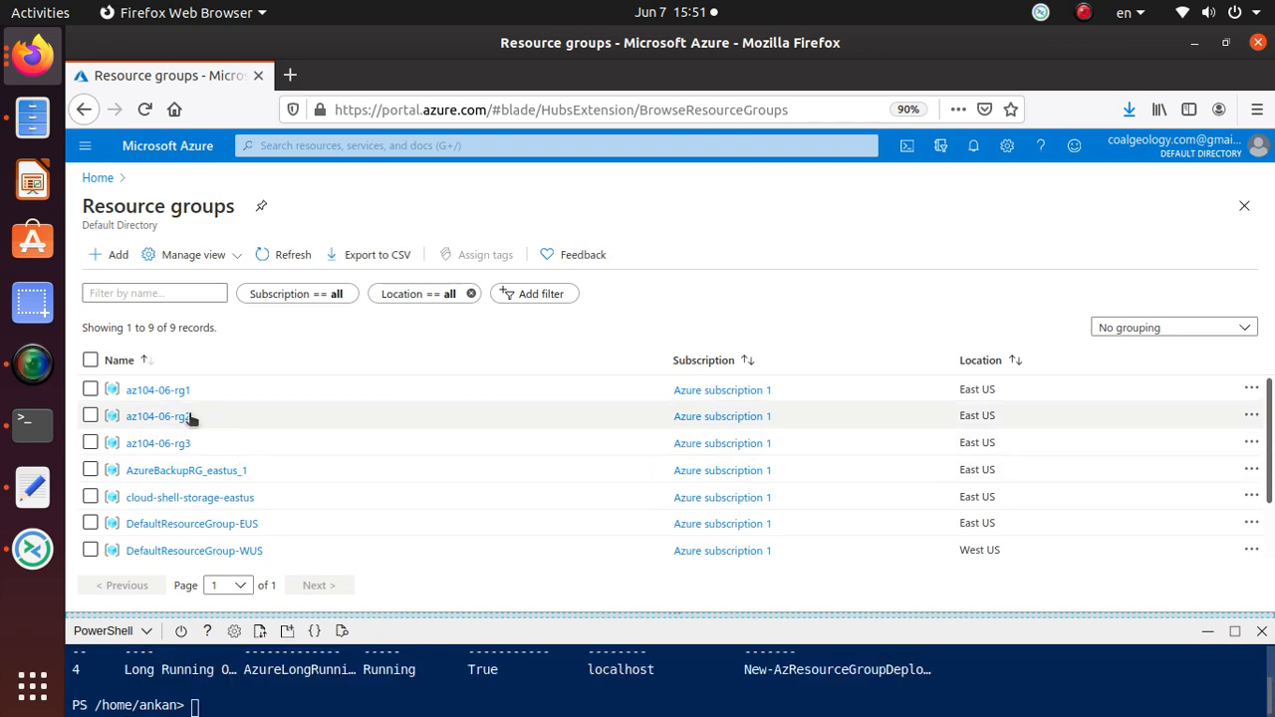
pyautogui.moveTo(185, 455)
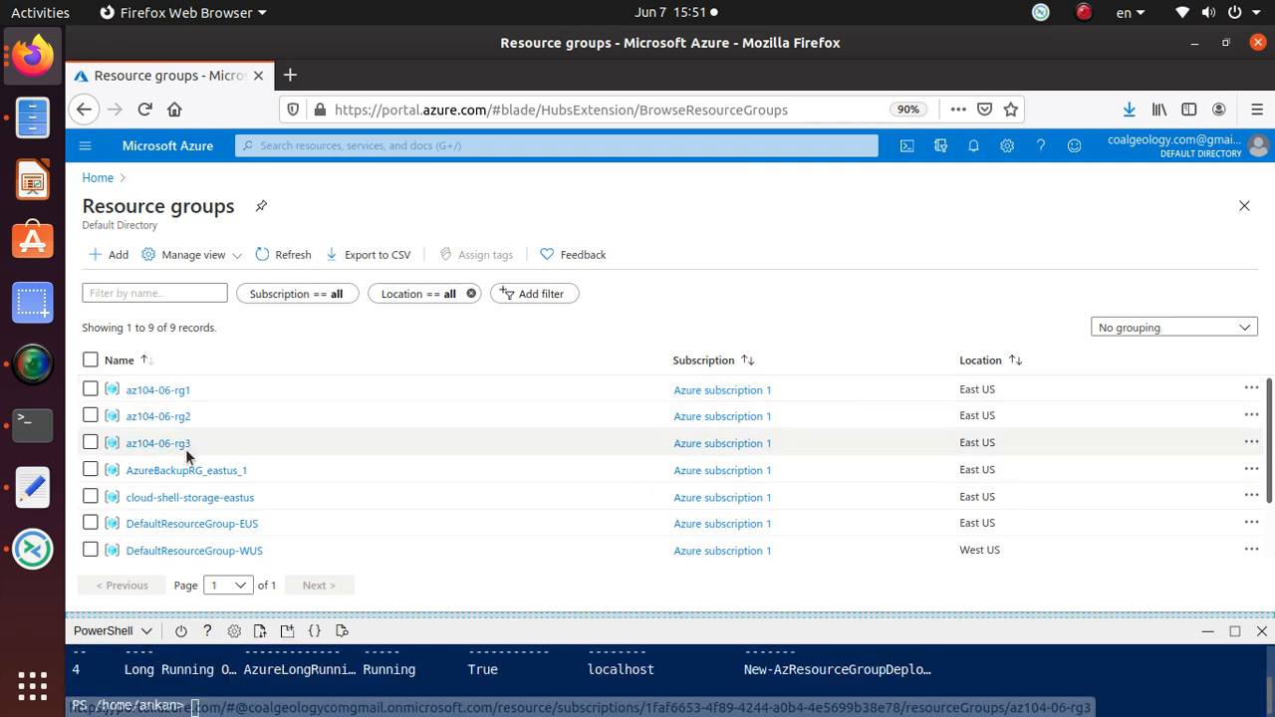
pyautogui.click(155, 388)
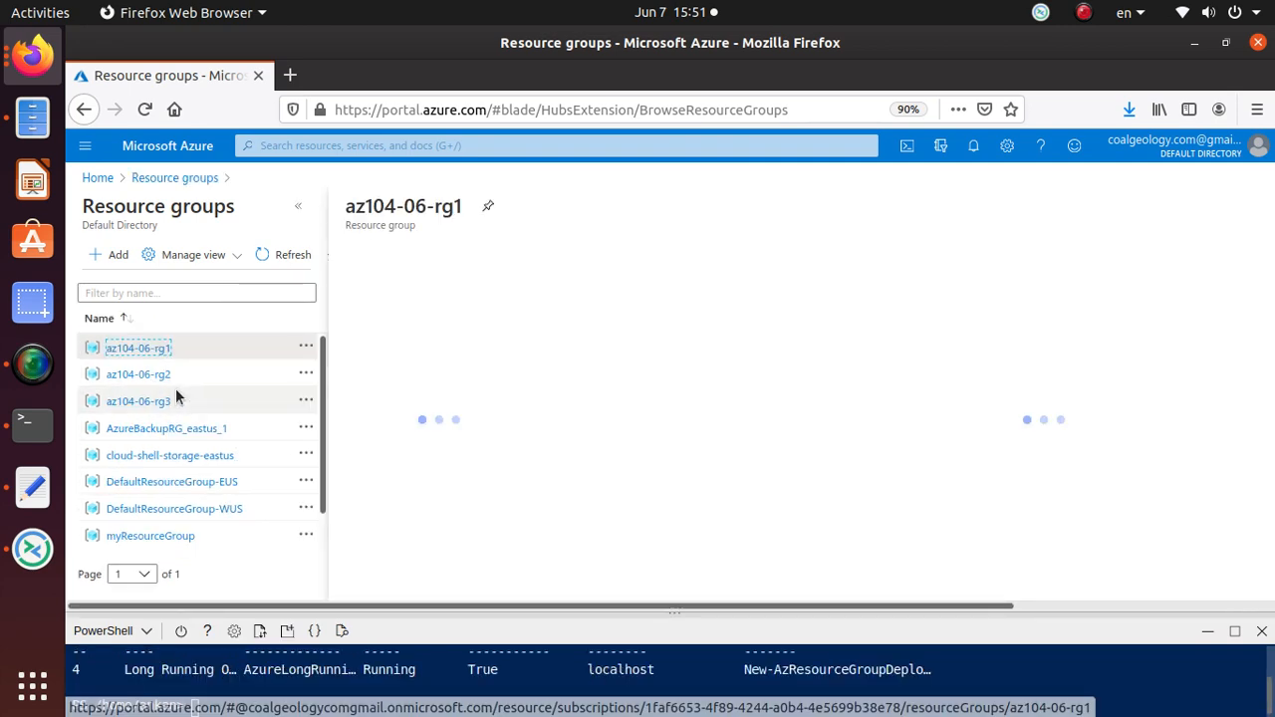
pyautogui.click(138, 346)
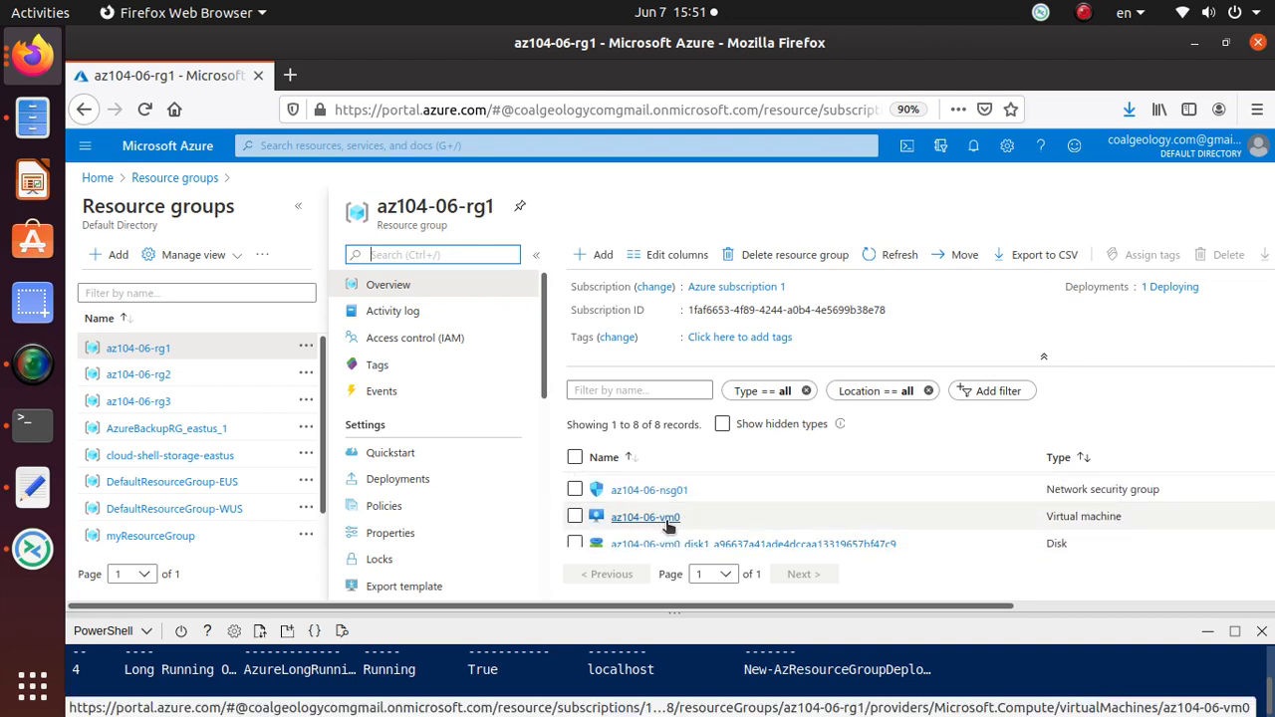
pyautogui.scroll(-3)
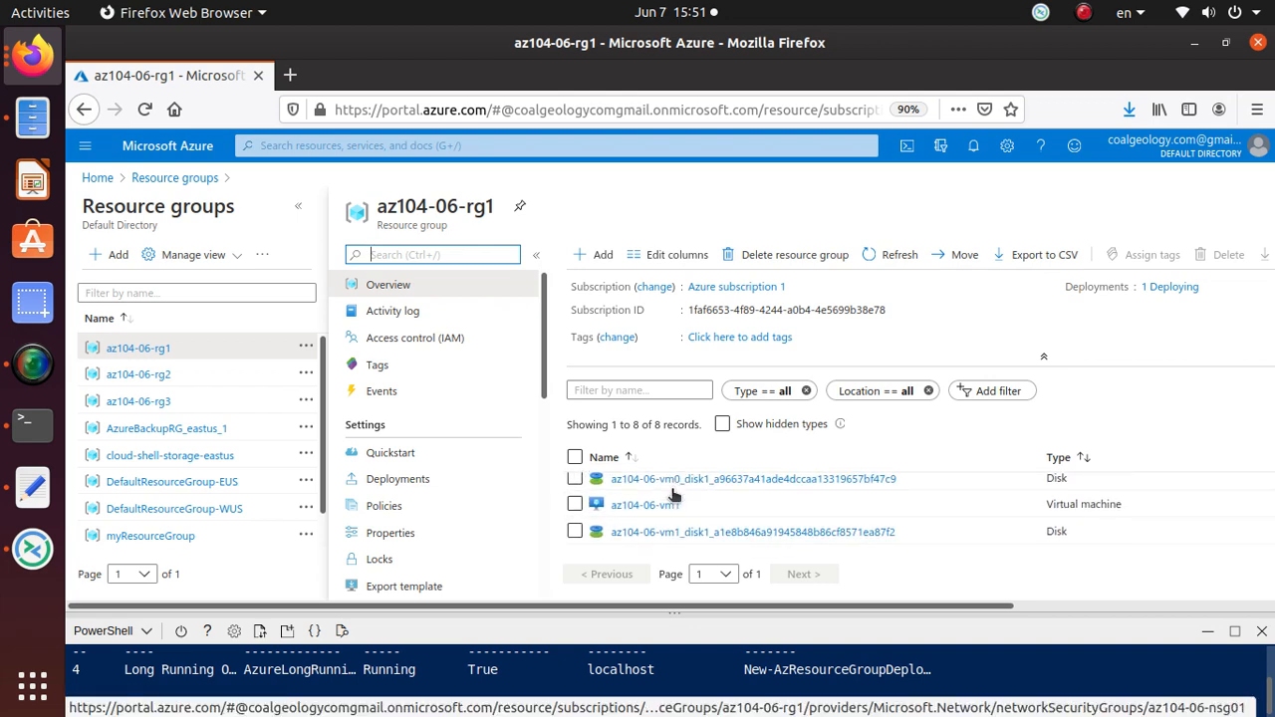
# Step: Check az104-06-rg2 and az104-06-rg3, which show no resources yet
pyautogui.click(137, 374)
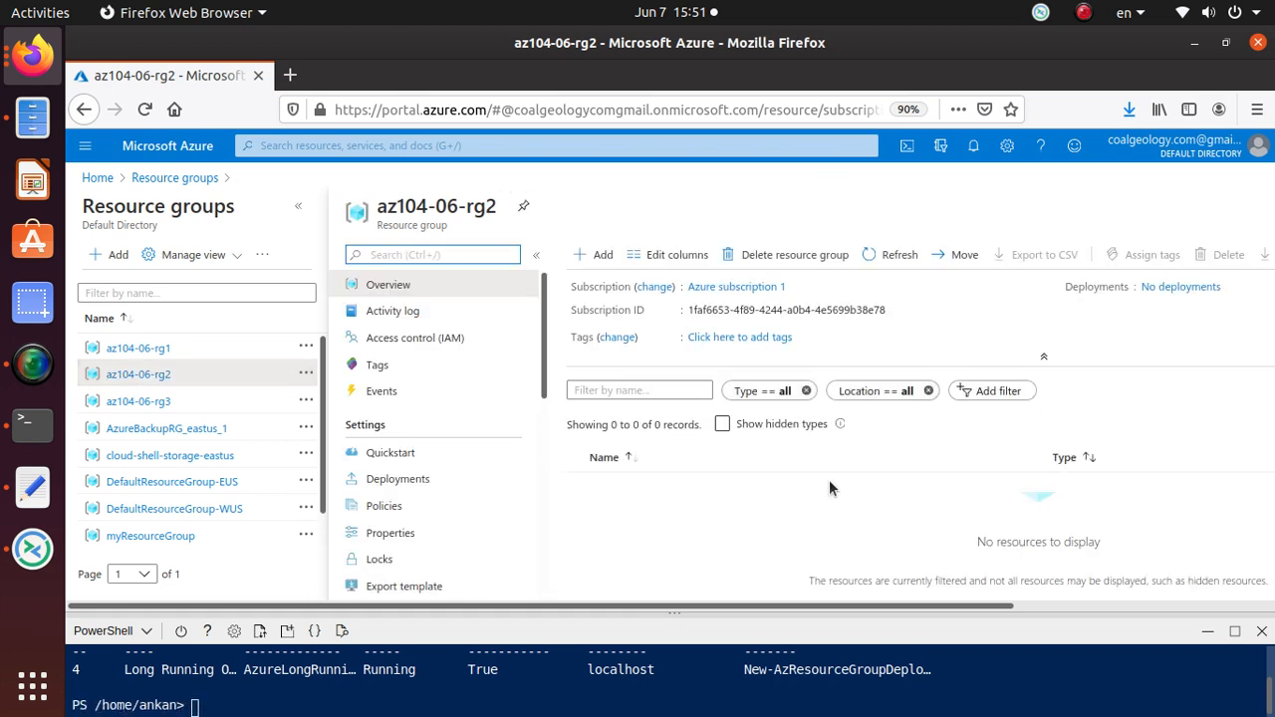
pyautogui.moveTo(741, 500)
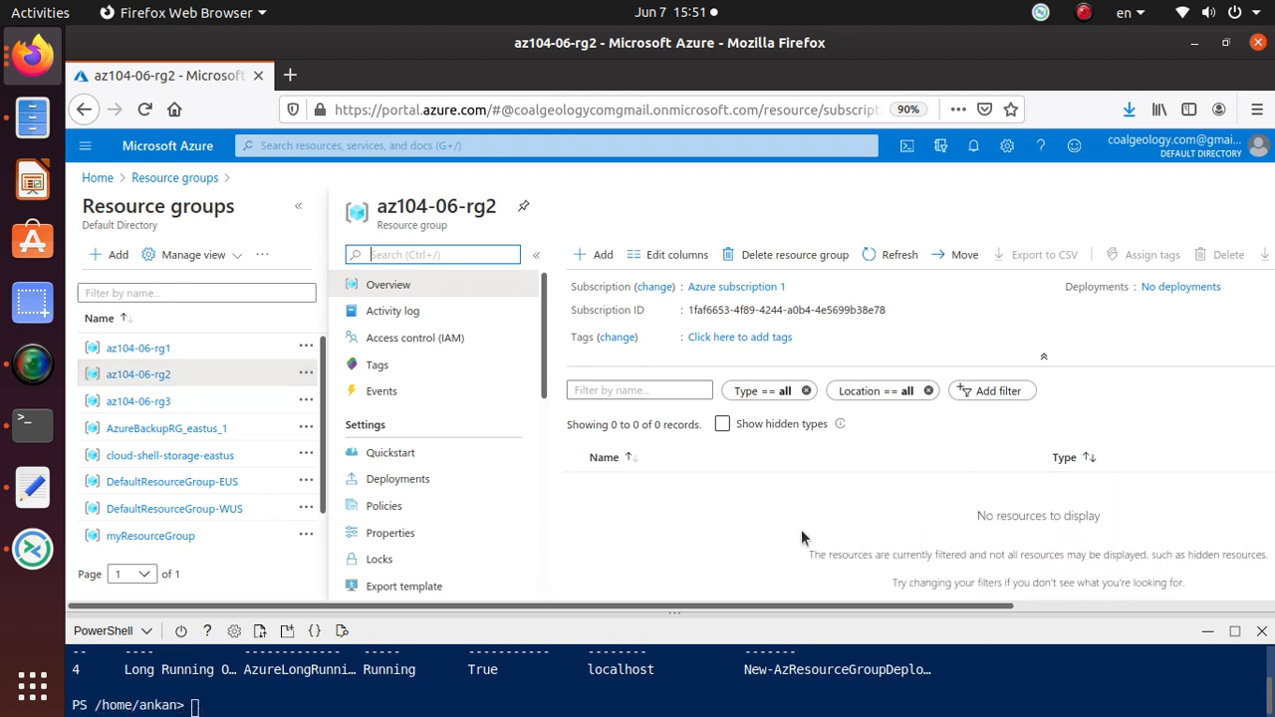
pyautogui.click(137, 400)
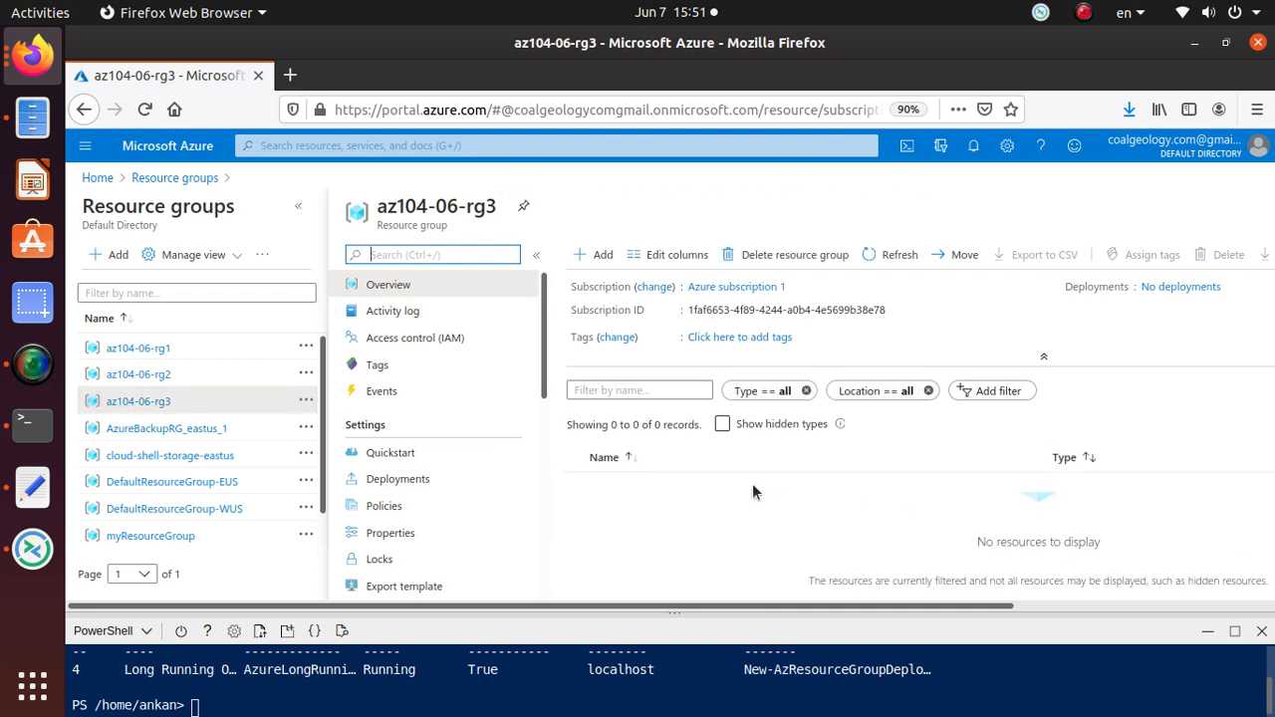
pyautogui.moveTo(841, 510)
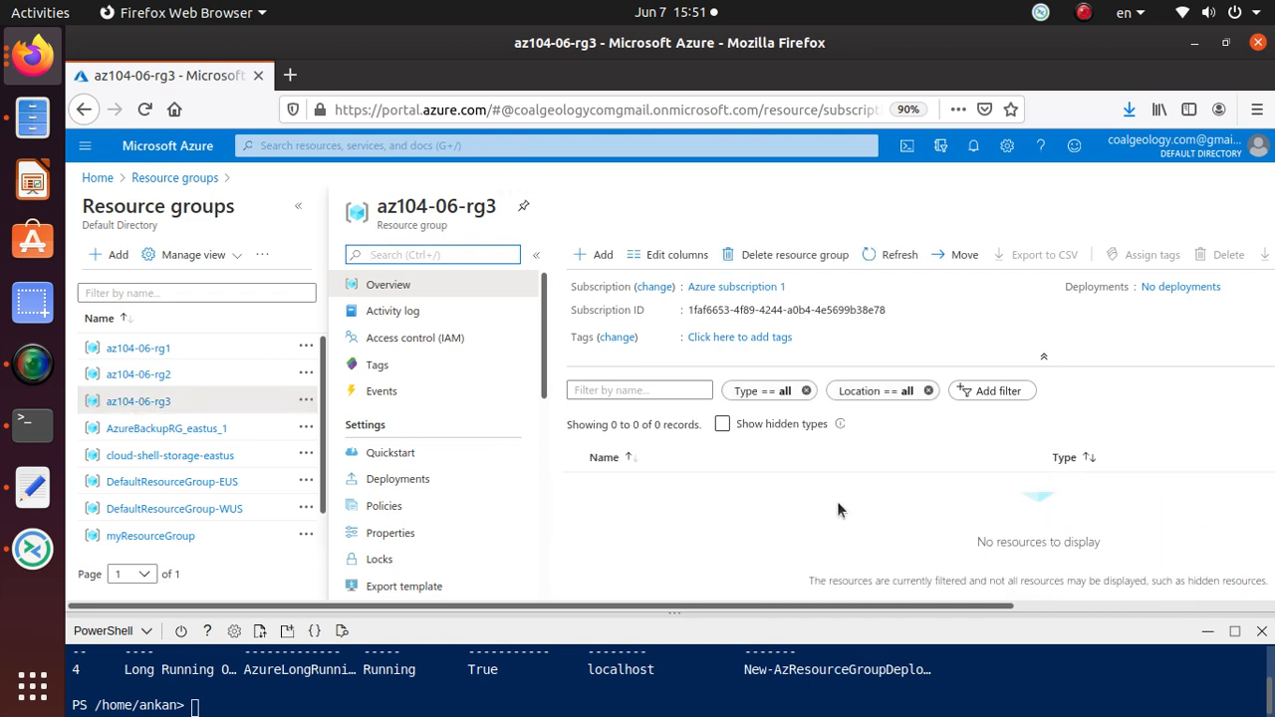
pyautogui.moveTo(835, 510)
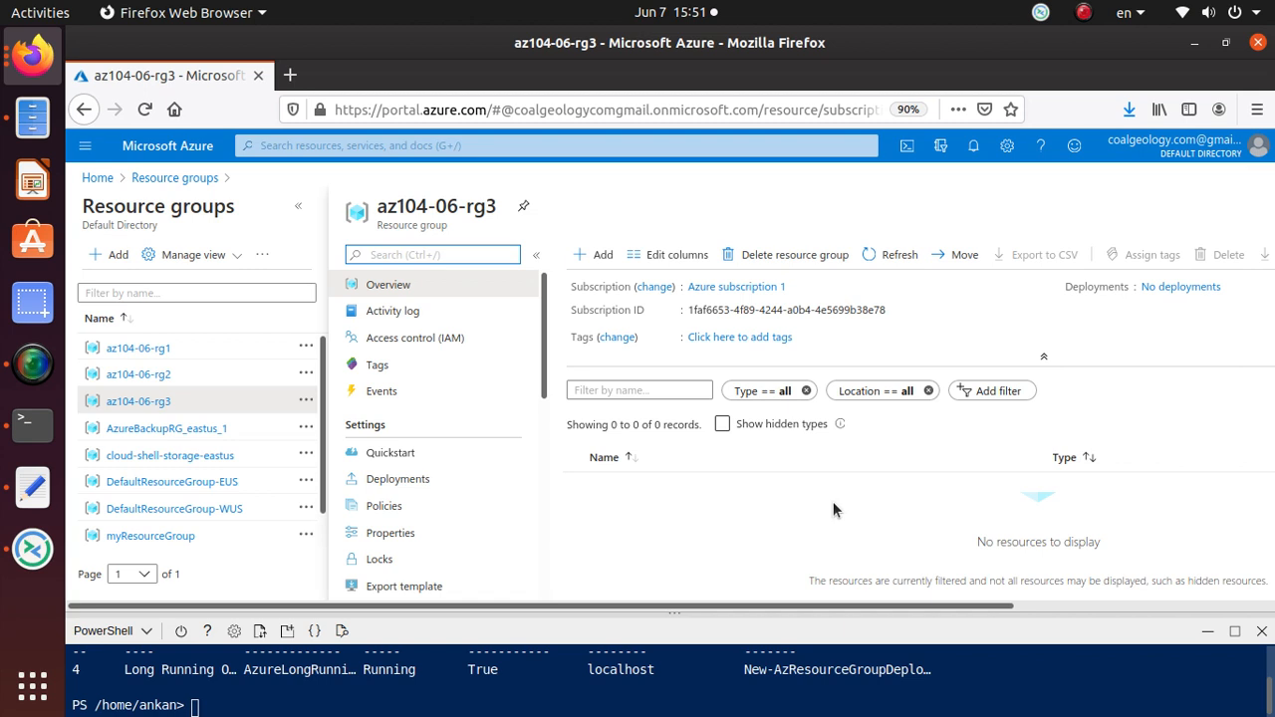
pyautogui.moveTo(827, 510)
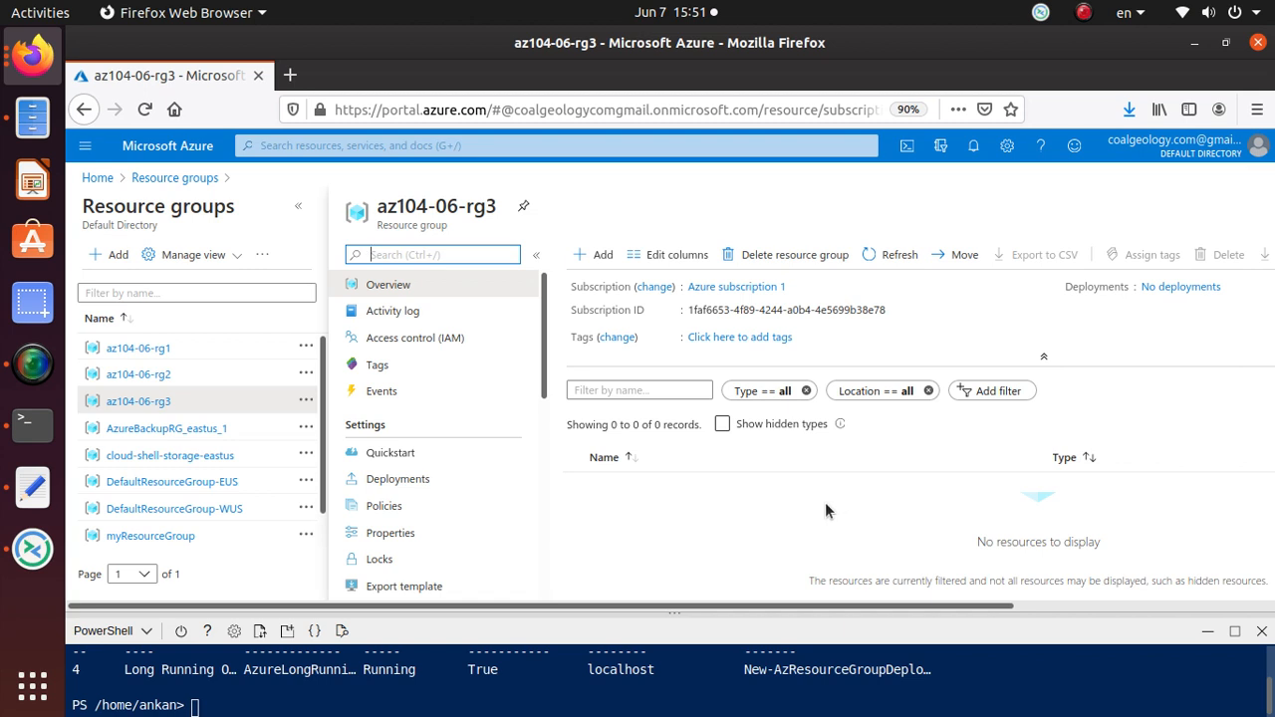
pyautogui.moveTo(156, 398)
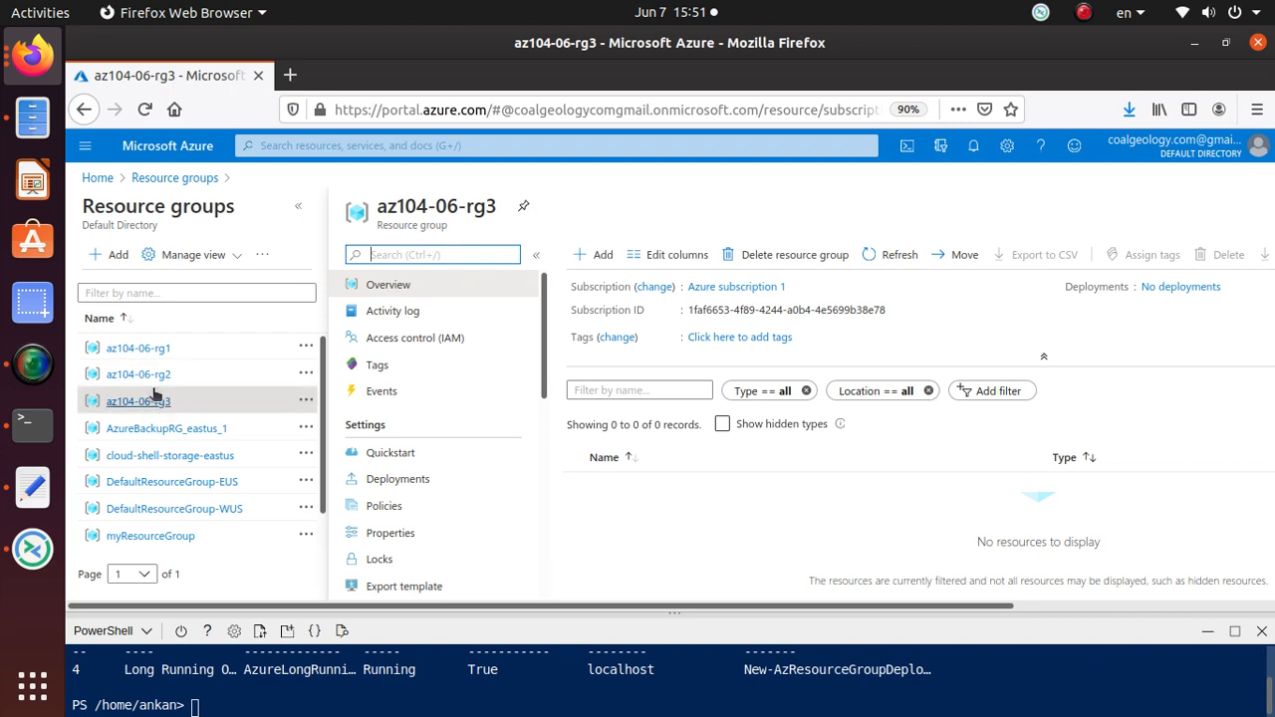
pyautogui.moveTo(138, 375)
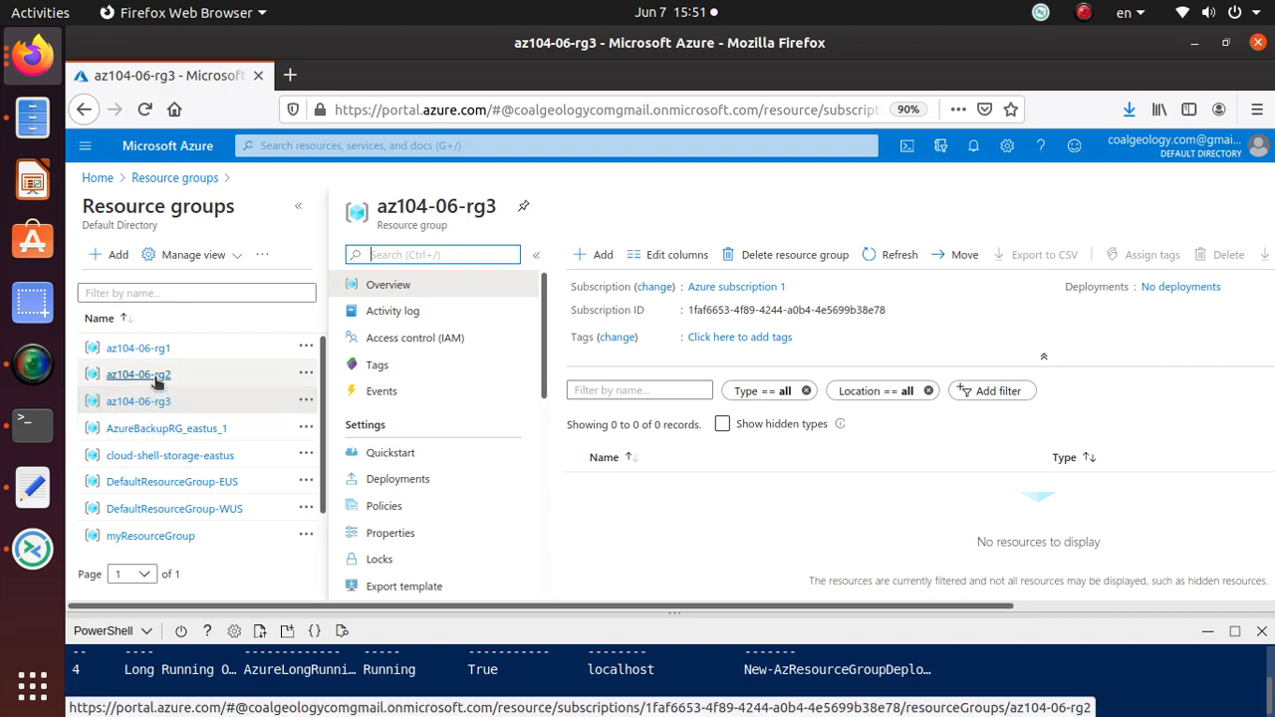
pyautogui.click(180, 76)
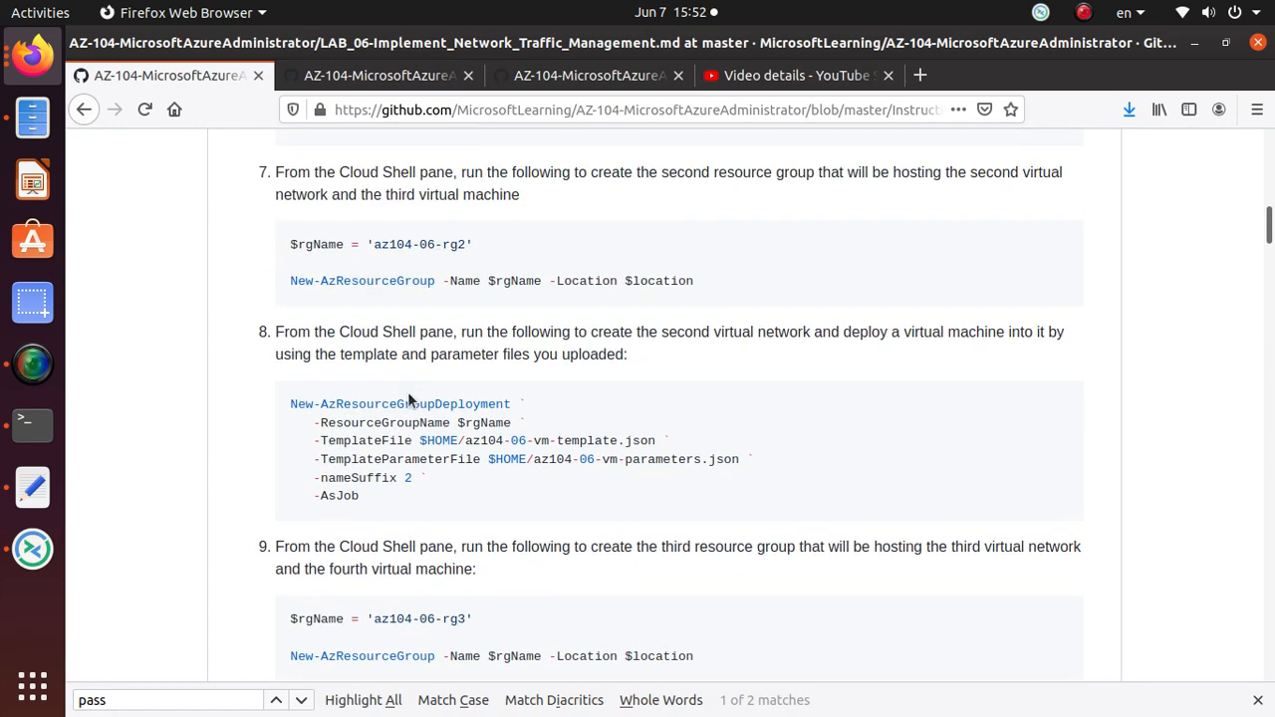
# Step: Scroll the GitHub lab guide down to Task 2, configuring the hub and spoke network topology
pyautogui.scroll(3)
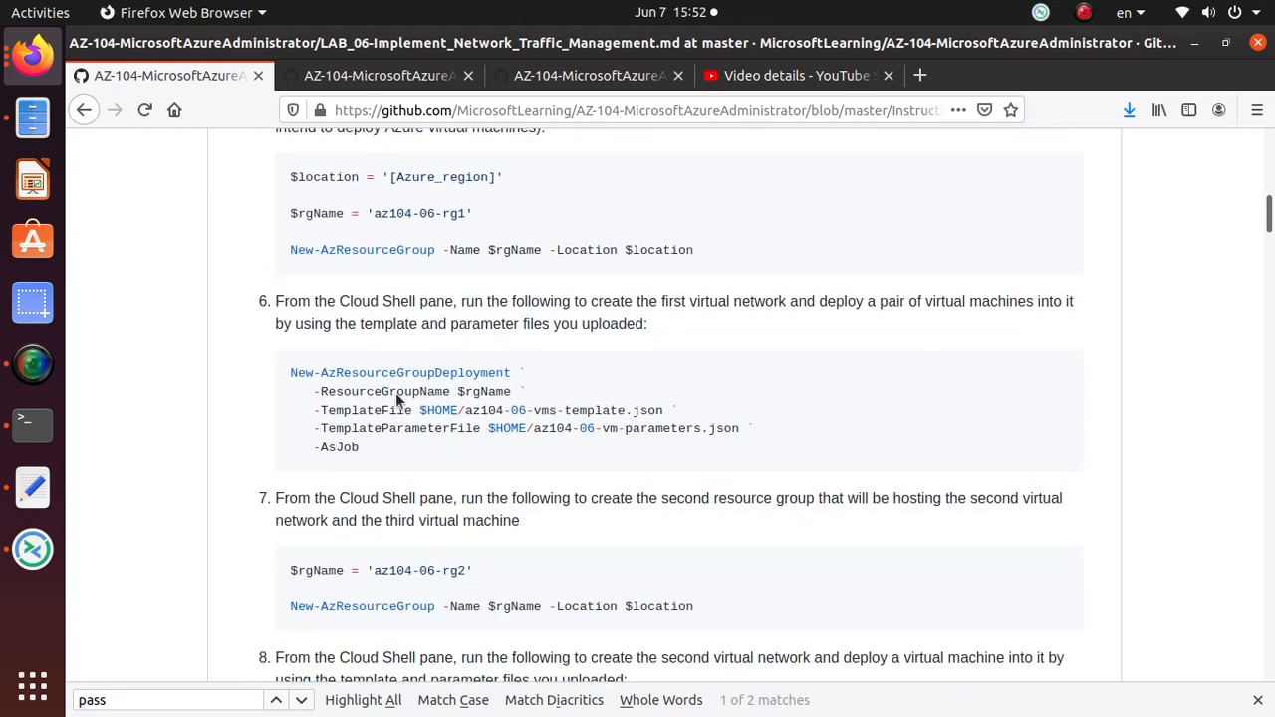
pyautogui.scroll(-3)
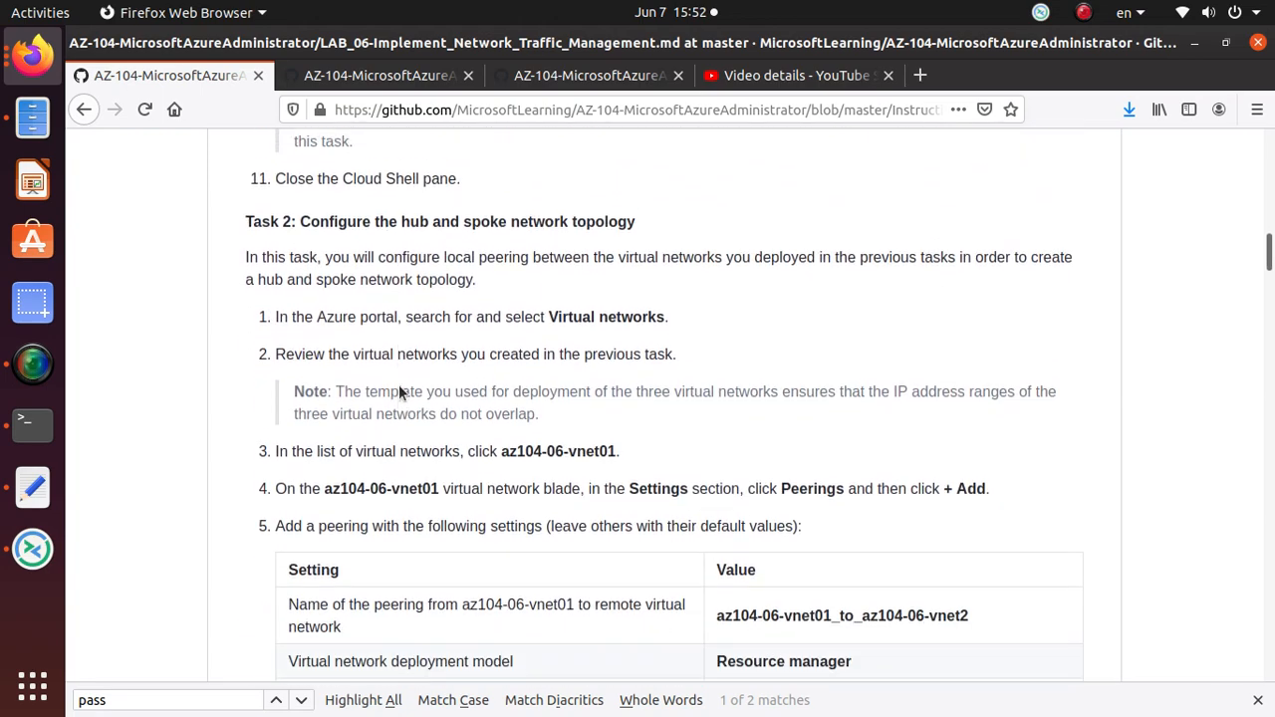
pyautogui.scroll(-3)
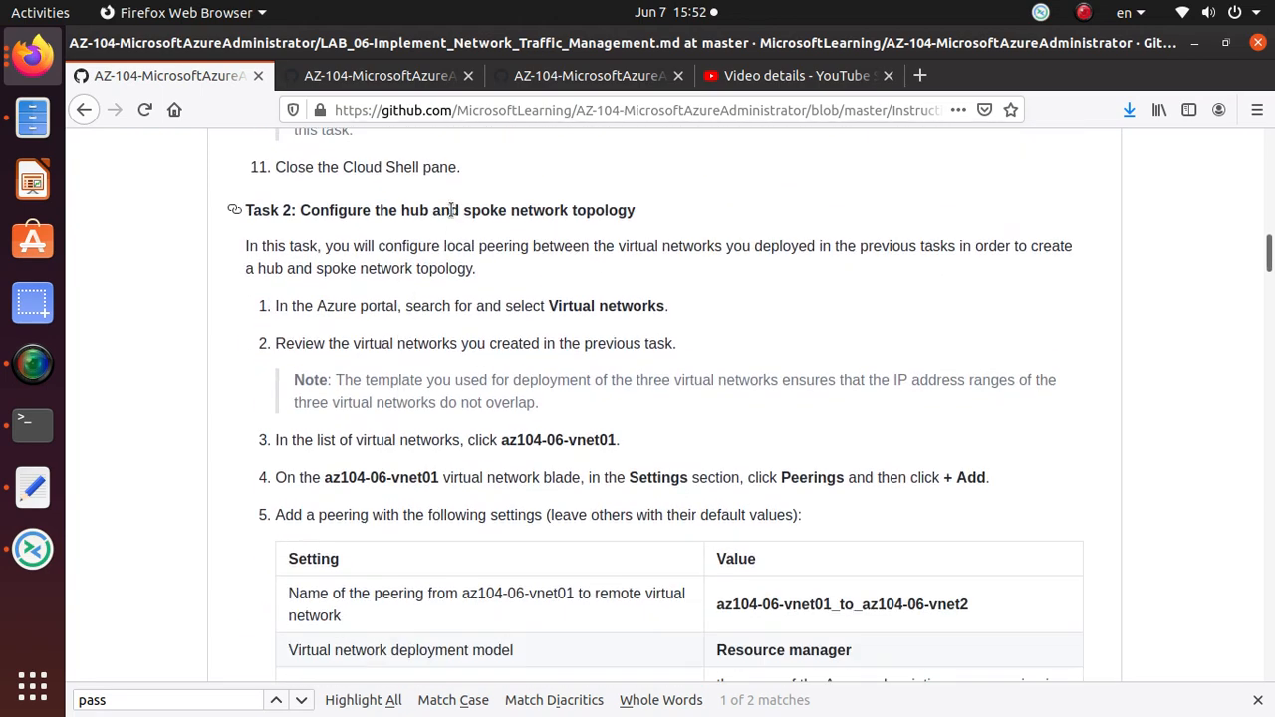